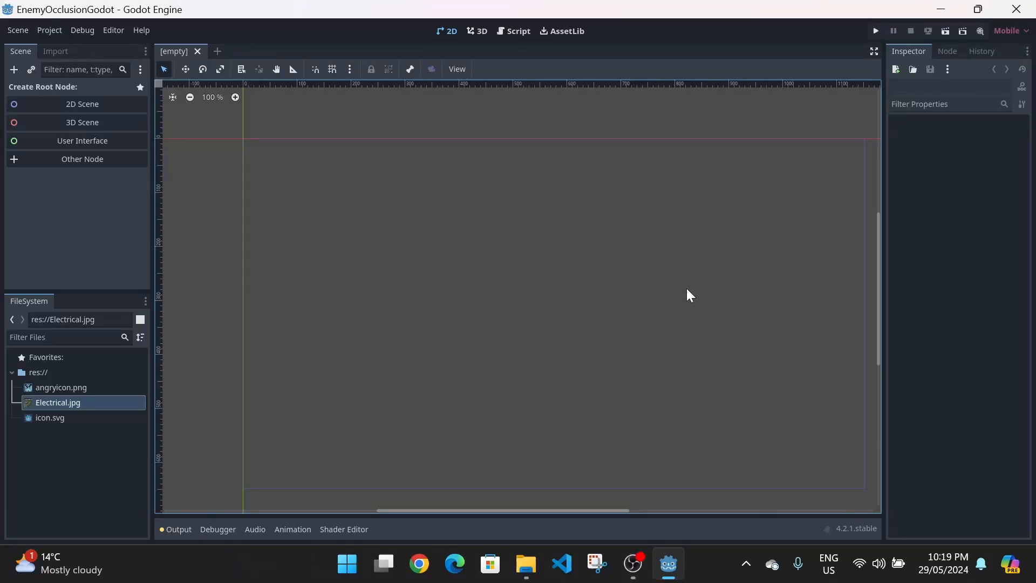
Create a Node2D root and add a Sprite2D child under it
left_click(875, 31)
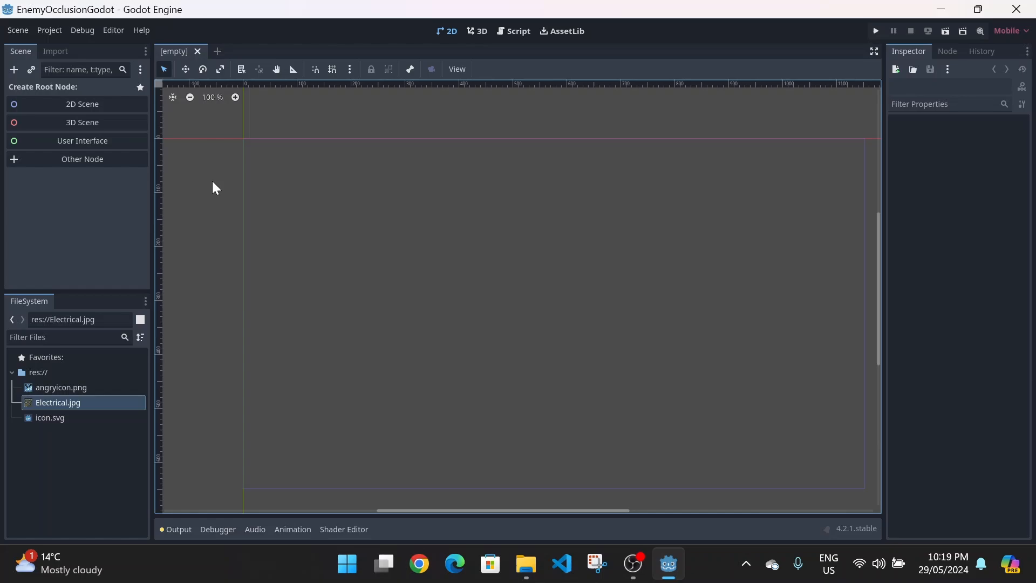
mouse_move(82, 103)
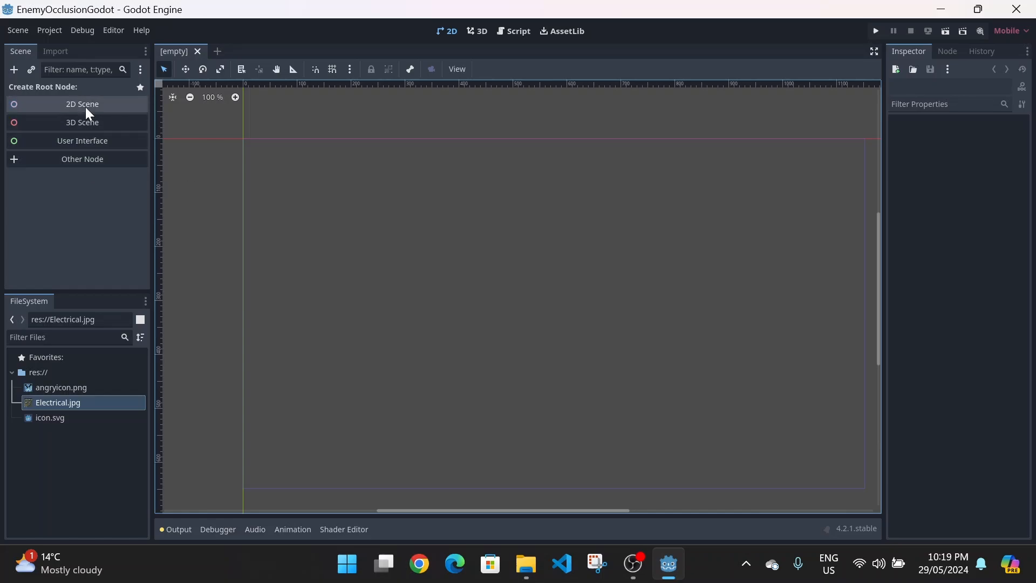
left_click(82, 104)
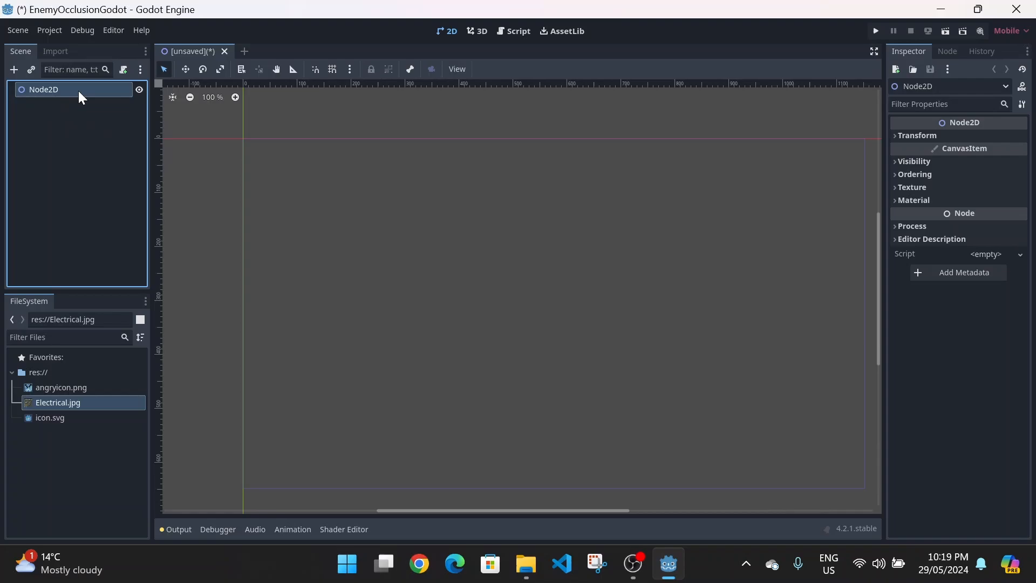
left_click(13, 70)
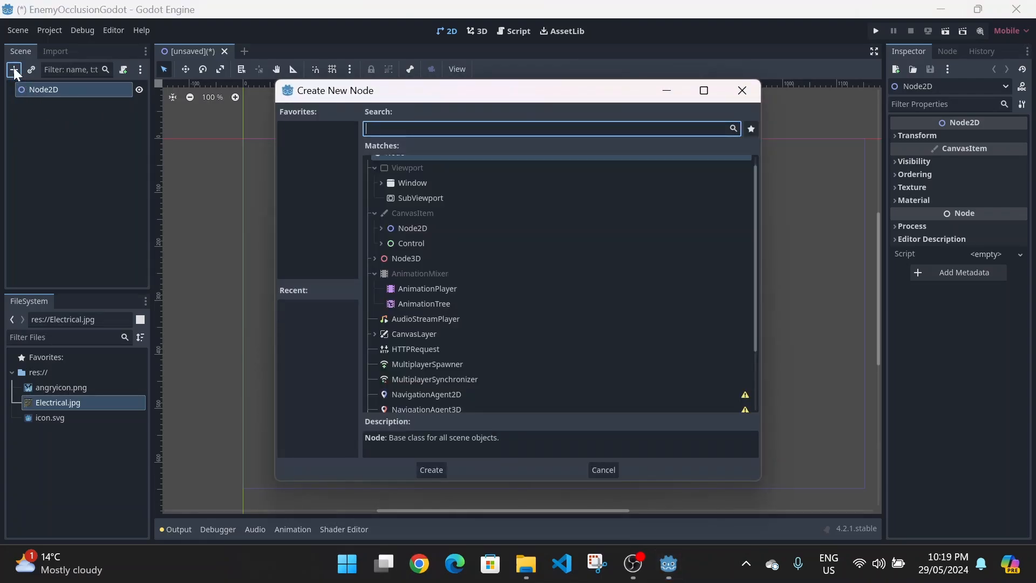
type("sp")
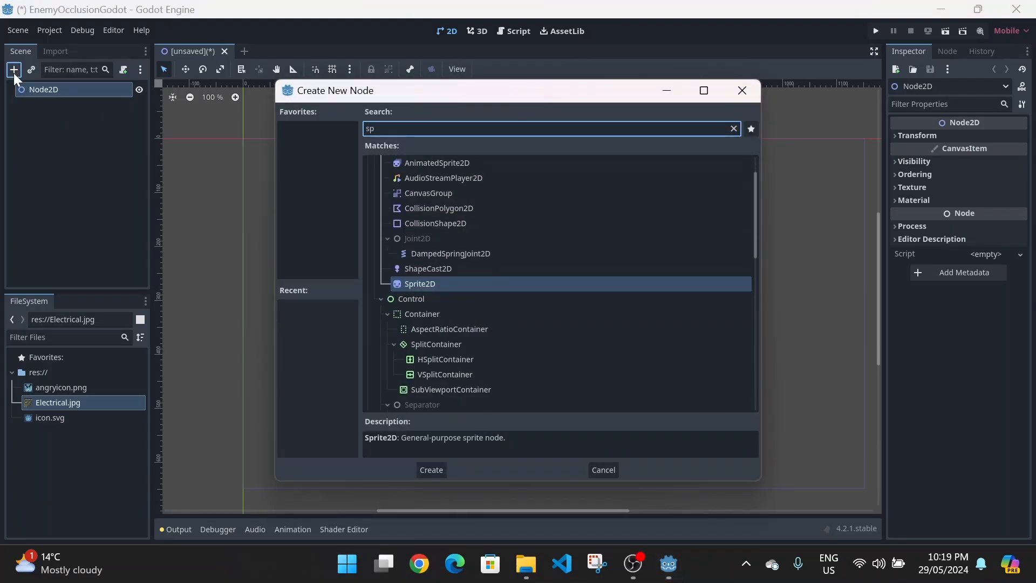
left_click(429, 470)
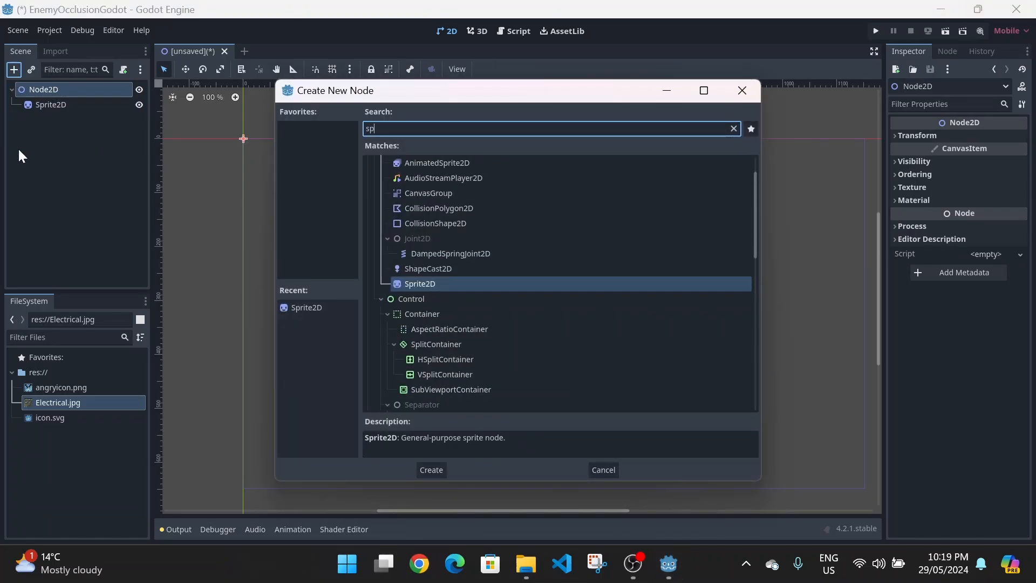
left_click(430, 469)
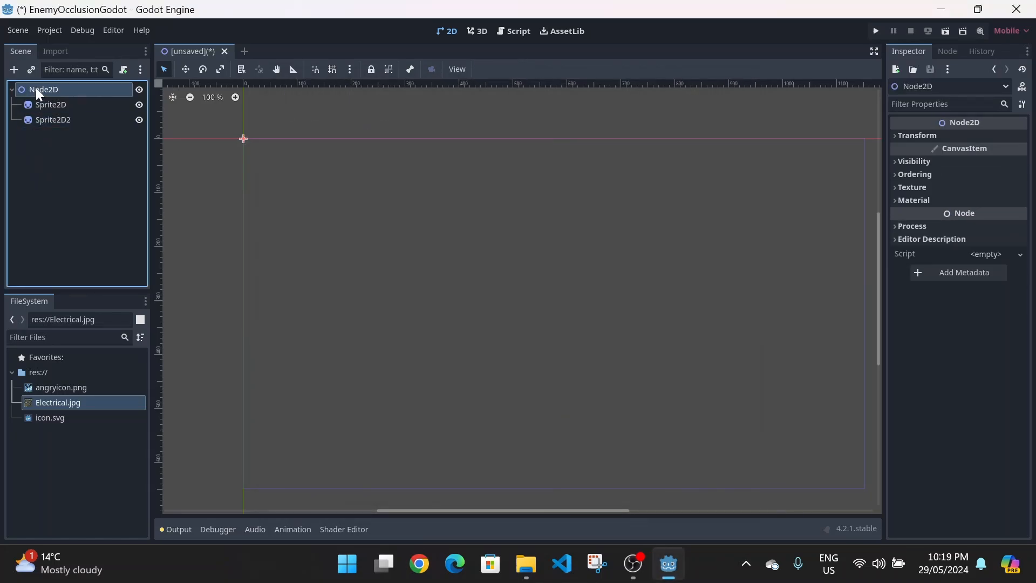
Add a CanvasModulate node and start renaming the first sprite to Player
left_click(13, 69)
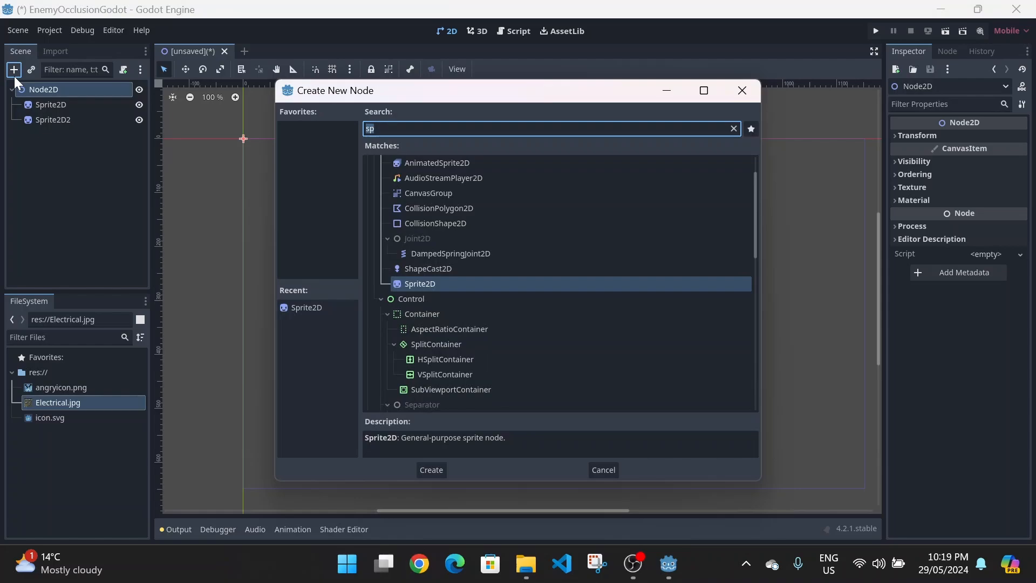
type("can")
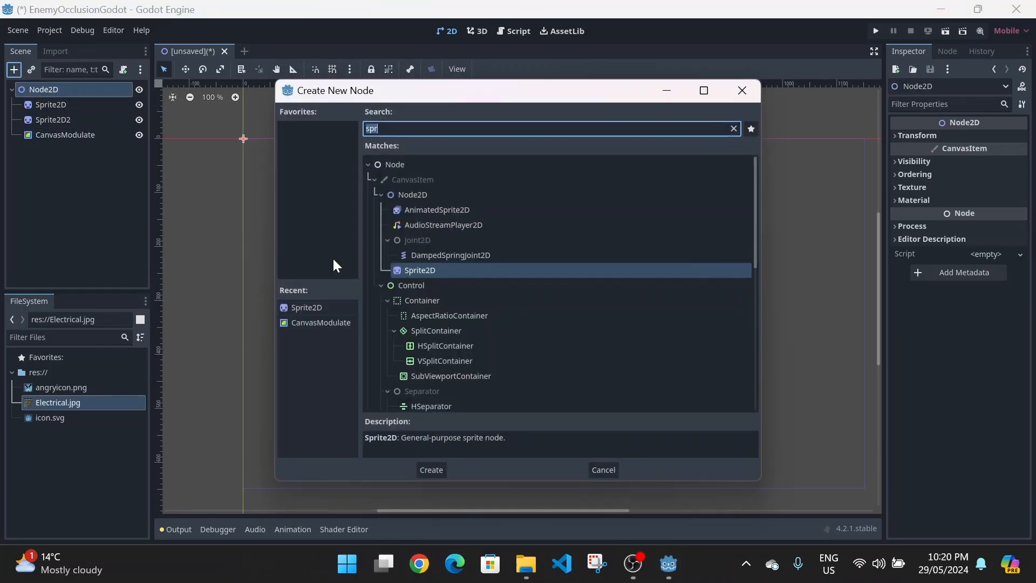
left_click(430, 469)
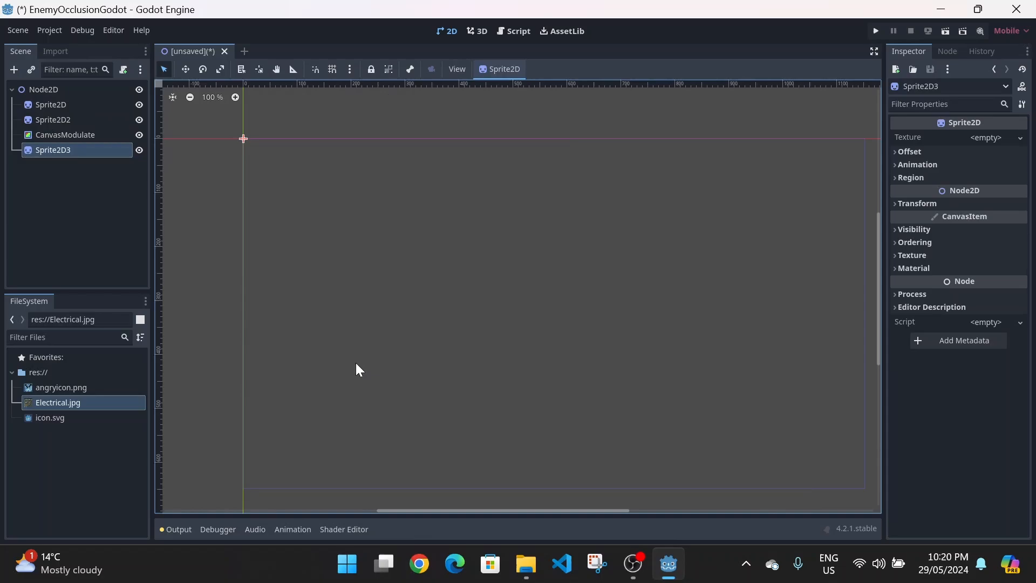
left_click(50, 104)
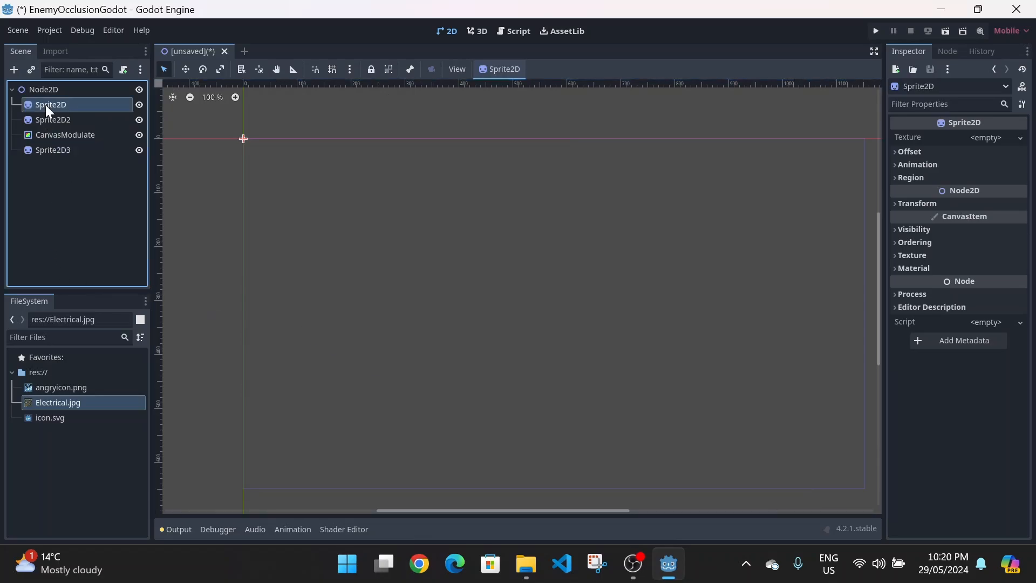
double_click(50, 104)
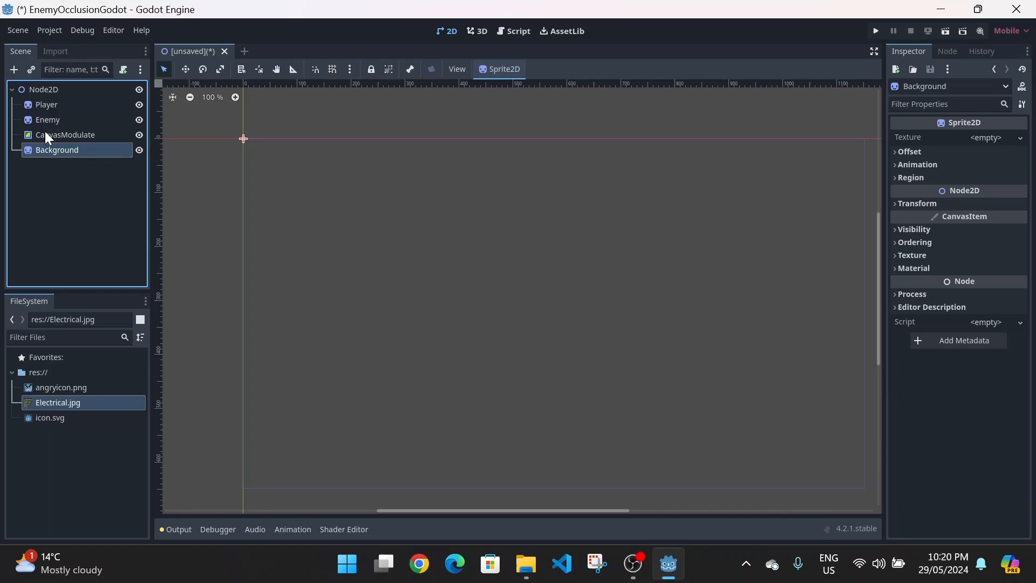
Assign icon.svg, angryicon.png and Electrical.jpg textures, putting Background first in the tree
left_click(46, 104)
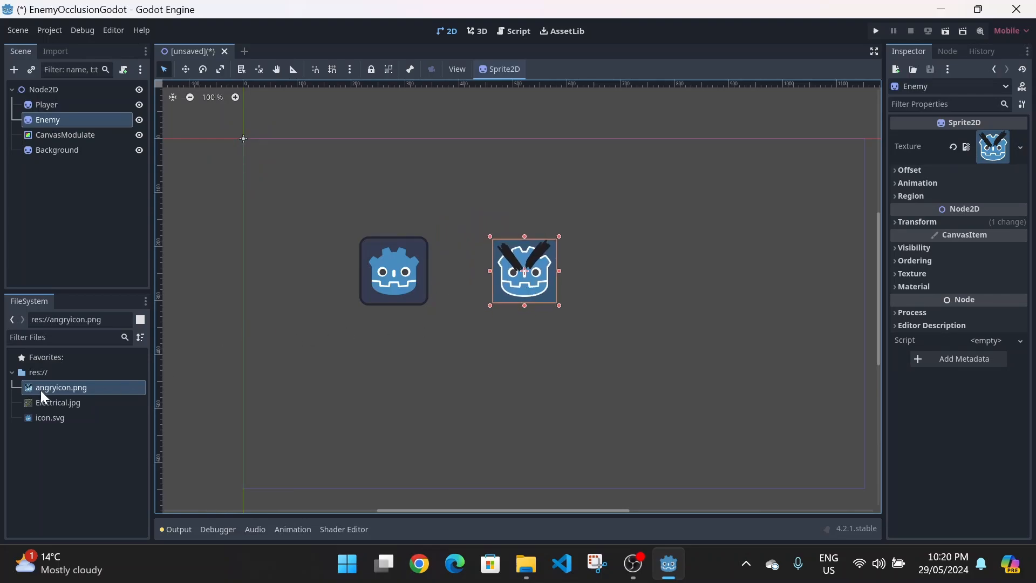
mouse_move(64, 145)
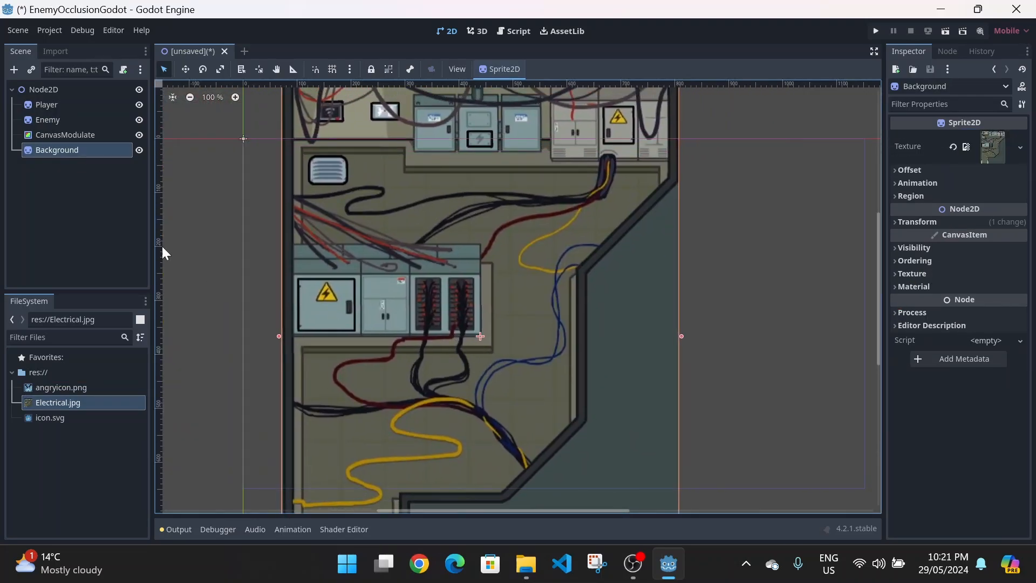
left_click(47, 120)
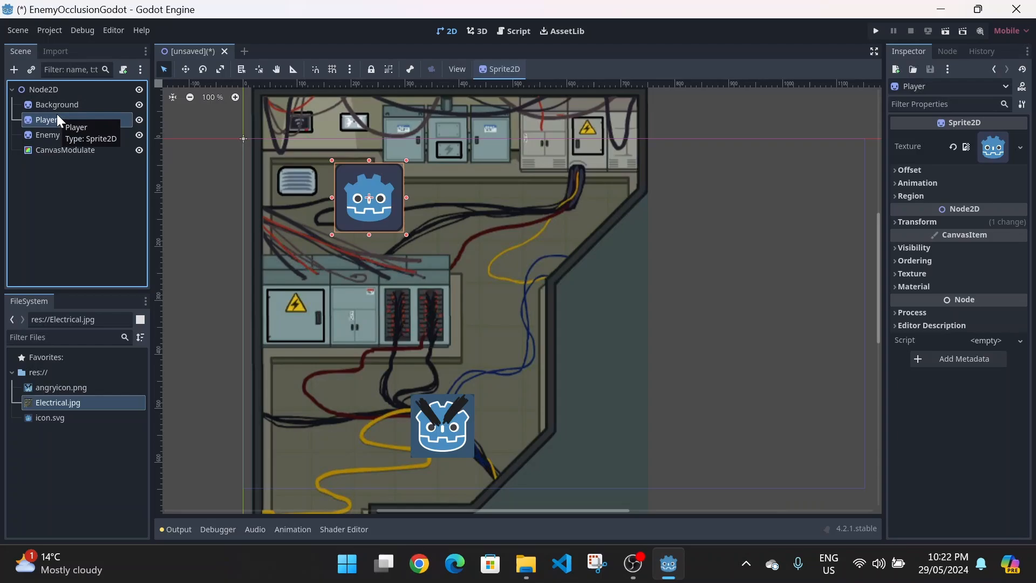
mouse_move(132, 80)
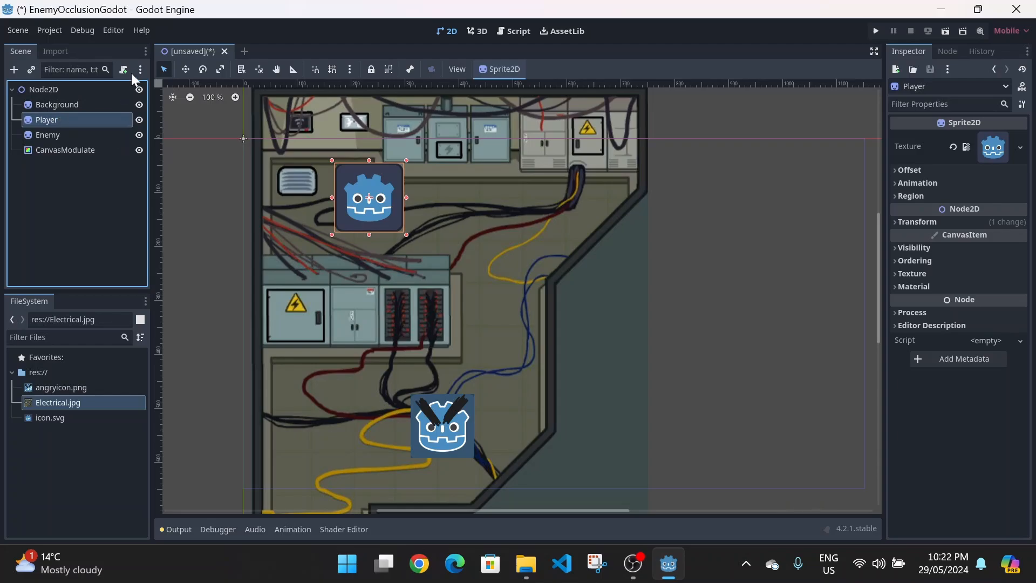
Attach Player.gd with _physics_process setting position = get_global_mouse_position()
left_click(123, 69)
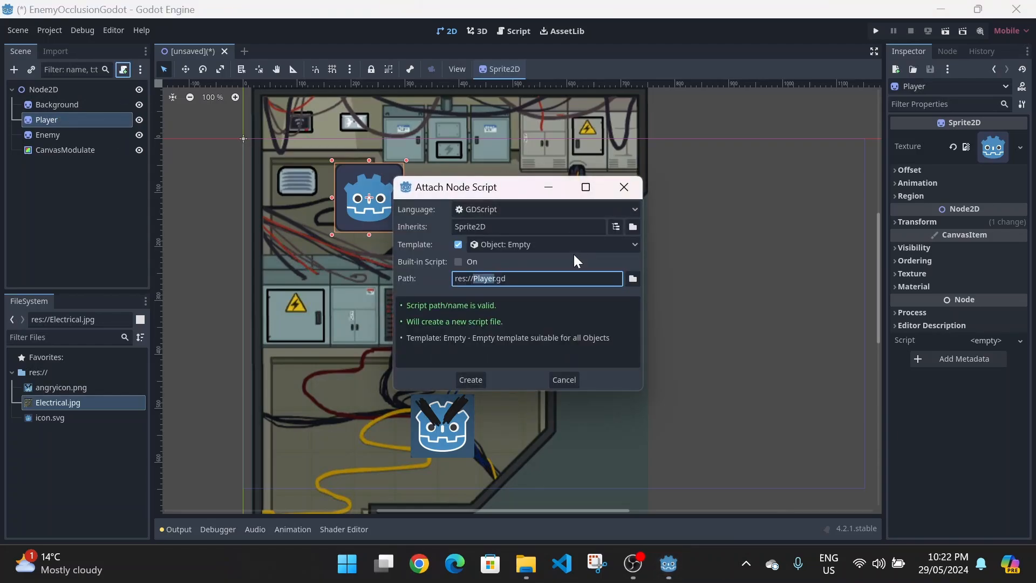
left_click(469, 379)
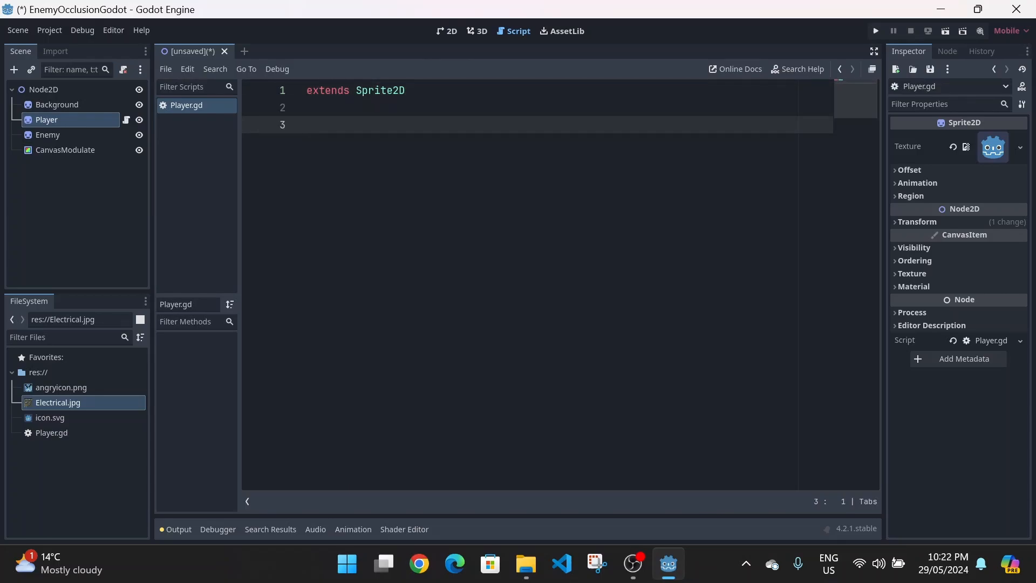
type("func")
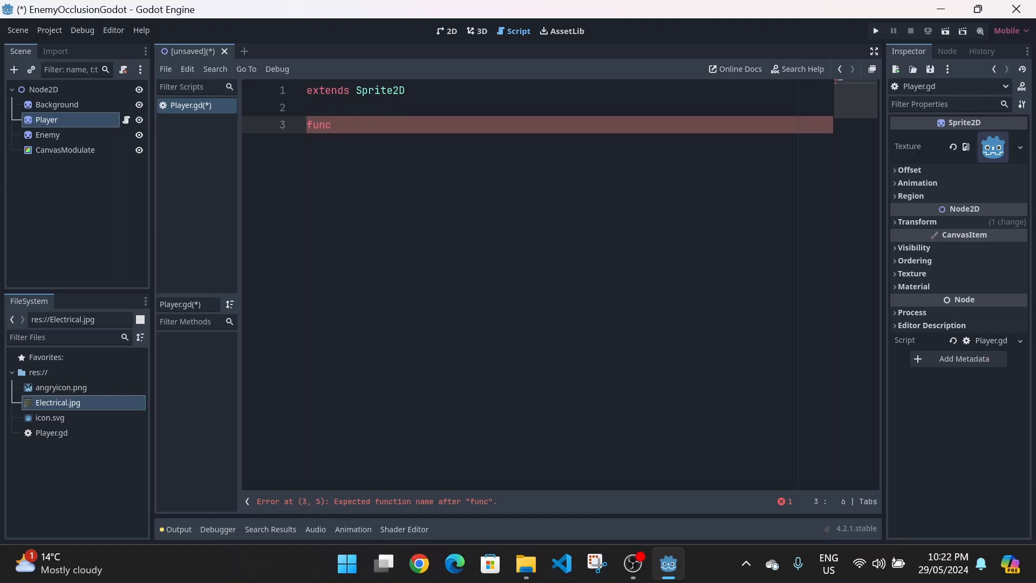
type("_physics_process(delta):")
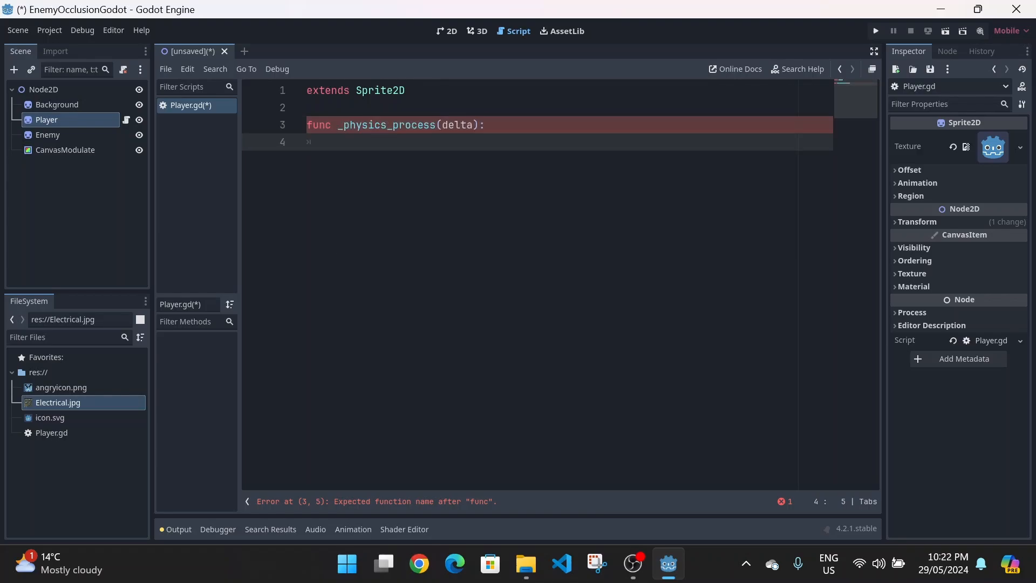
type("position")
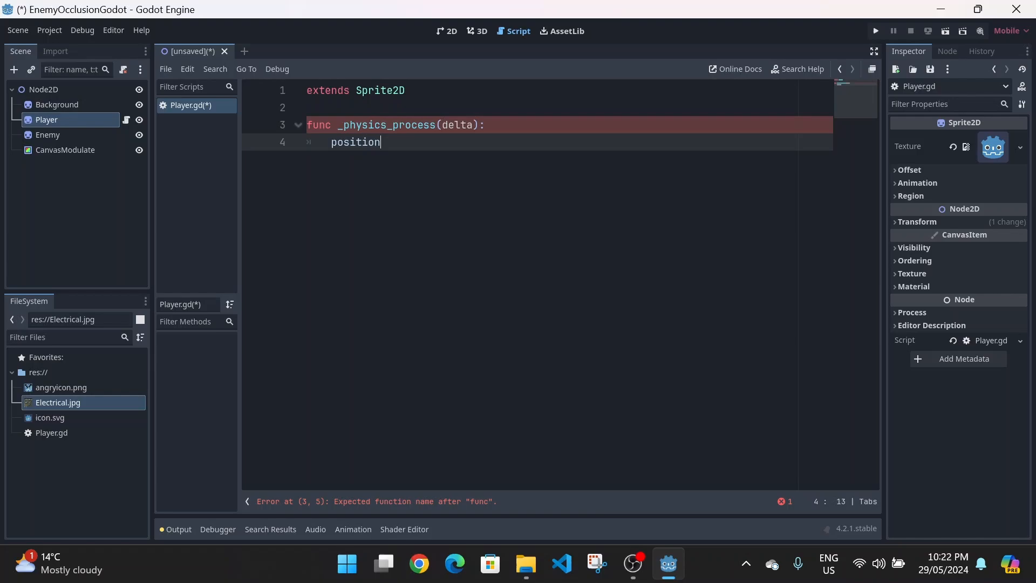
type("=")
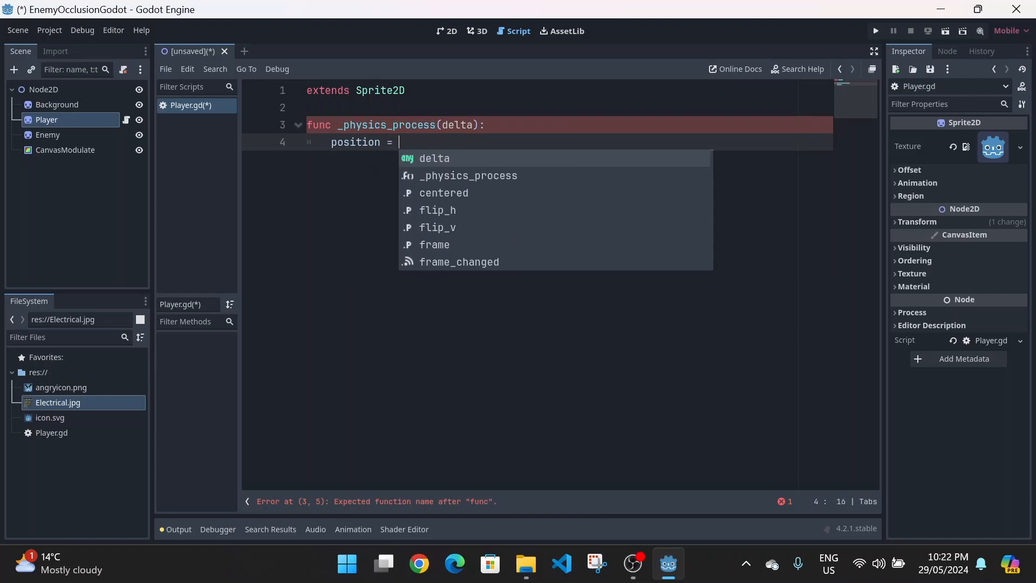
type("get")
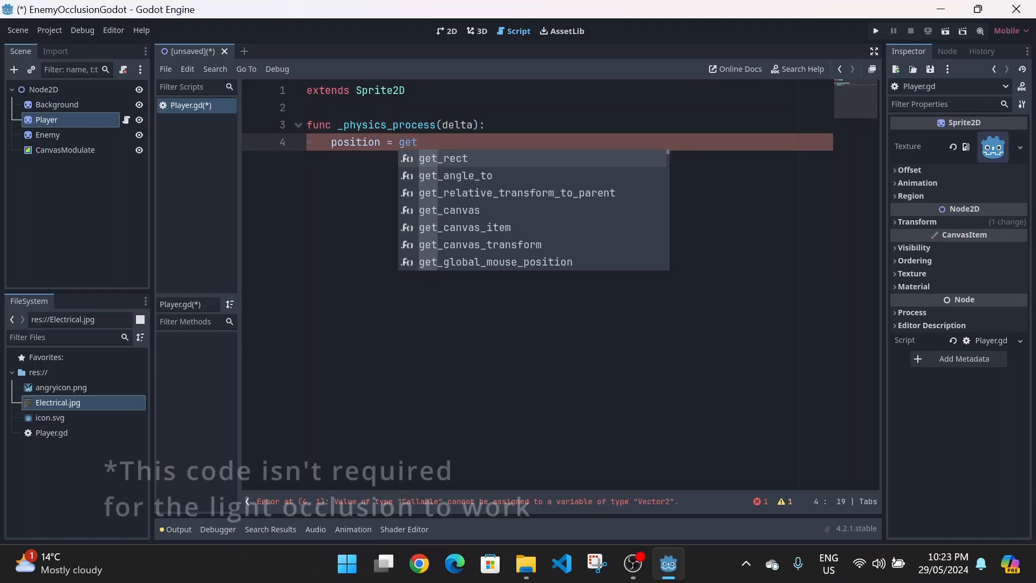
type("_g")
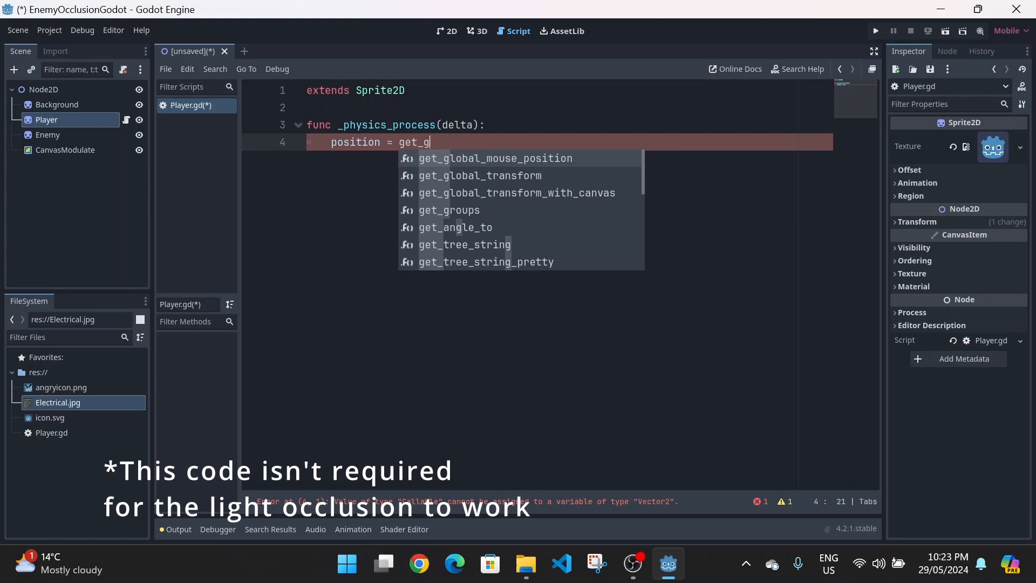
type("lob")
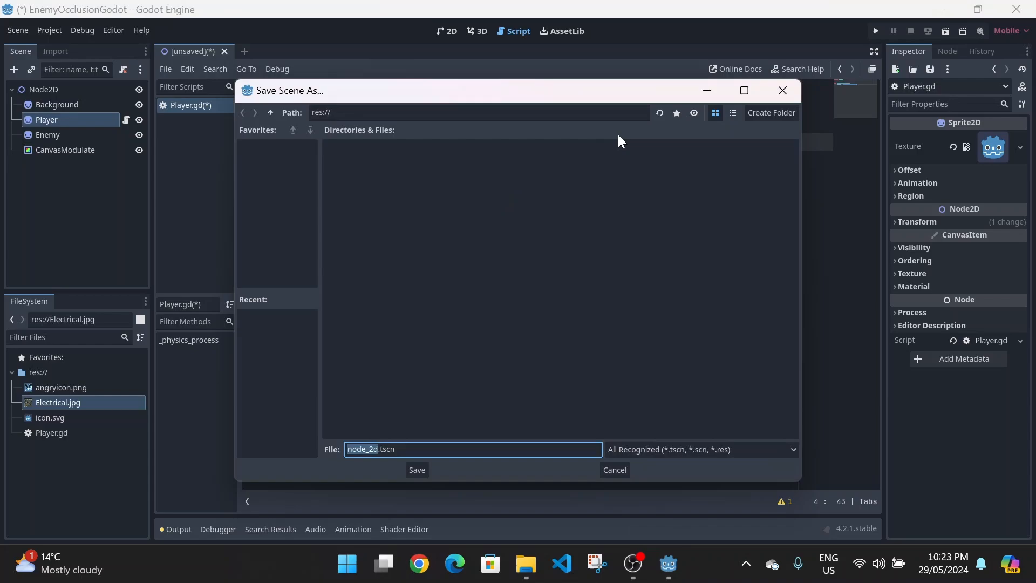
Save the scene as node_2d.tscn and run it as the project's main scene
left_click(416, 470)
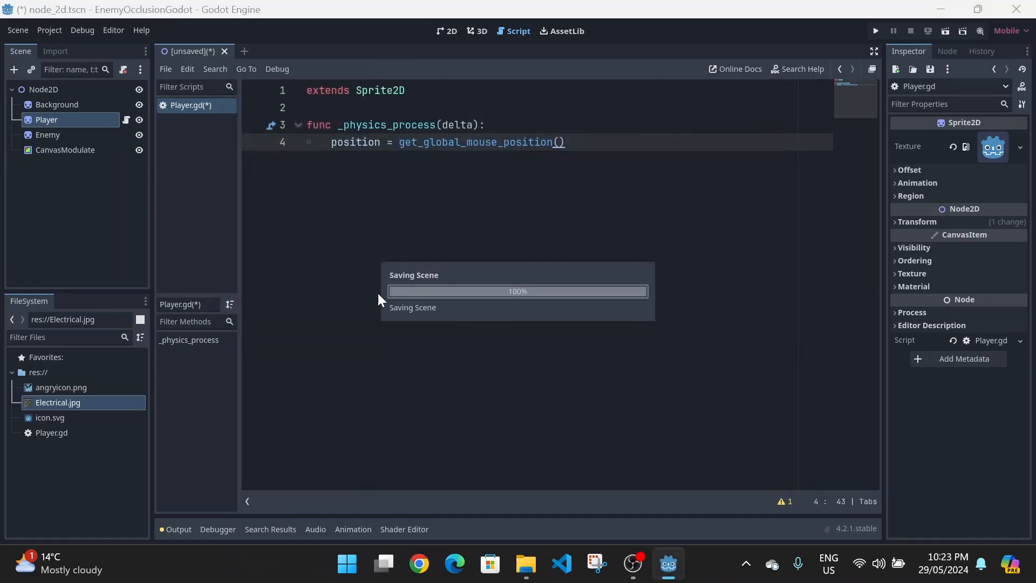
left_click(874, 30)
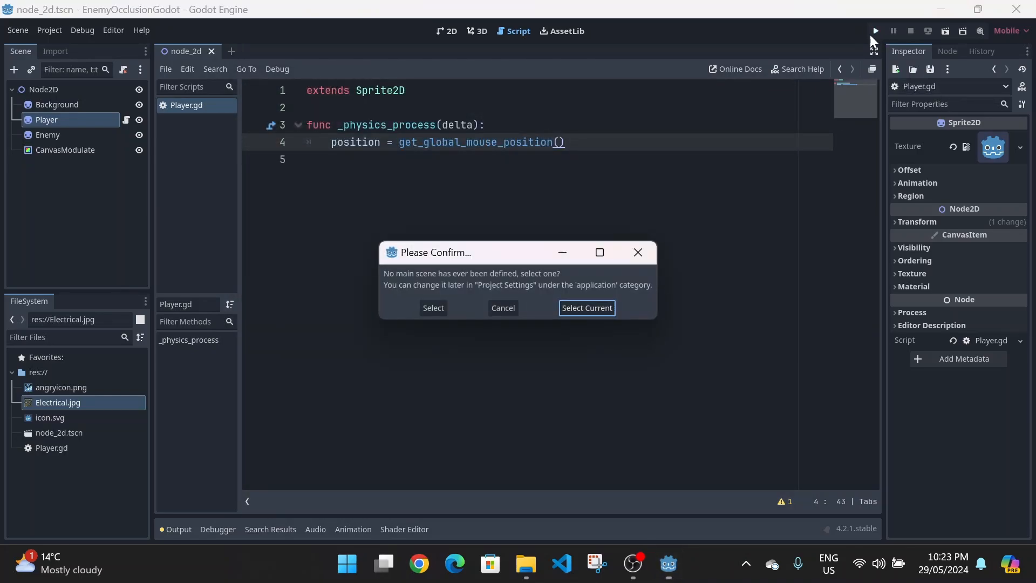
mouse_move(533, 294)
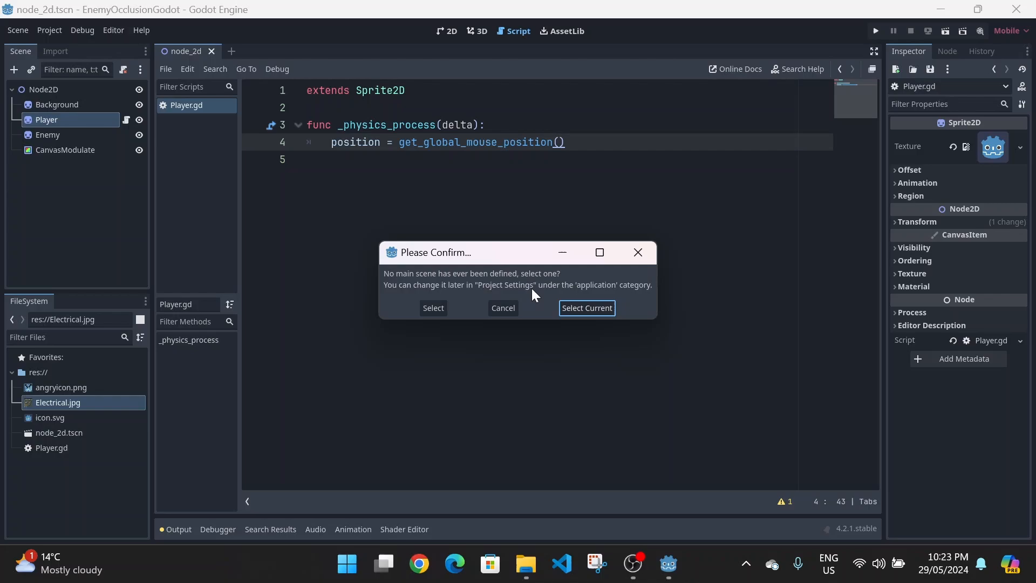
left_click(585, 307)
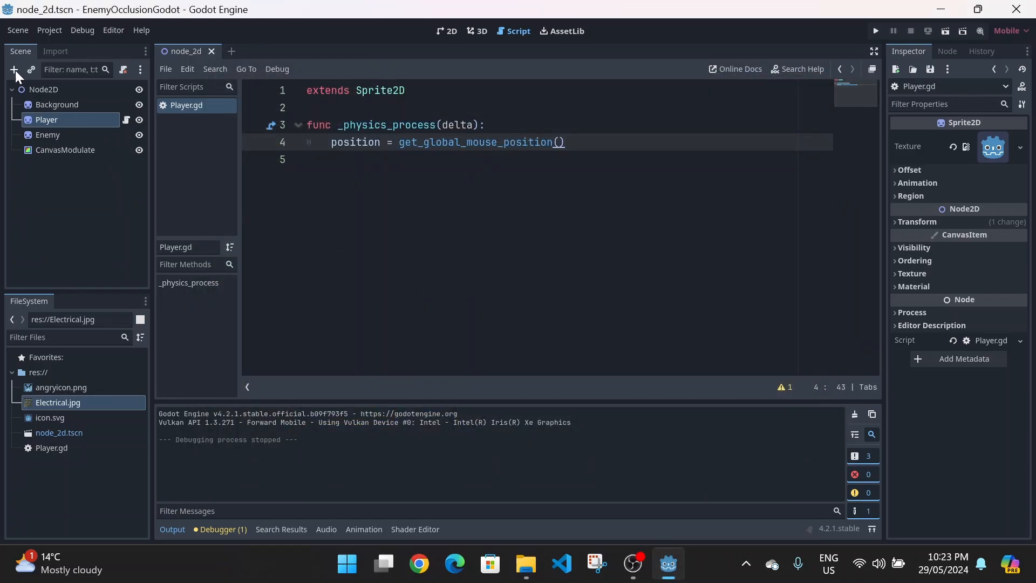
Add a PointLight2D, parent it to Player, and return to the 2D workspace
left_click(13, 70)
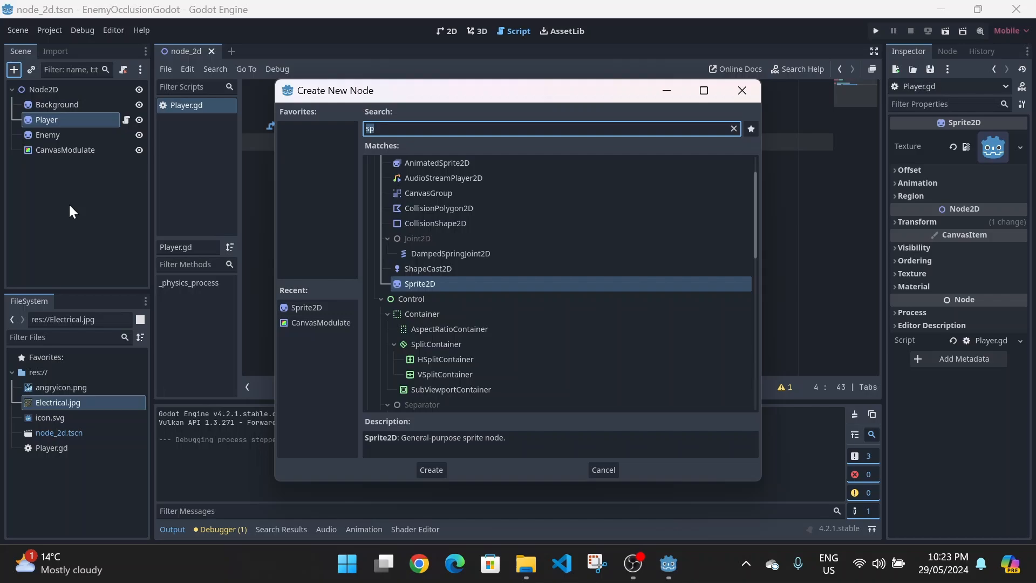
left_click(430, 470)
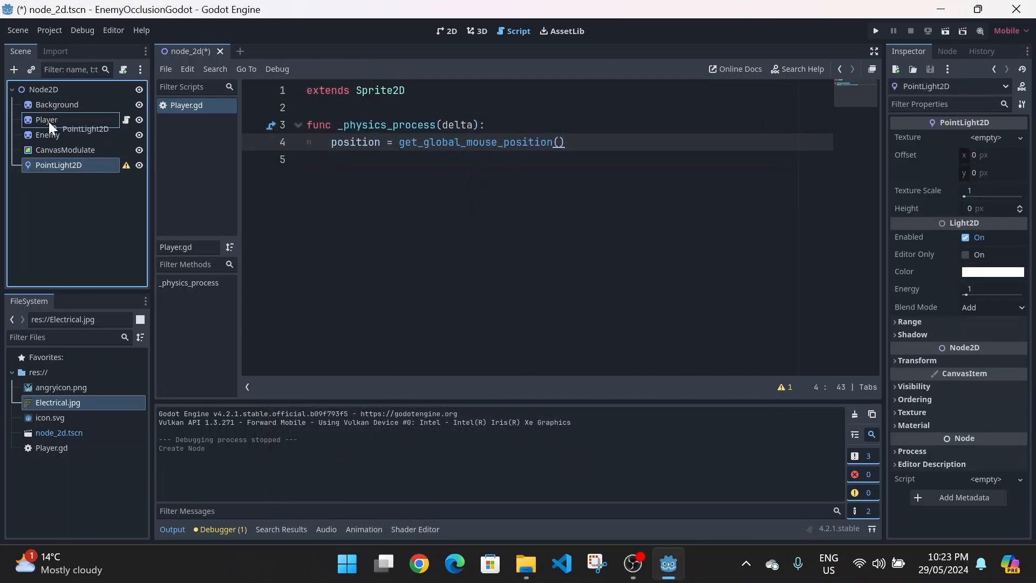
left_click_drag(58, 165, 46, 120)
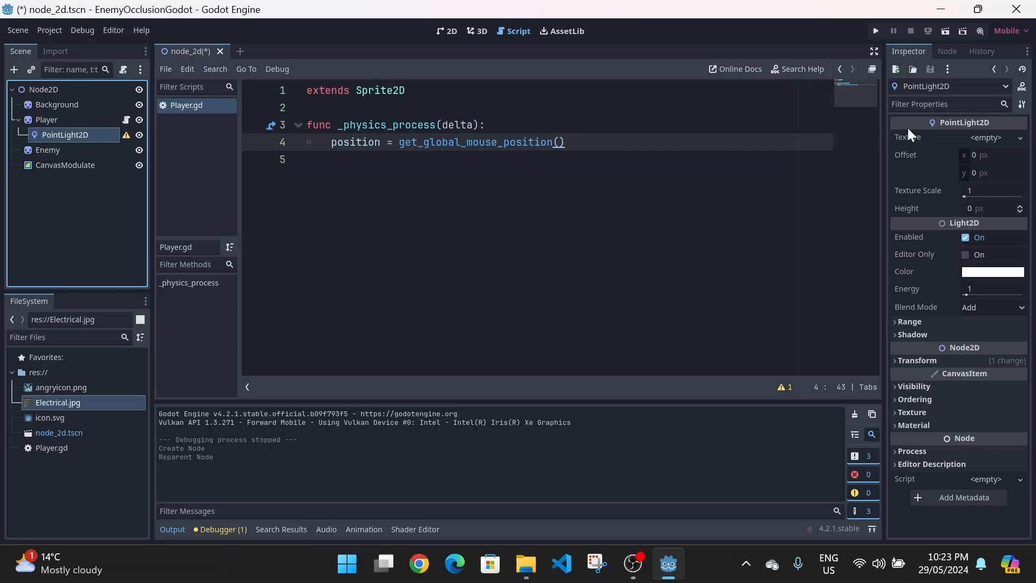
mouse_move(447, 31)
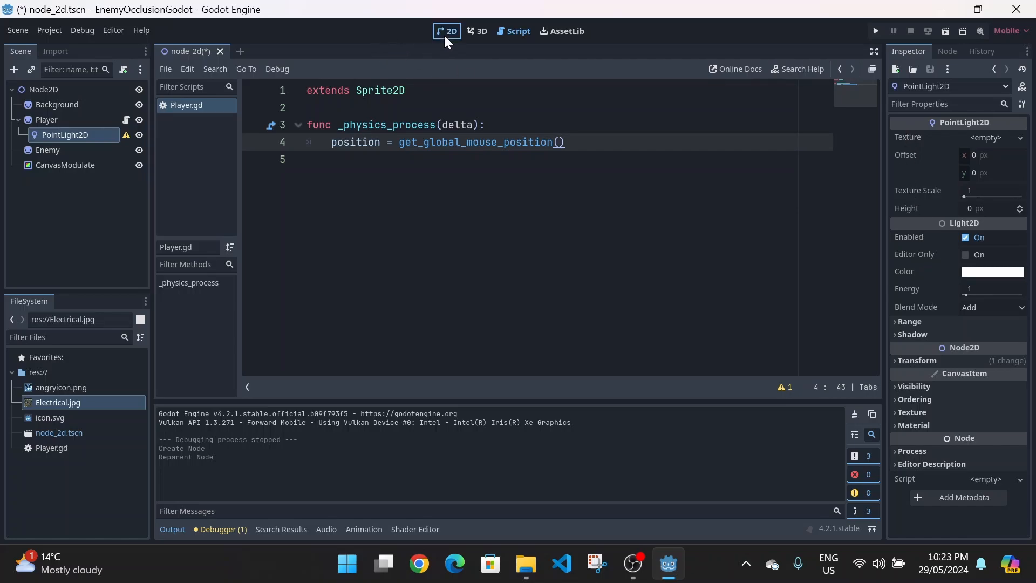
left_click(446, 32)
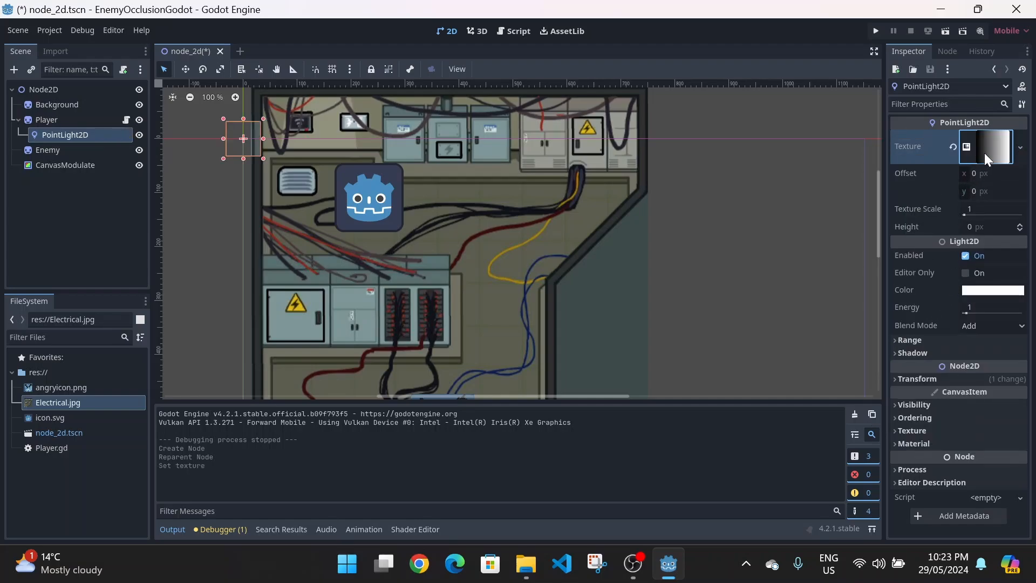
Set the GradientTexture2D to Radial fill from (0.5, 0.5) and recolour a gradient stop
left_click(984, 146)
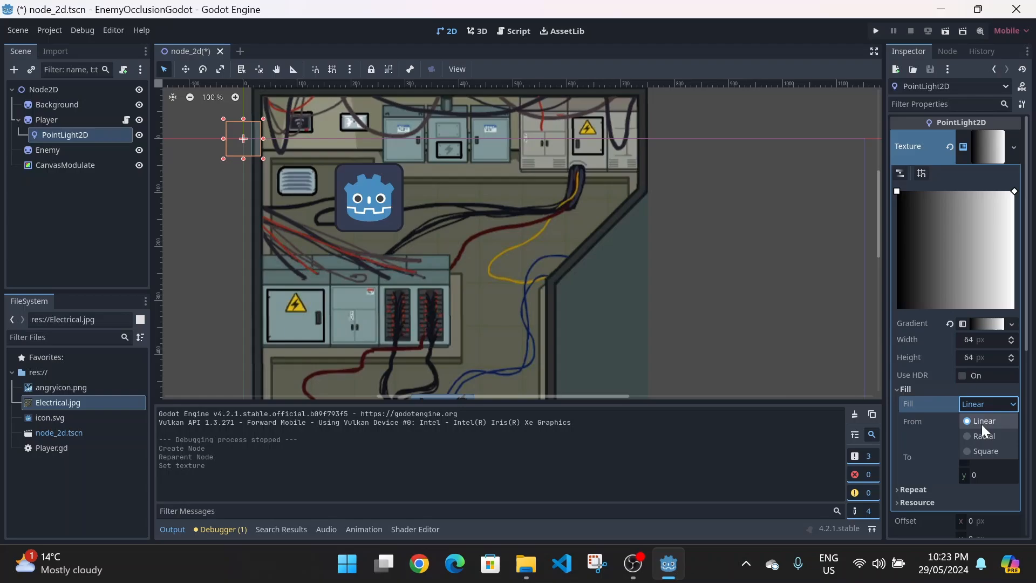
left_click(983, 435)
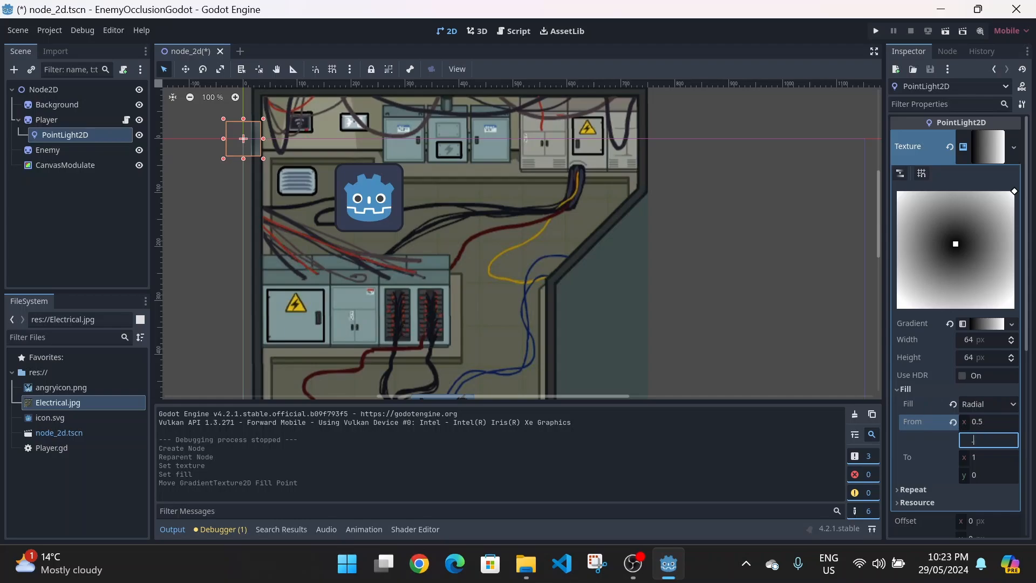
type("0.5")
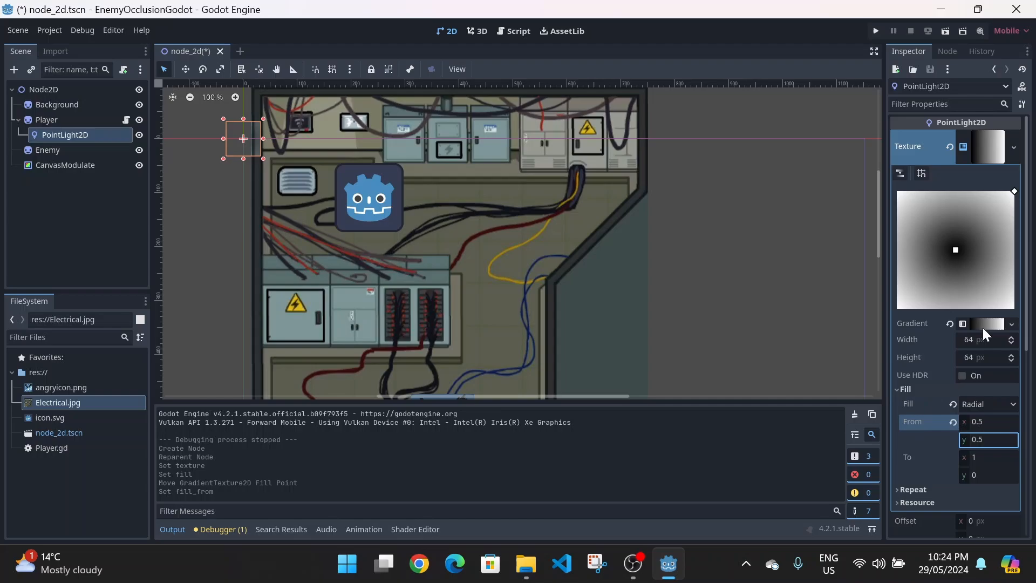
left_click(988, 323)
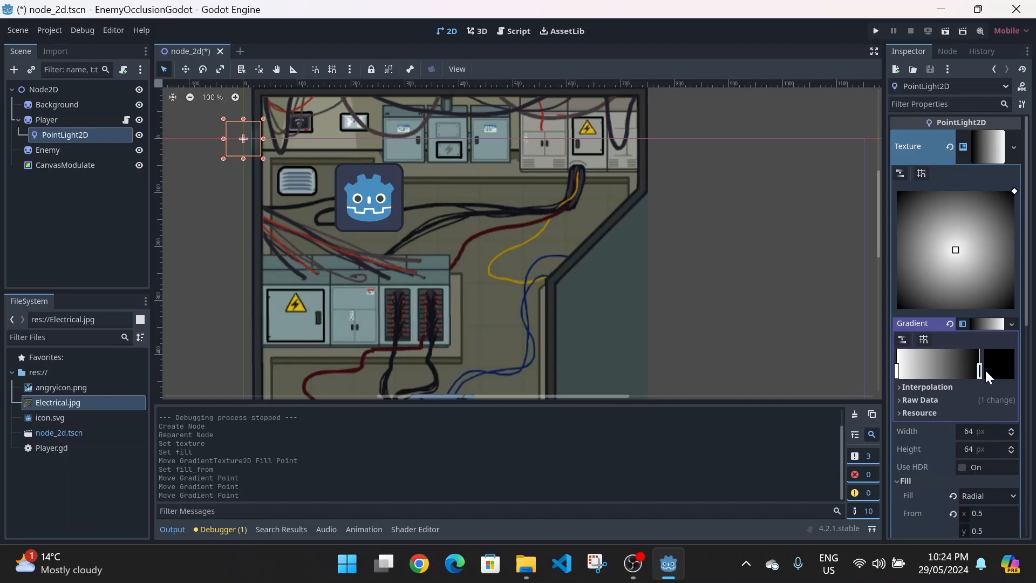
left_click(998, 362)
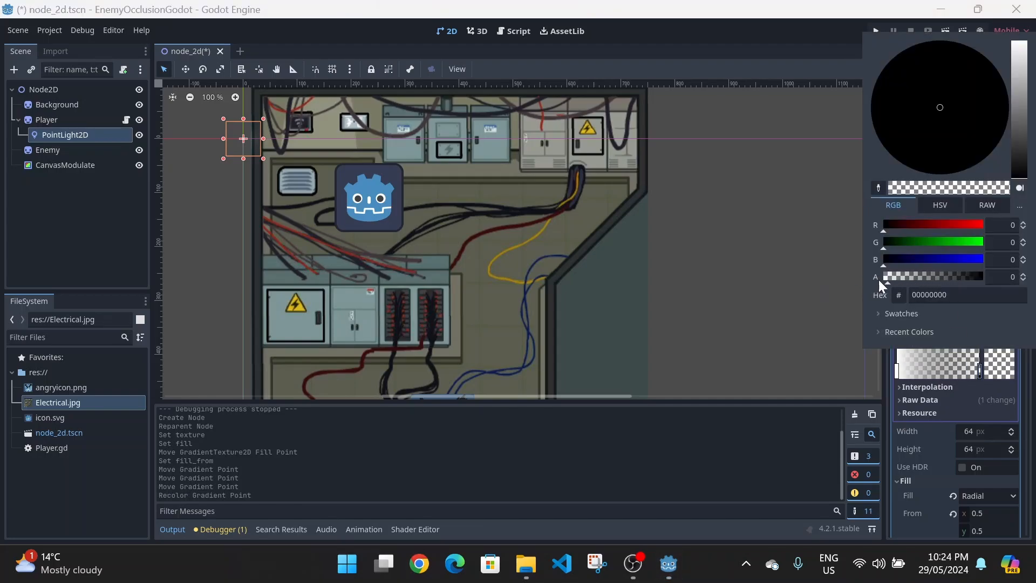
mouse_move(984, 379)
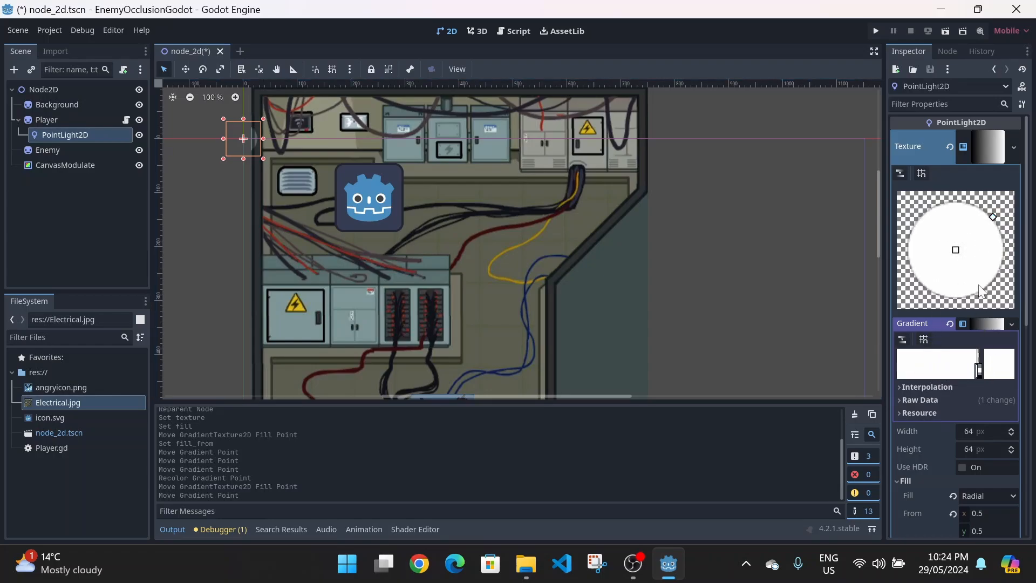
mouse_move(595, 261)
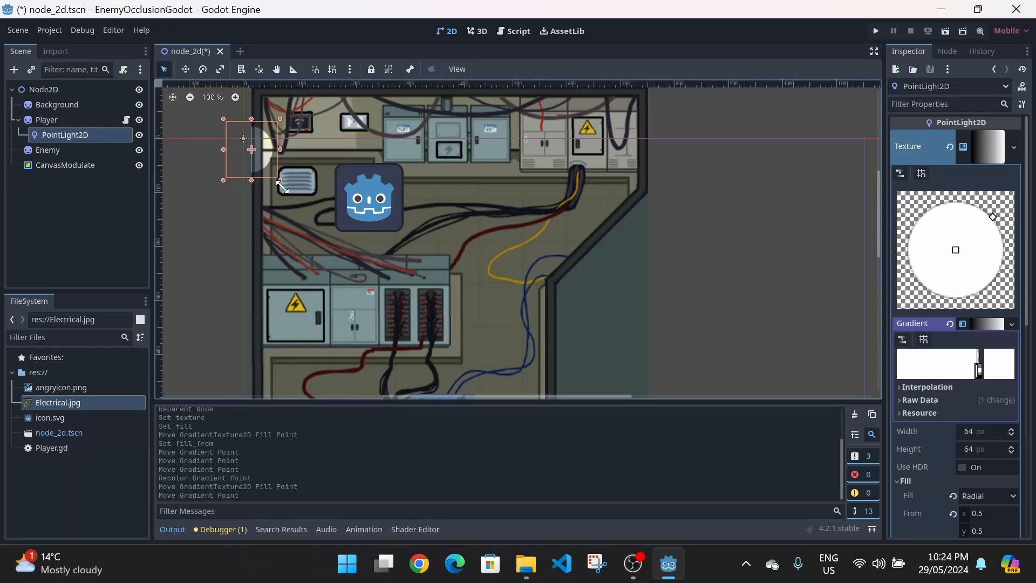
Scale the PointLight2D up to about 9.17 in the viewport
left_click_drag(279, 180, 314, 209)
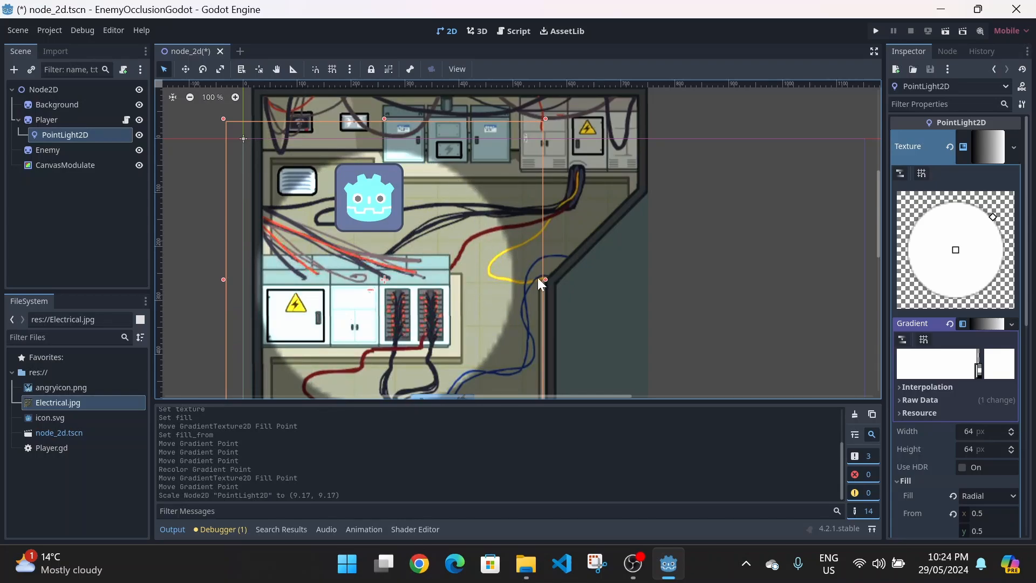
scroll("down", 3)
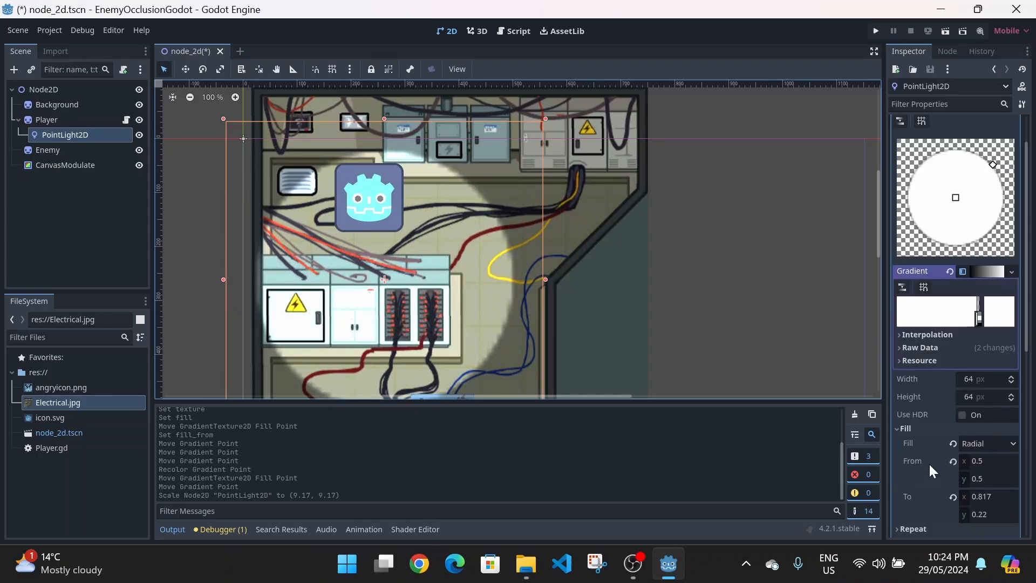
scroll("down", 3)
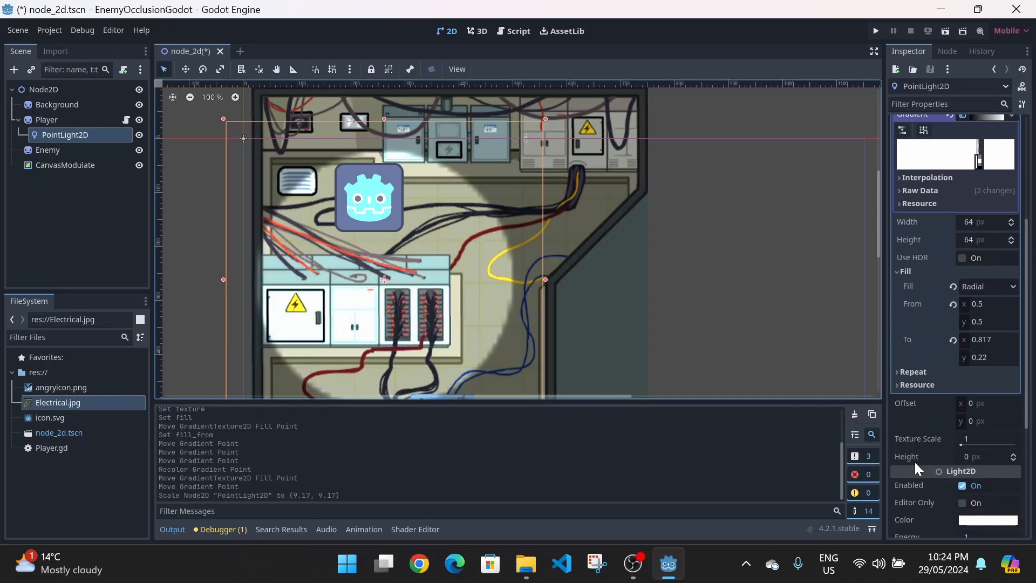
scroll("down", 3)
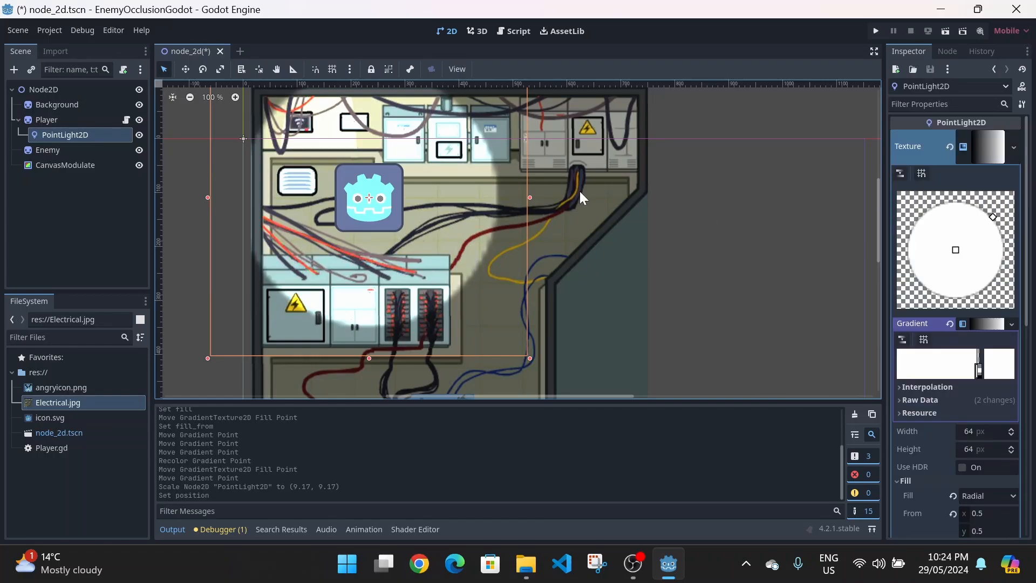
mouse_move(406, 165)
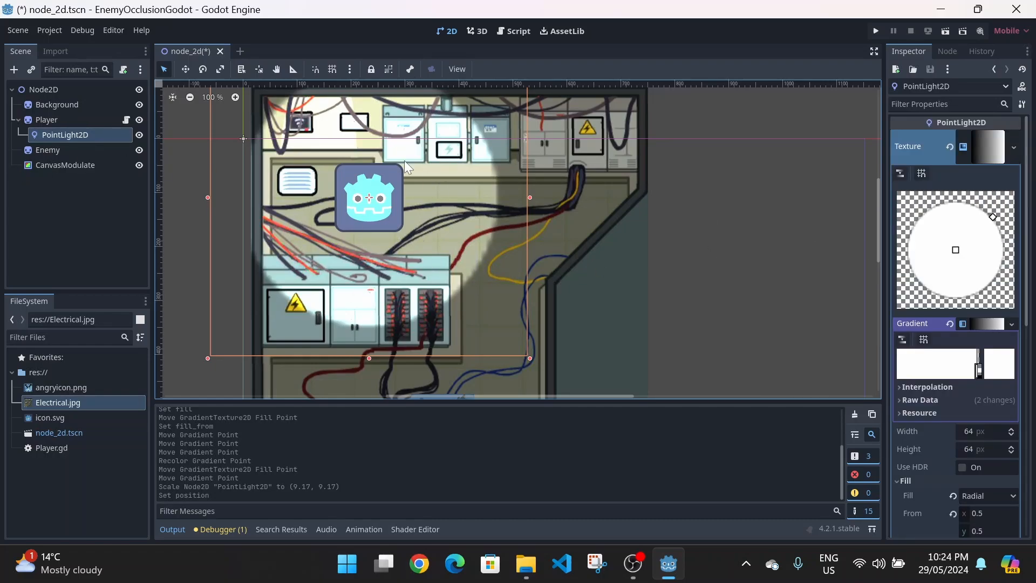
Set the CanvasModulate colour to grey 9b9b9b
scroll("down", 3)
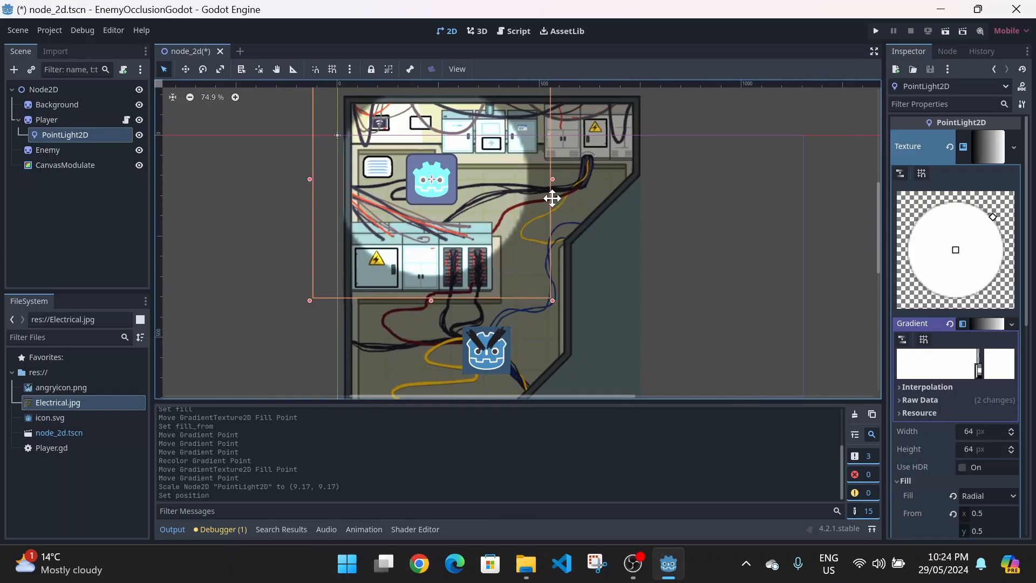
left_click(65, 165)
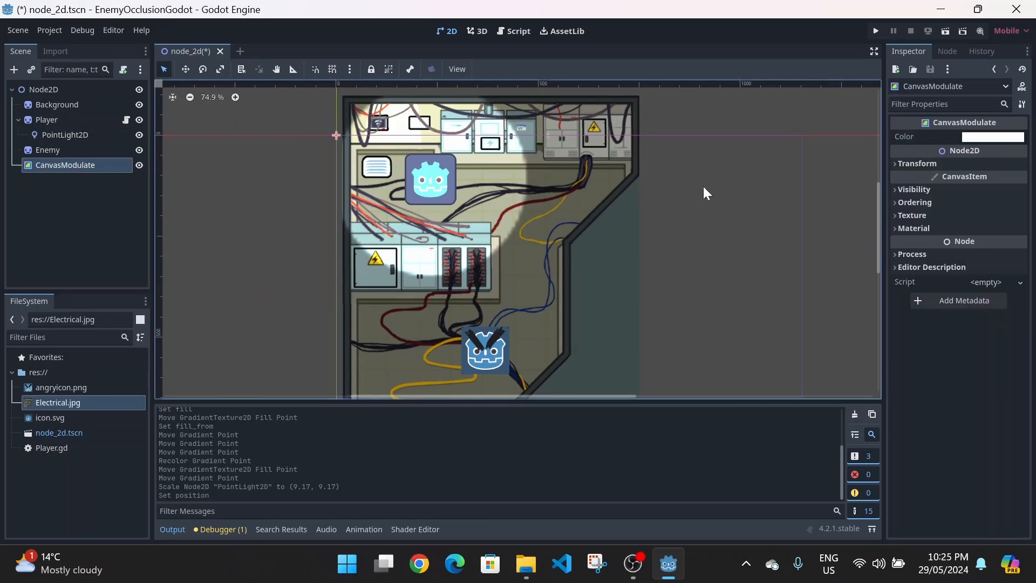
left_click(991, 136)
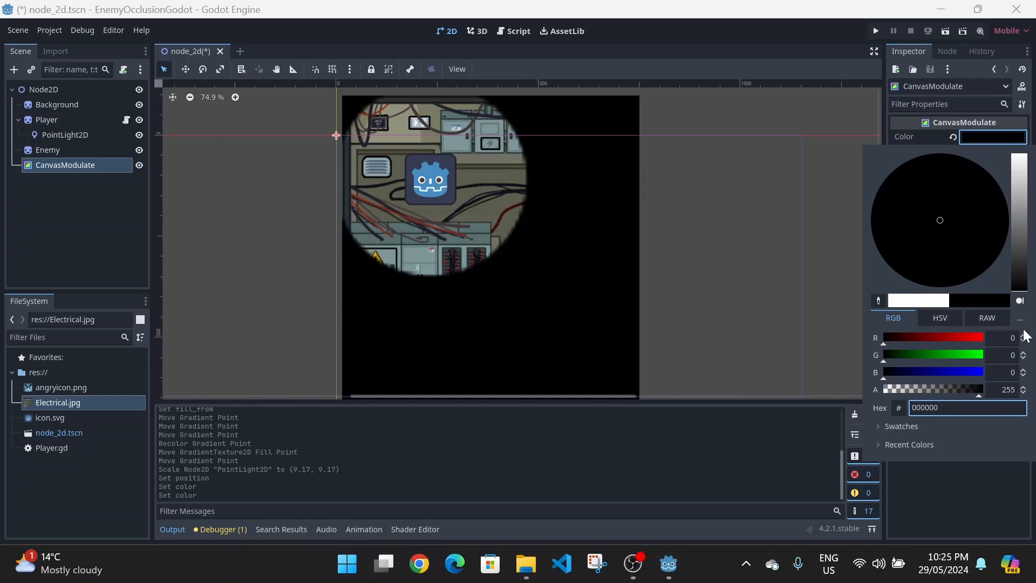
mouse_move(532, 111)
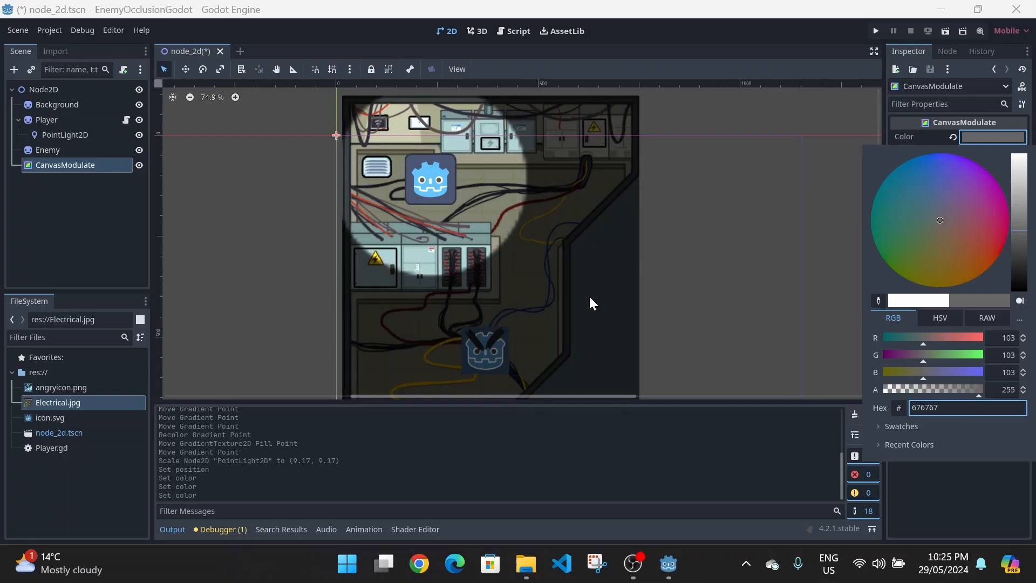
mouse_move(449, 285)
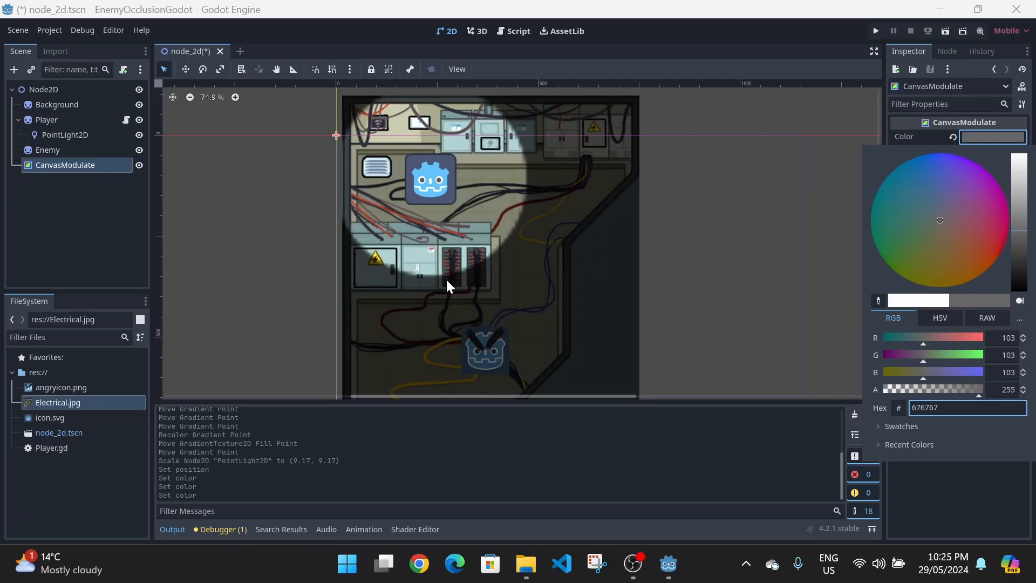
mouse_move(796, 315)
type("9b9b9b")
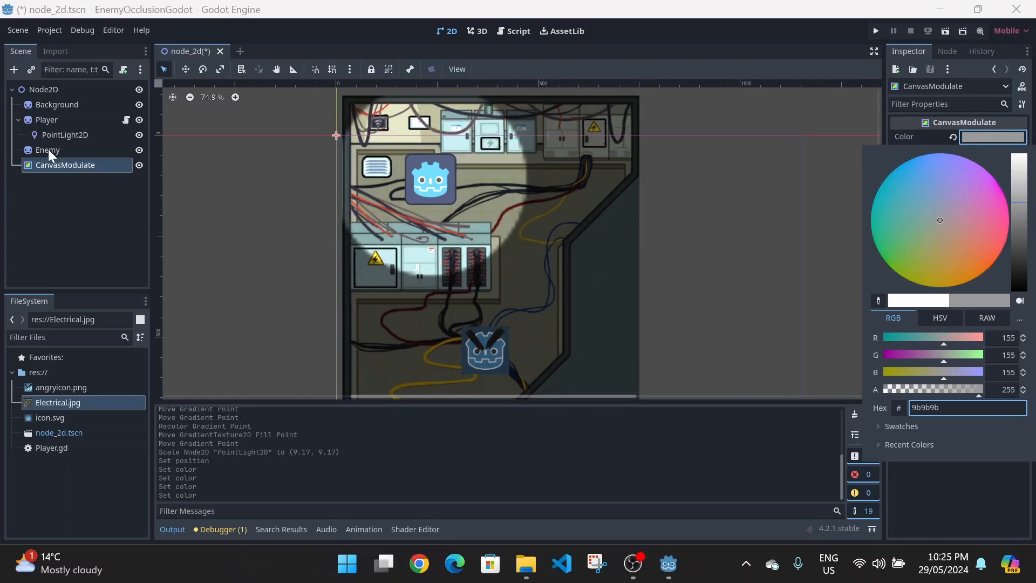
Set the Enemy sprite's Light Mask and Visibility Layer both to layer 2
left_click(47, 149)
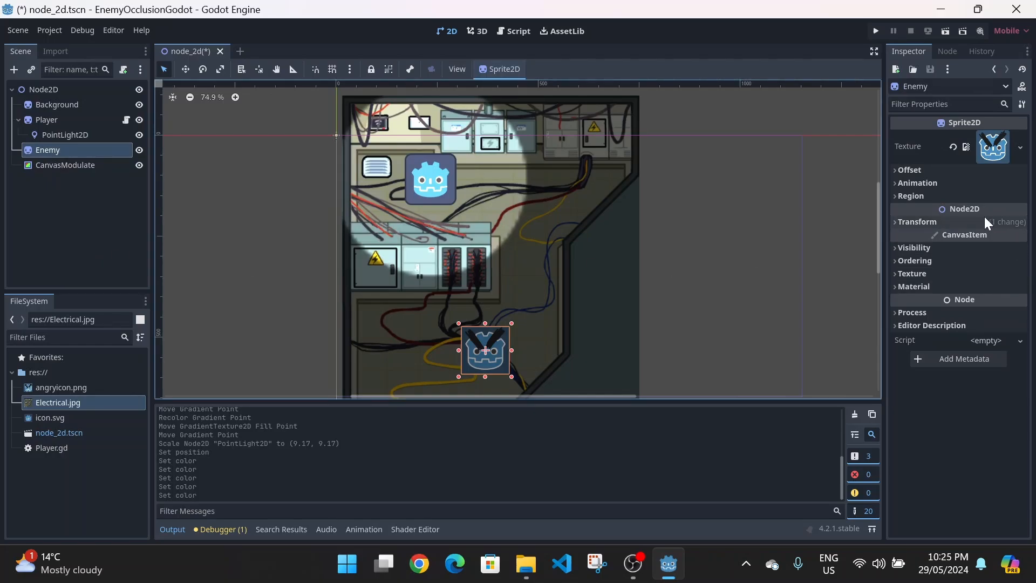
left_click(913, 247)
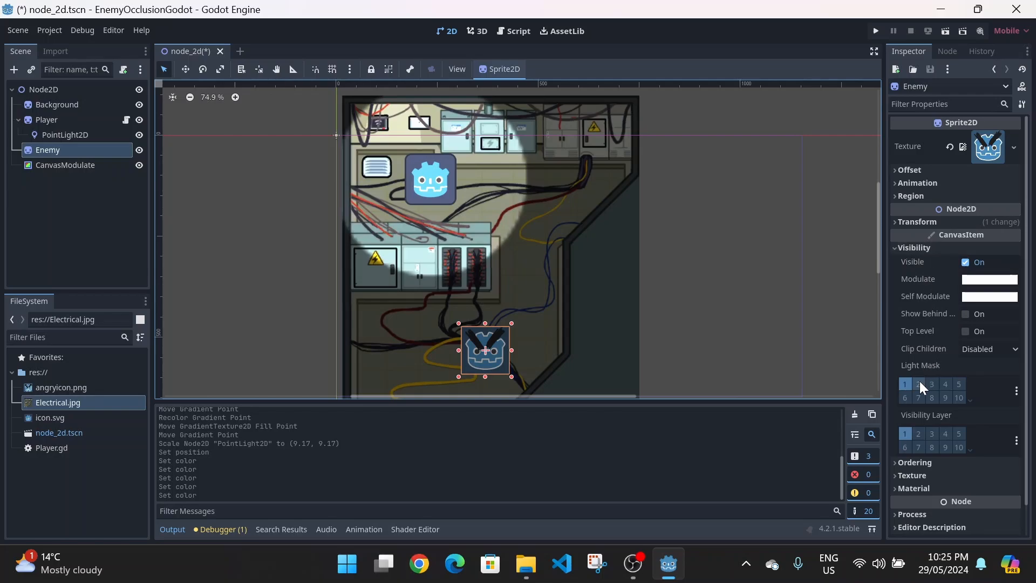
left_click(918, 384)
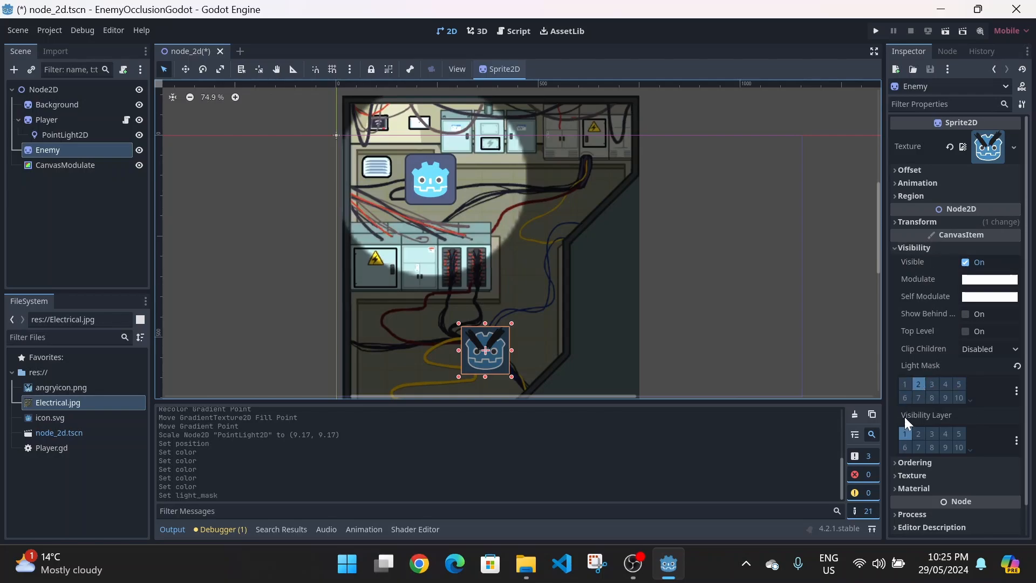
left_click(904, 433)
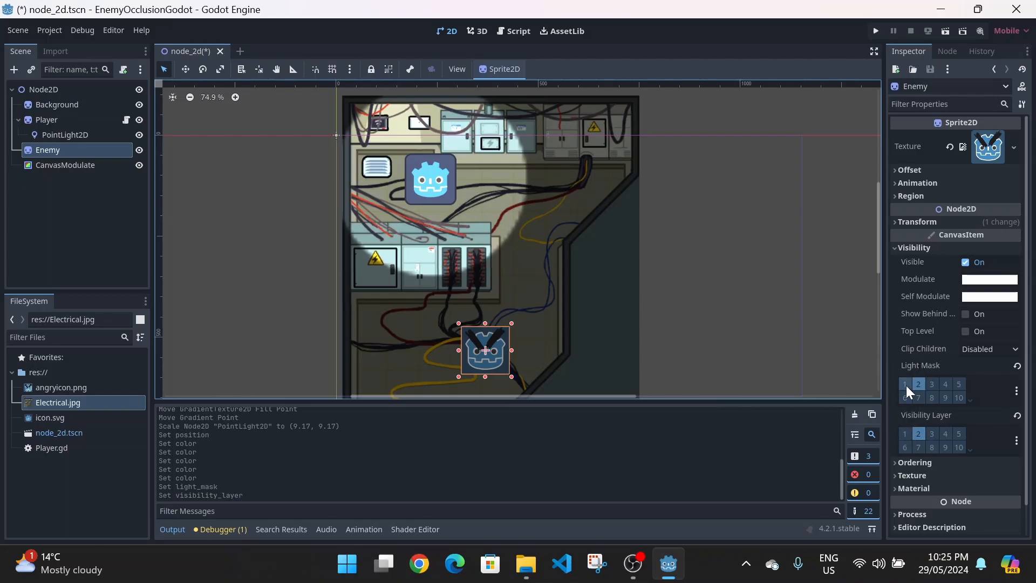
mouse_move(592, 342)
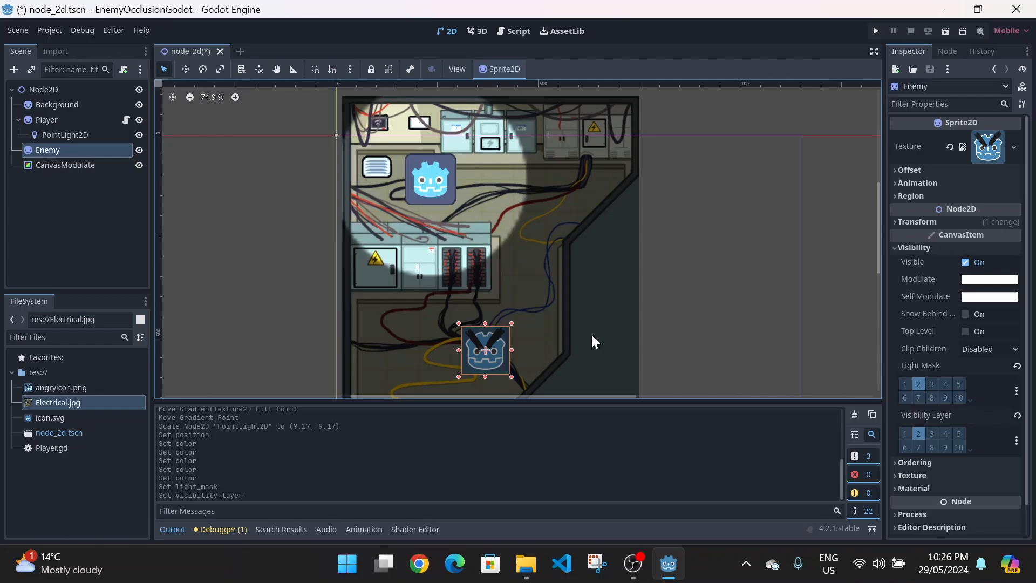
mouse_move(627, 277)
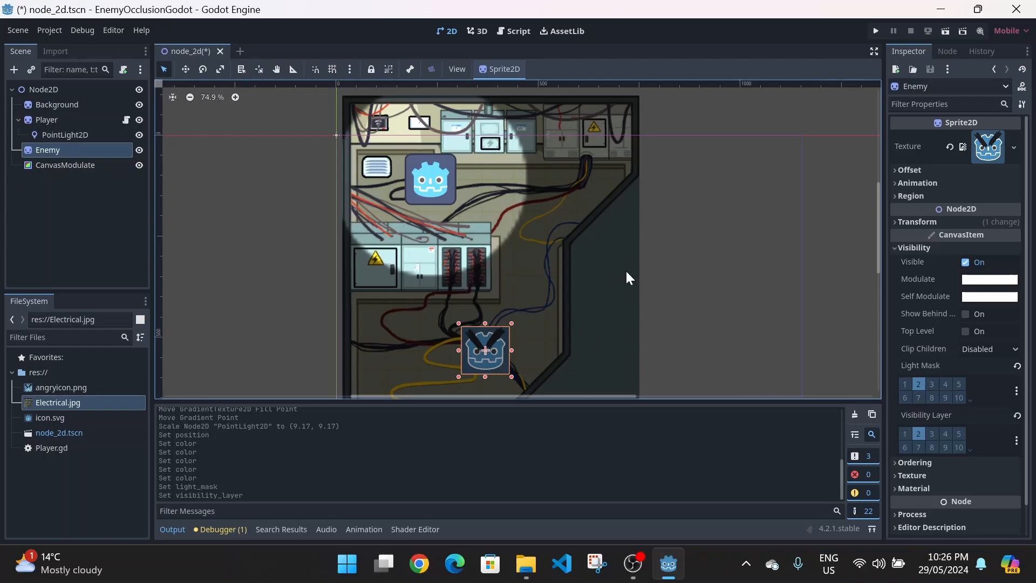
scroll("down", 3)
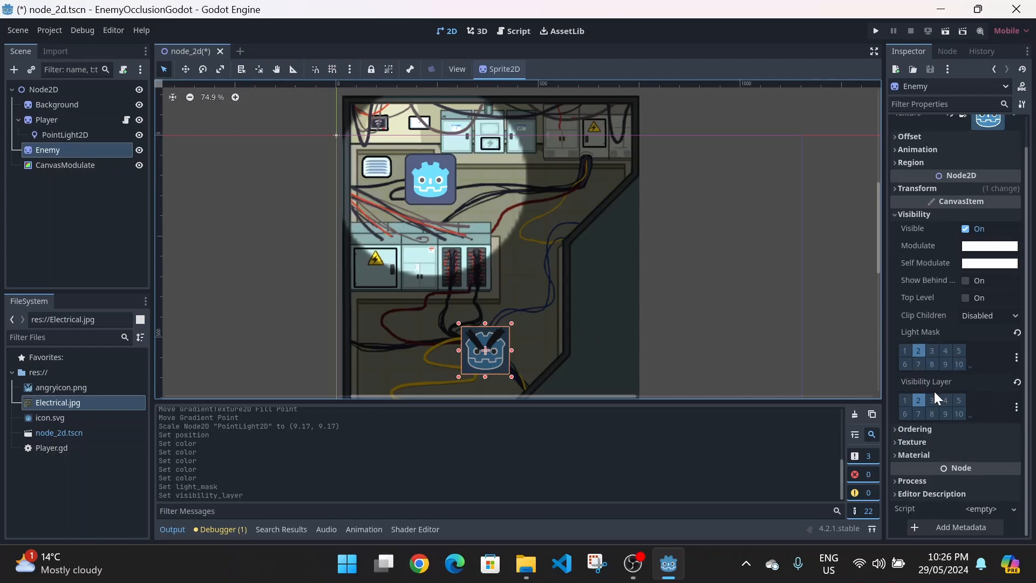
mouse_move(945, 407)
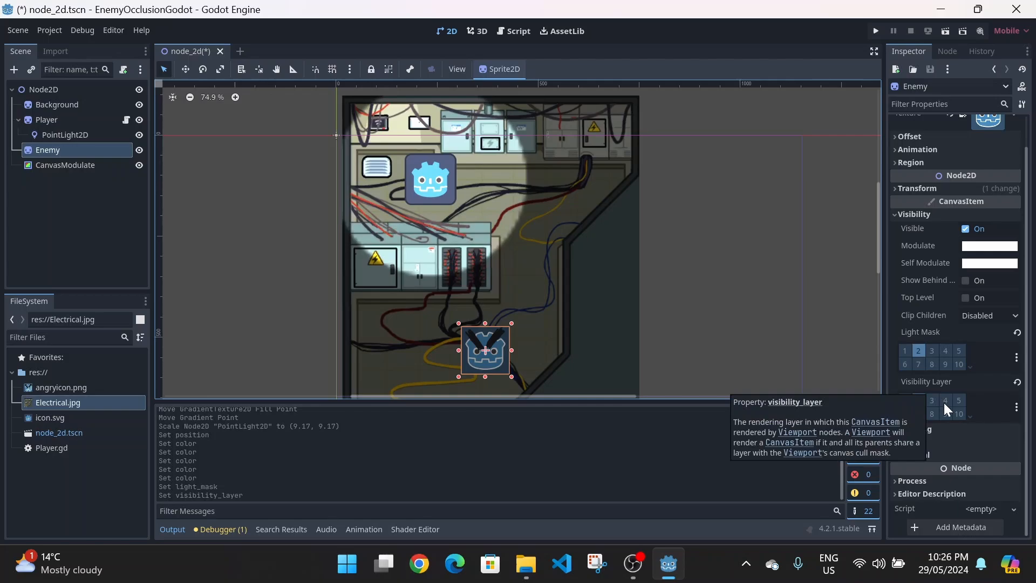
Give Enemy a new CanvasItemMaterial in Light Only mode, then select PointLight2D
left_click(931, 400)
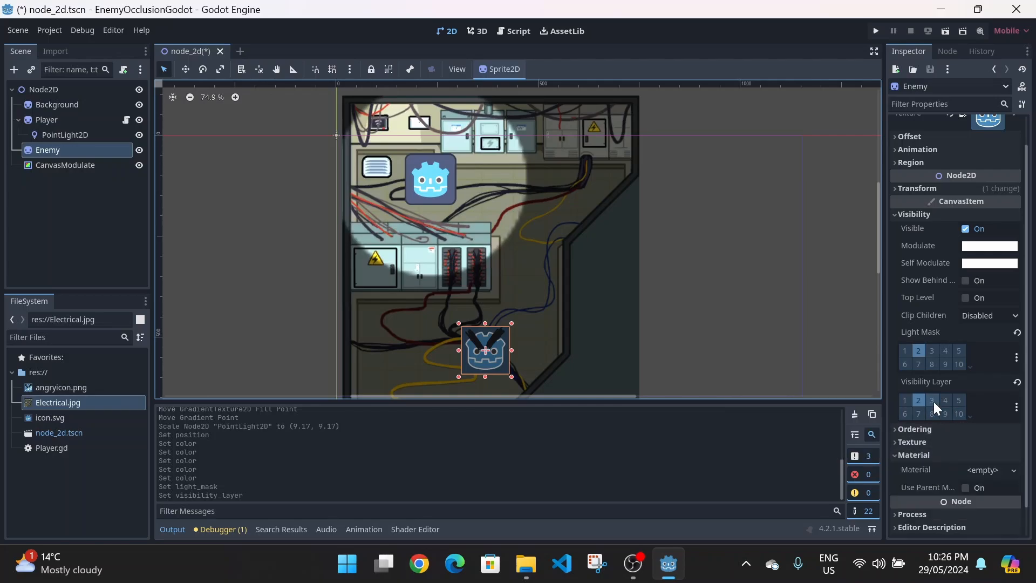
scroll("down", 3)
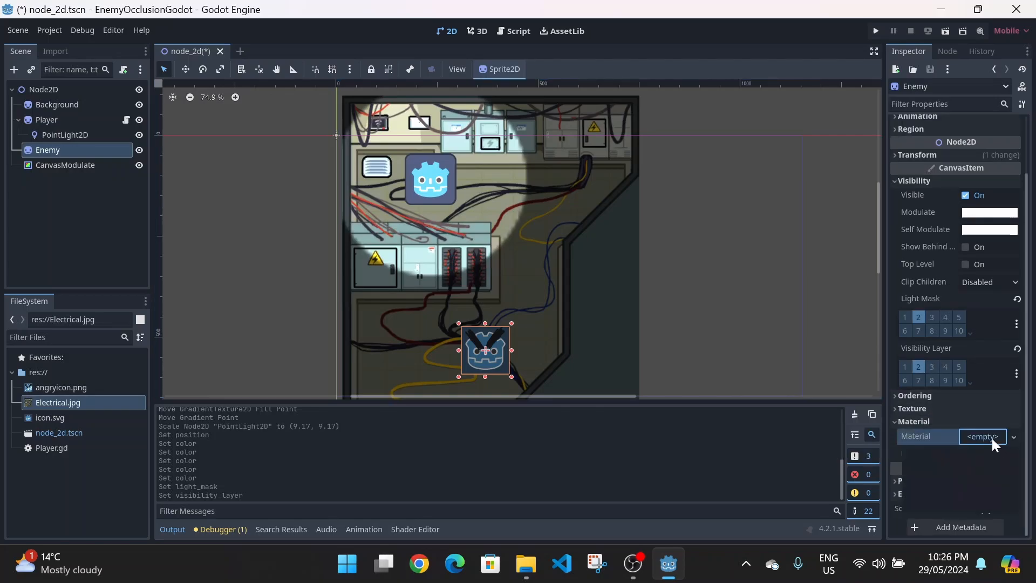
left_click(1013, 436)
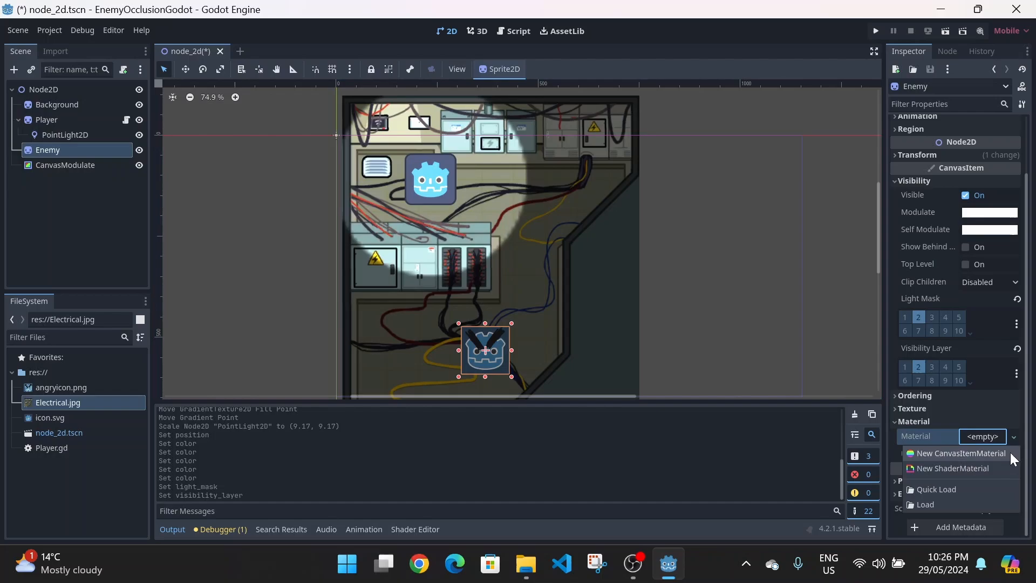
left_click(959, 453)
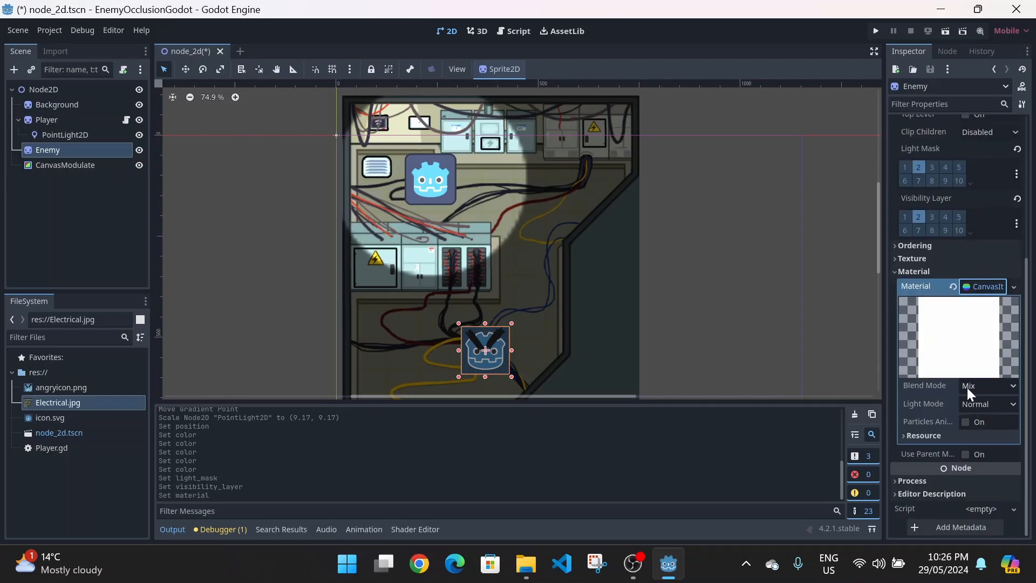
left_click(988, 403)
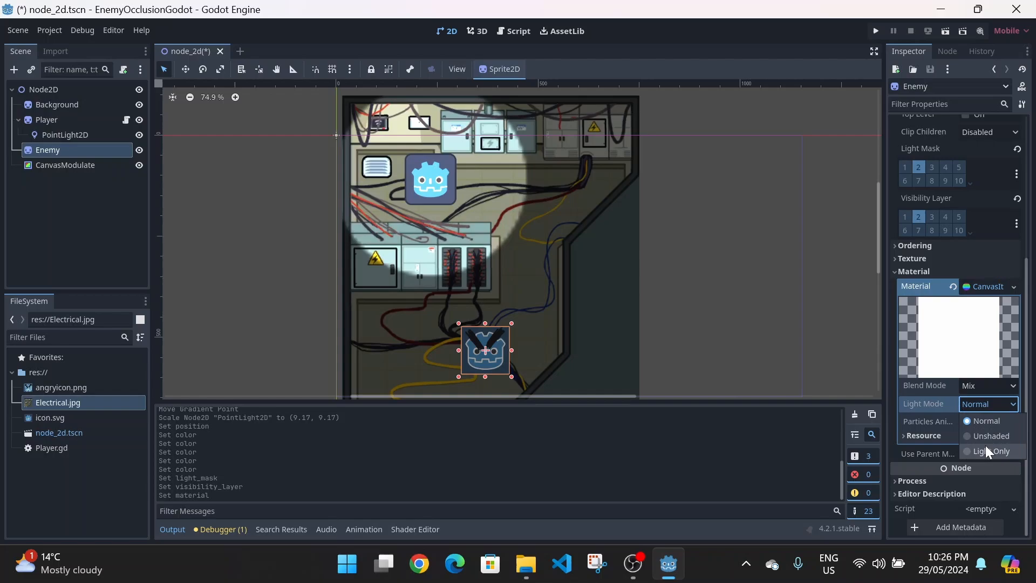
left_click(995, 451)
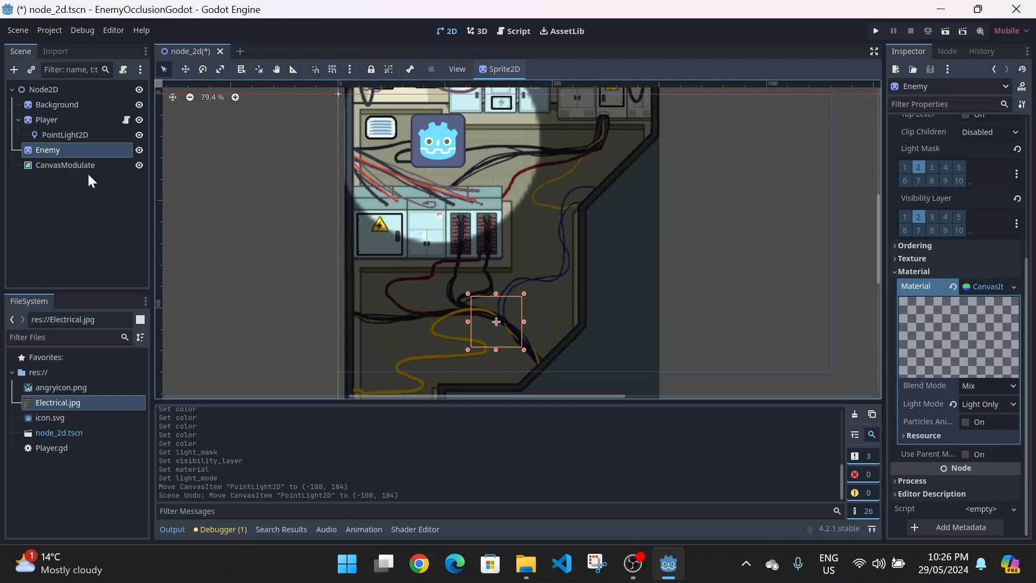
left_click(65, 135)
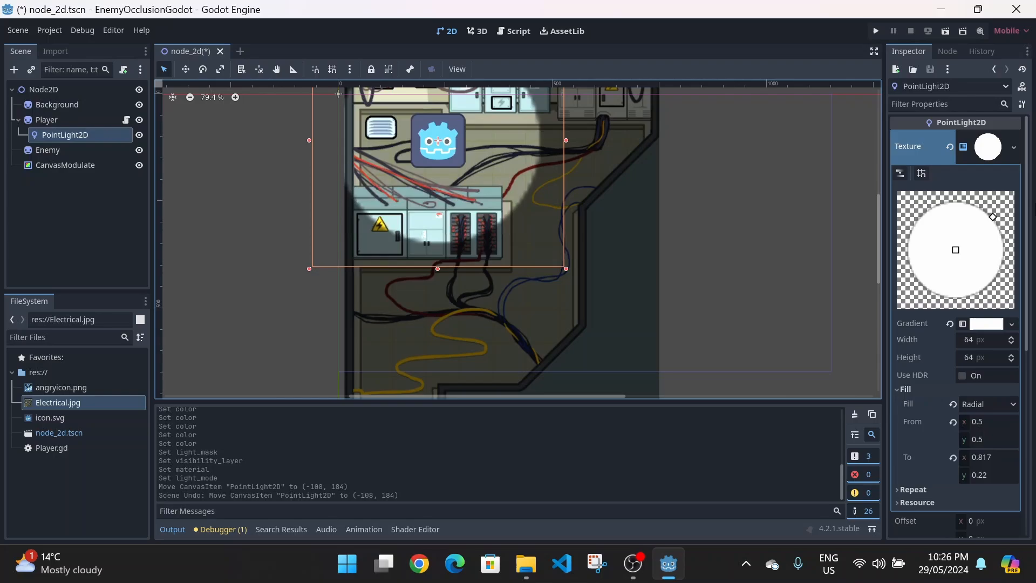
mouse_move(991, 203)
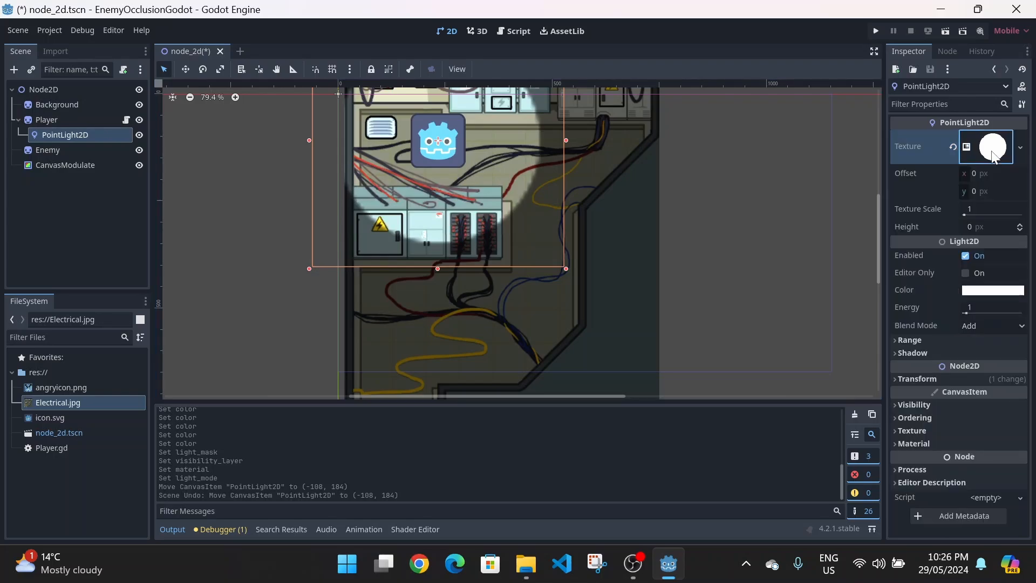
Add layer 2 to the PointLight2D's Item Cull Mask, check the Enemy's material, and reselect the light
left_click(909, 339)
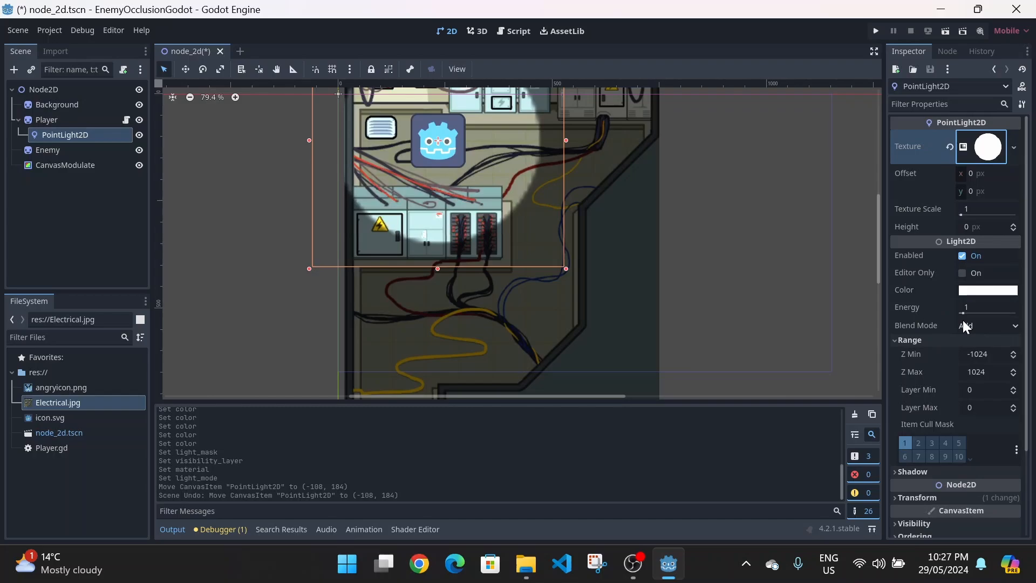
scroll("down", 3)
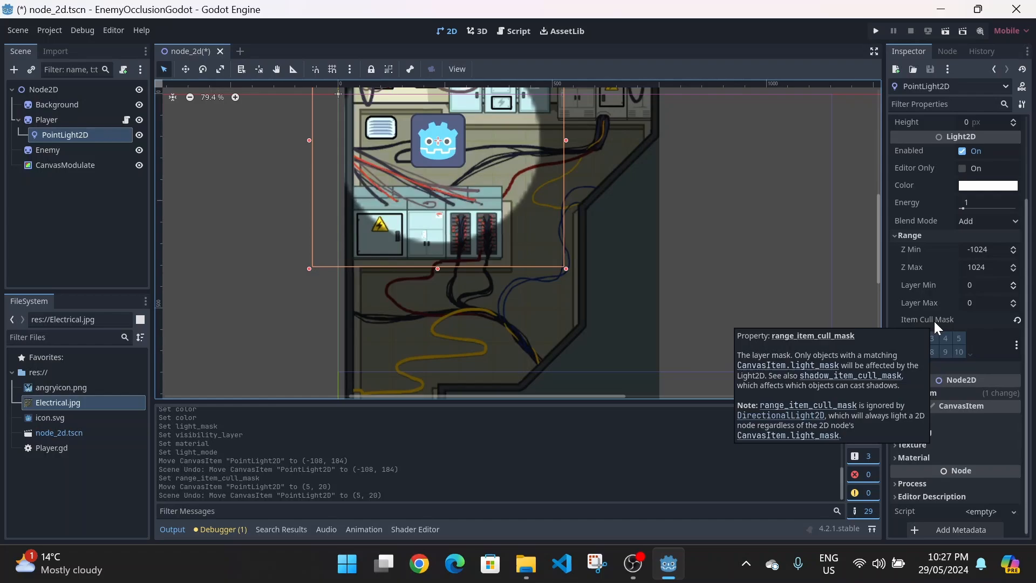
left_click(48, 149)
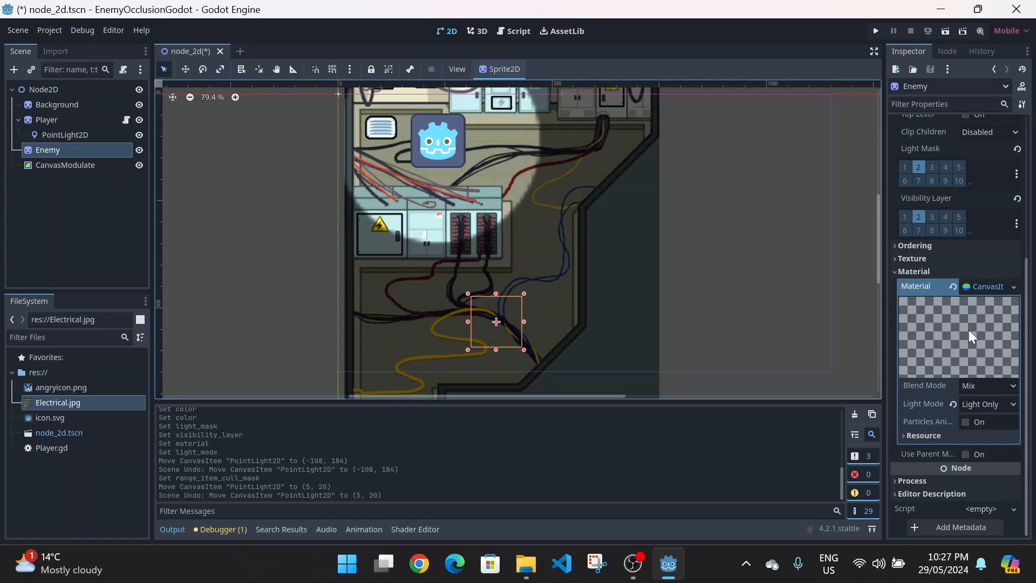
mouse_move(927, 449)
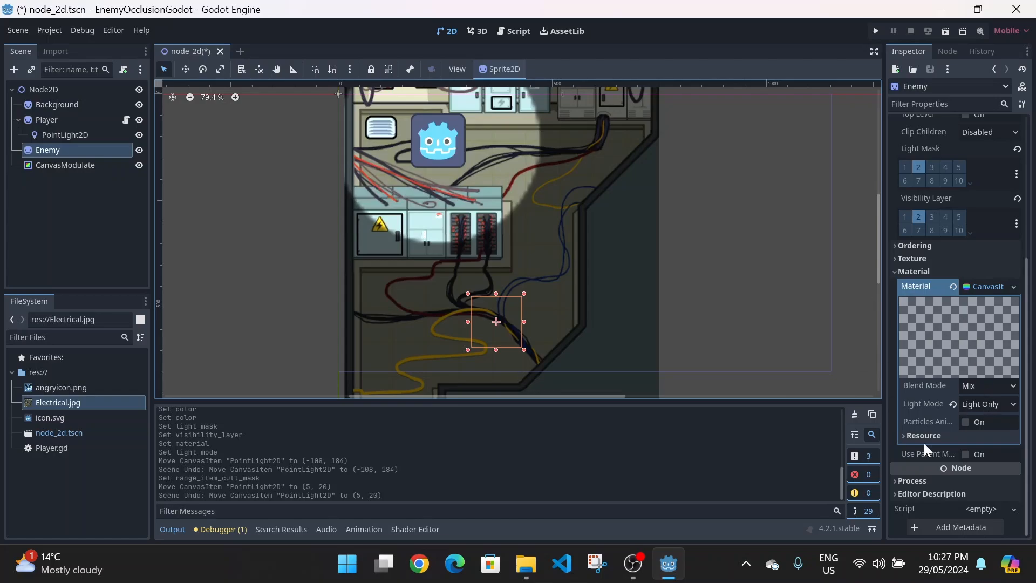
mouse_move(1003, 412)
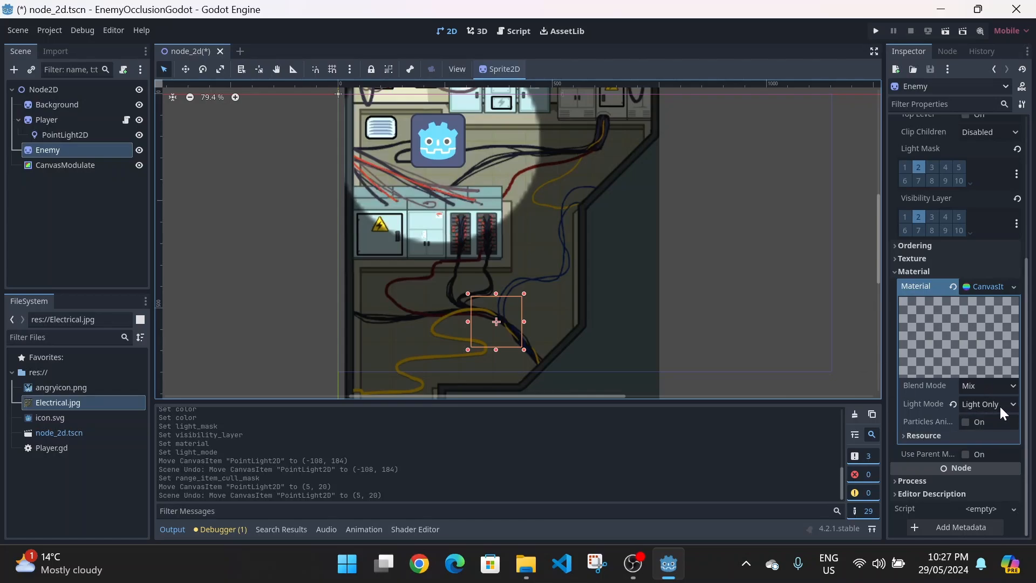
mouse_move(506, 352)
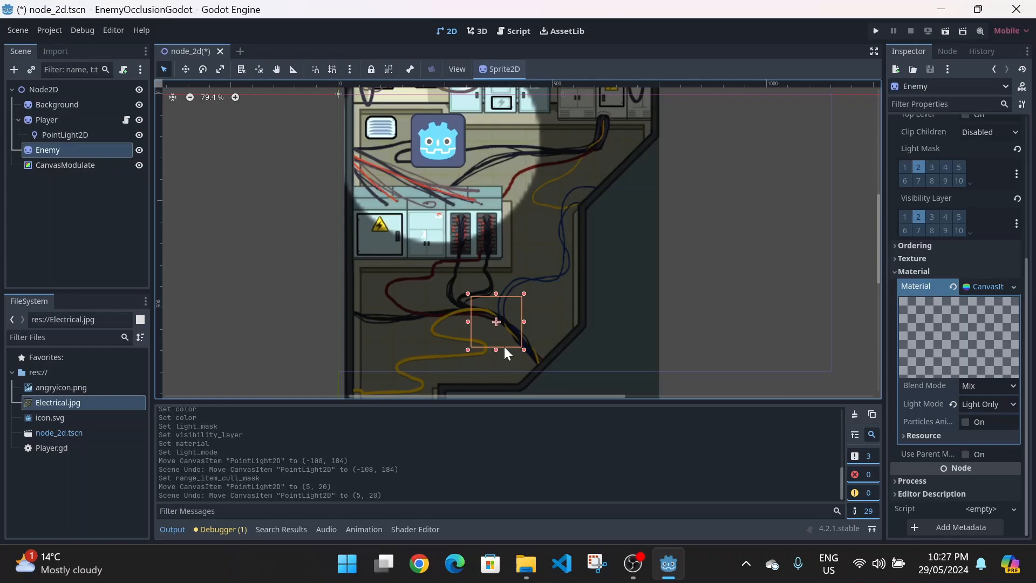
mouse_move(496, 335)
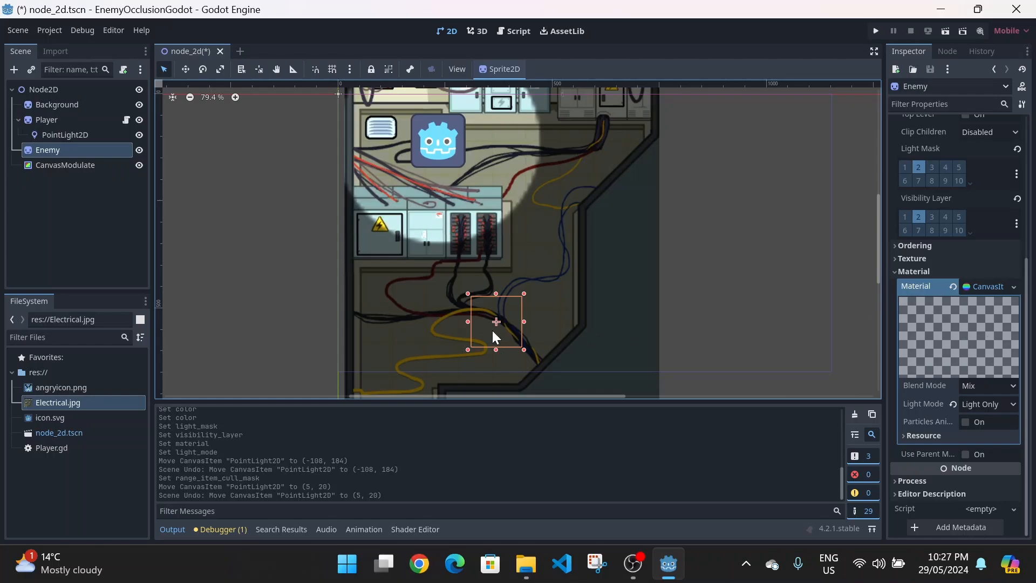
left_click(64, 135)
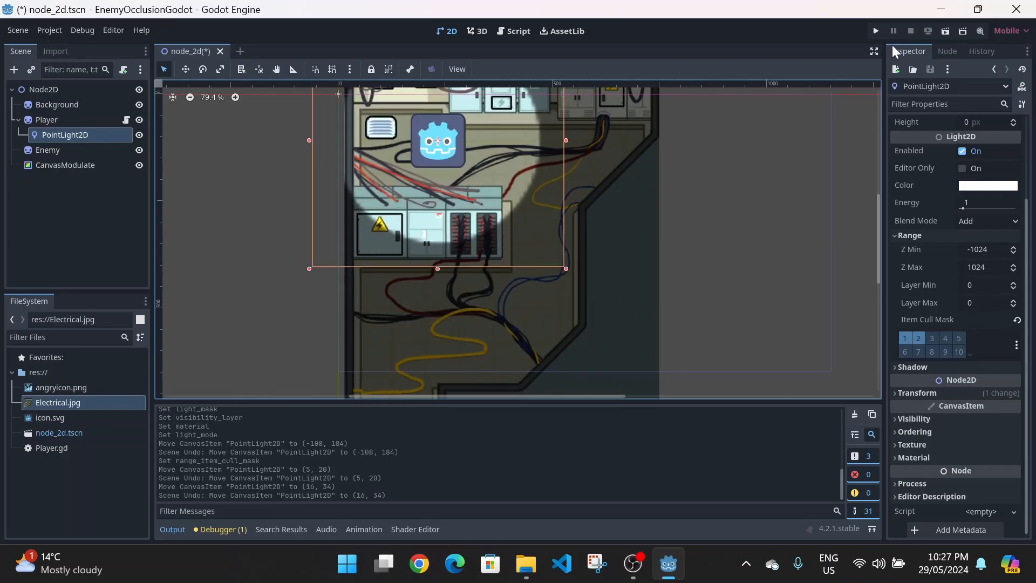
Run the project to see the Enemy revealed inside the light circle, then close the game
left_click(875, 31)
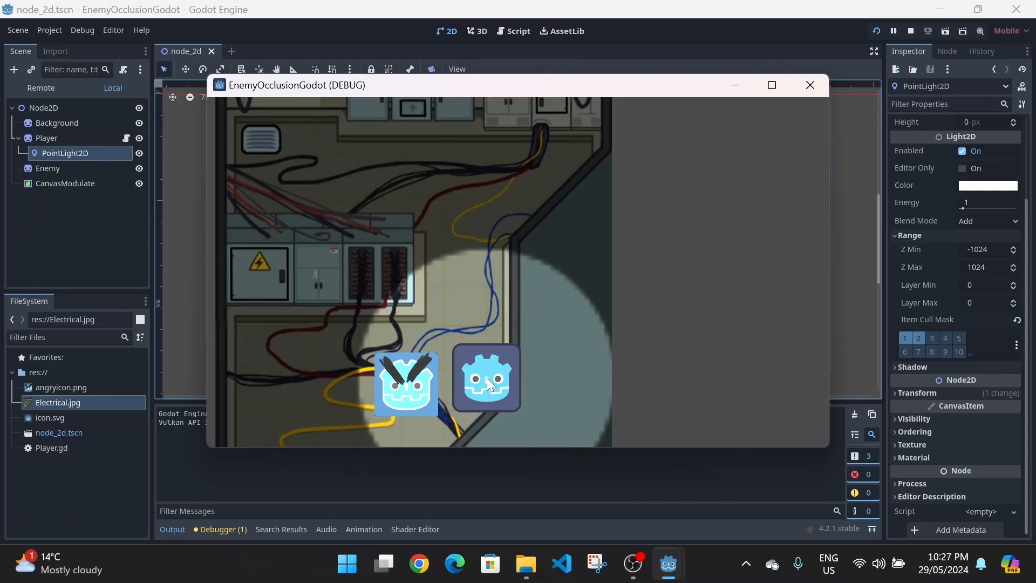
left_click(809, 84)
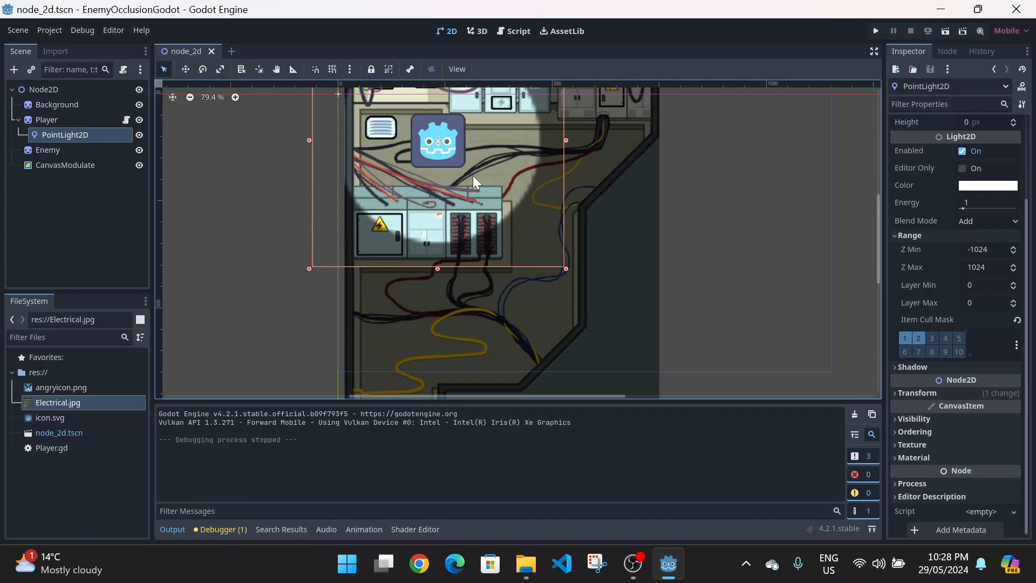
mouse_move(545, 303)
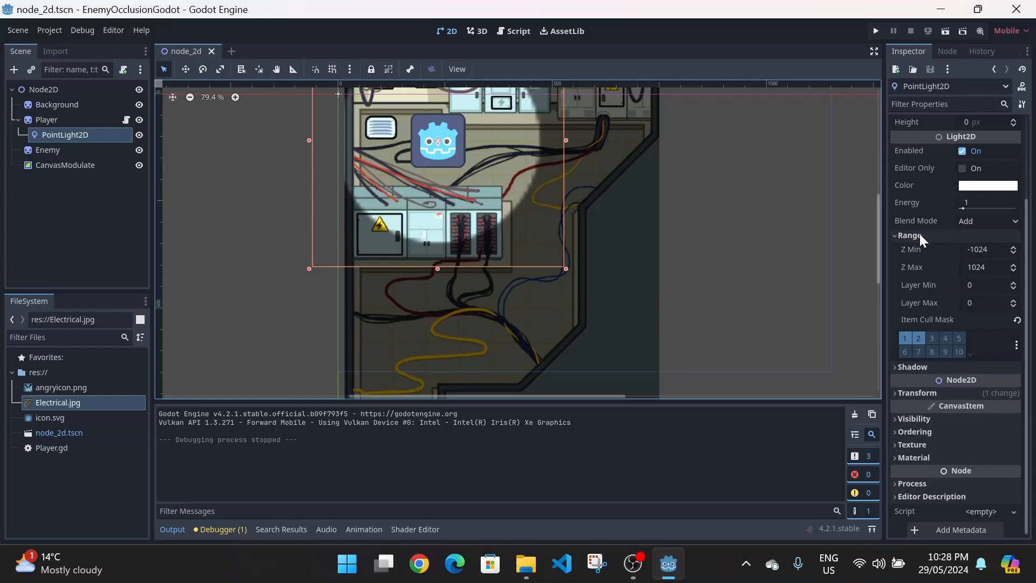
Tick Shadow > Enabled on the player's PointLight2D in the Inspector
left_click(912, 367)
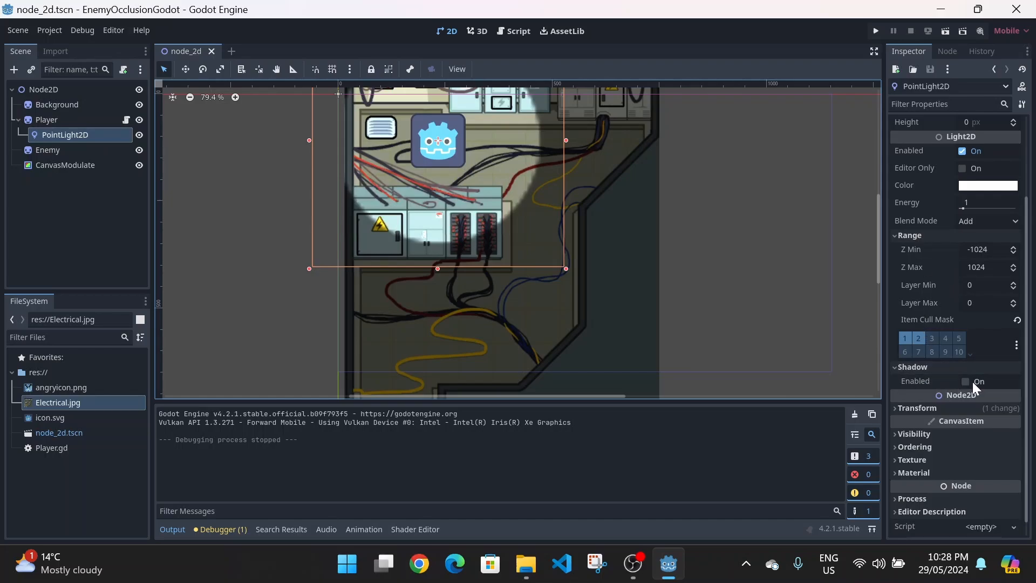
left_click(966, 381)
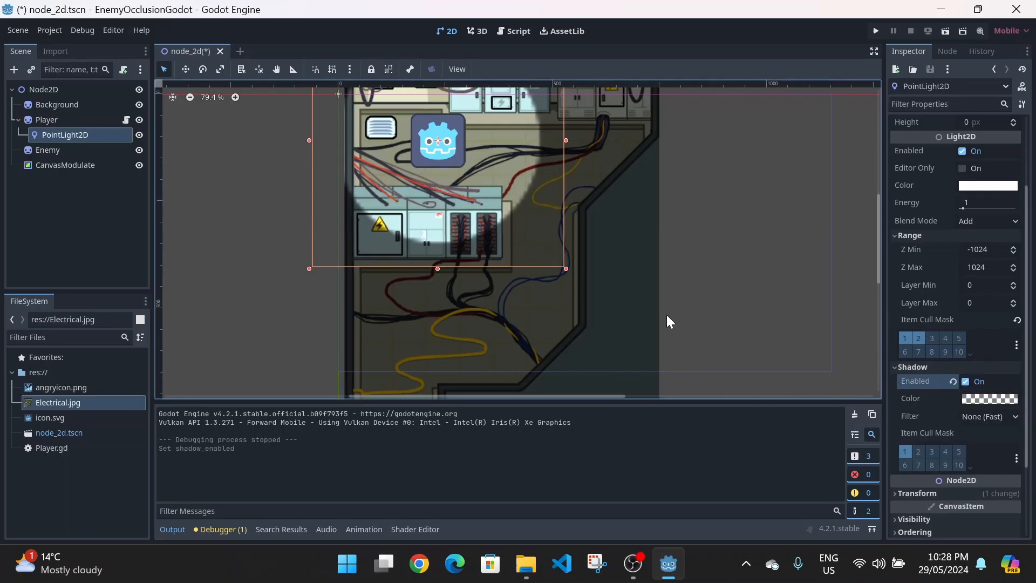
mouse_move(512, 203)
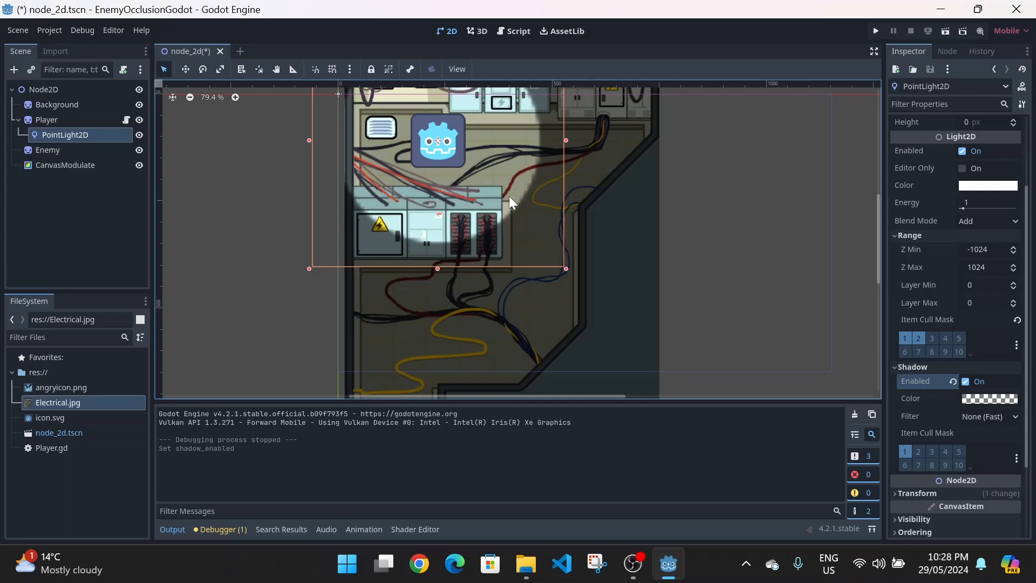
mouse_move(474, 203)
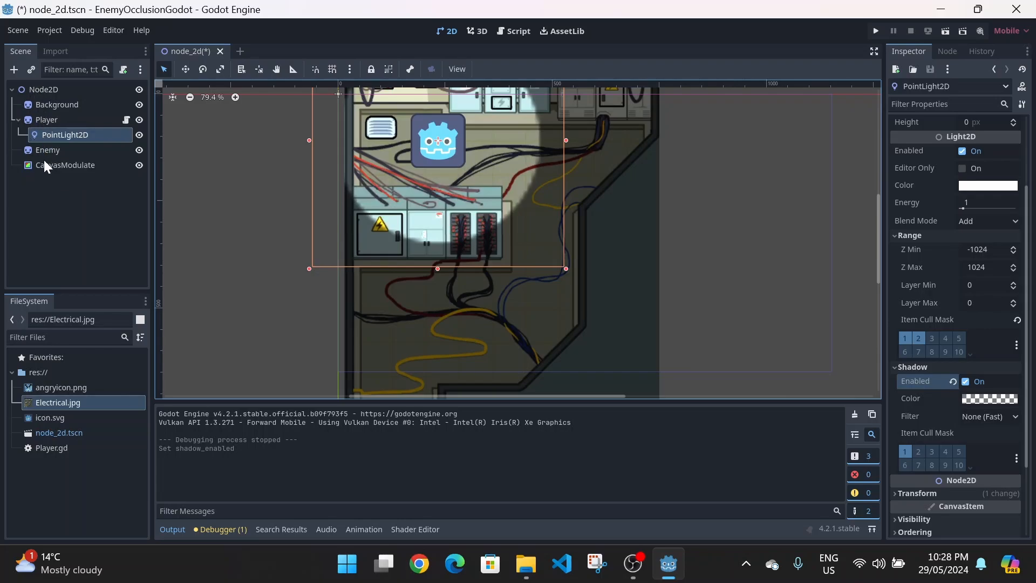
Add a LightOccluder2D under the root with a rectangle polygon, then move it lower
left_click(44, 89)
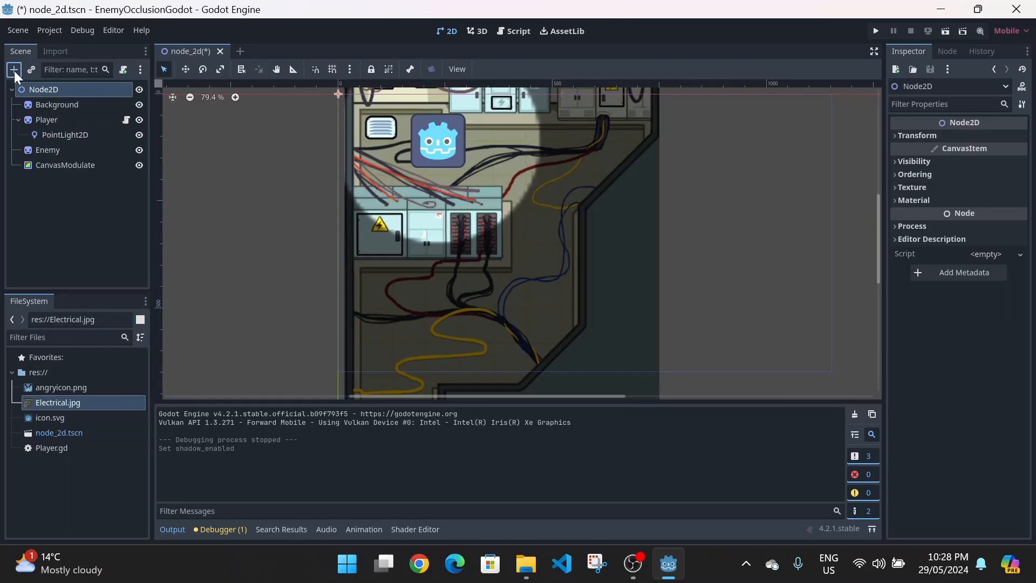
left_click(13, 69)
type("lightO")
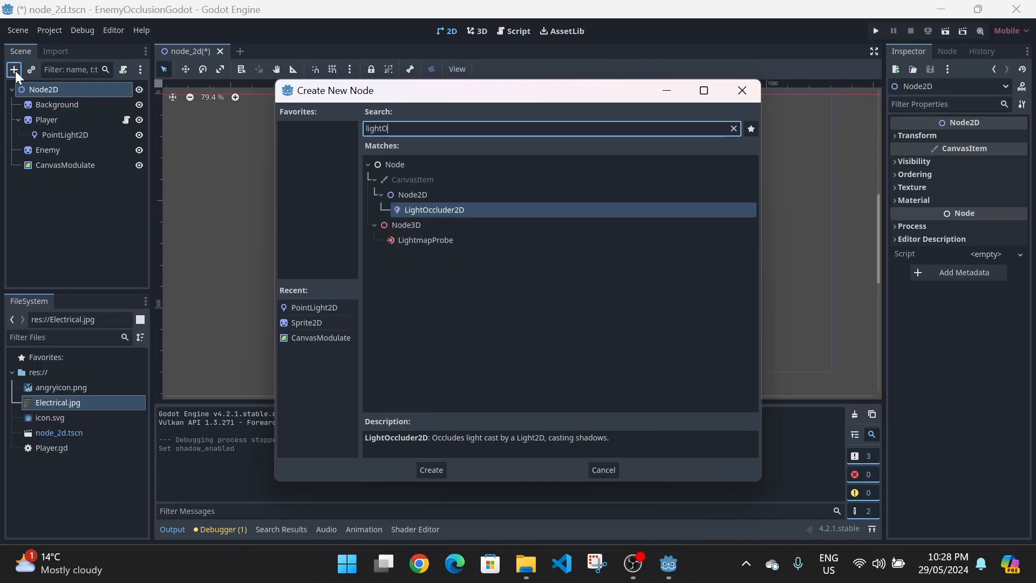
left_click(431, 470)
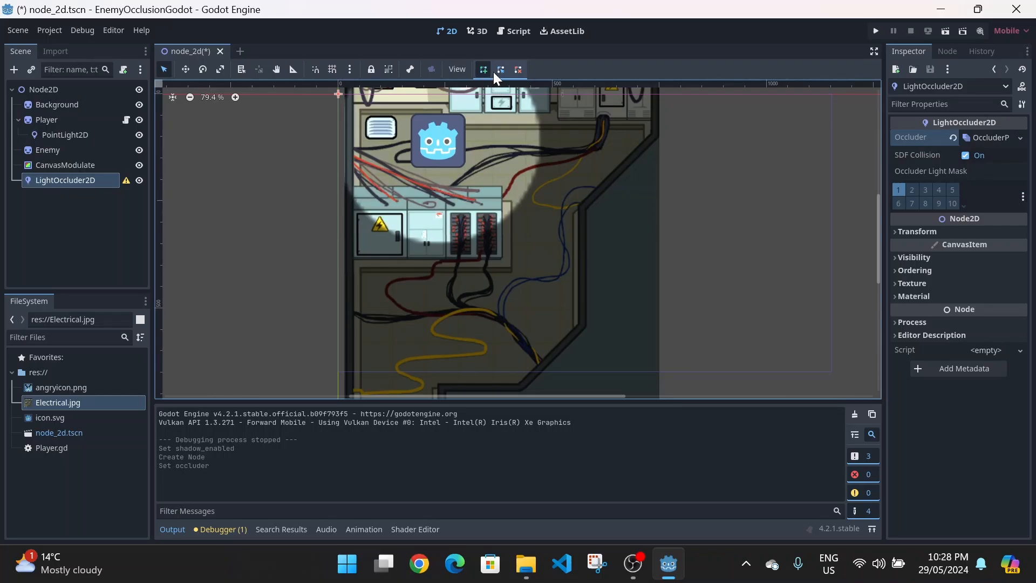
mouse_move(484, 190)
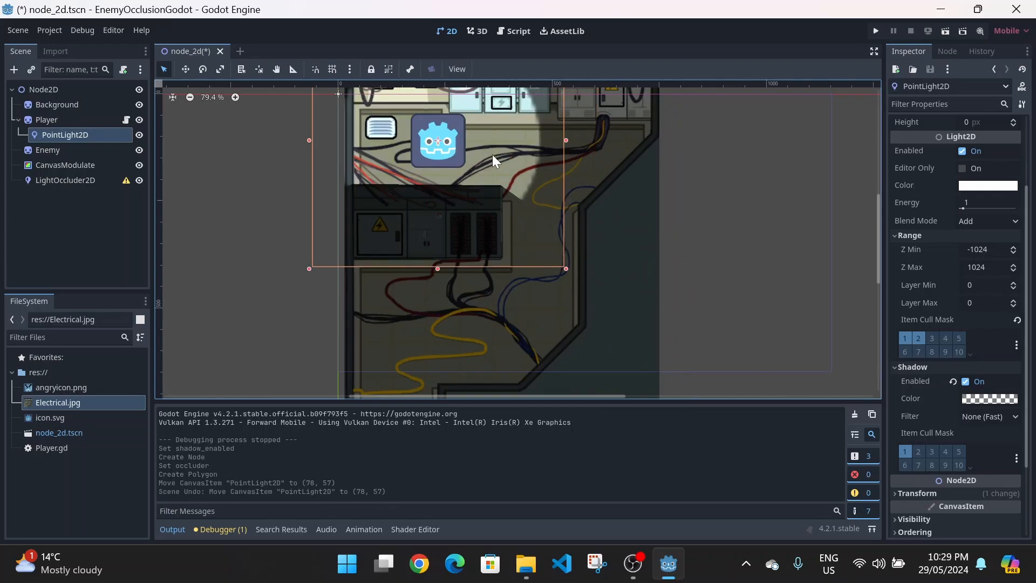
left_click(65, 180)
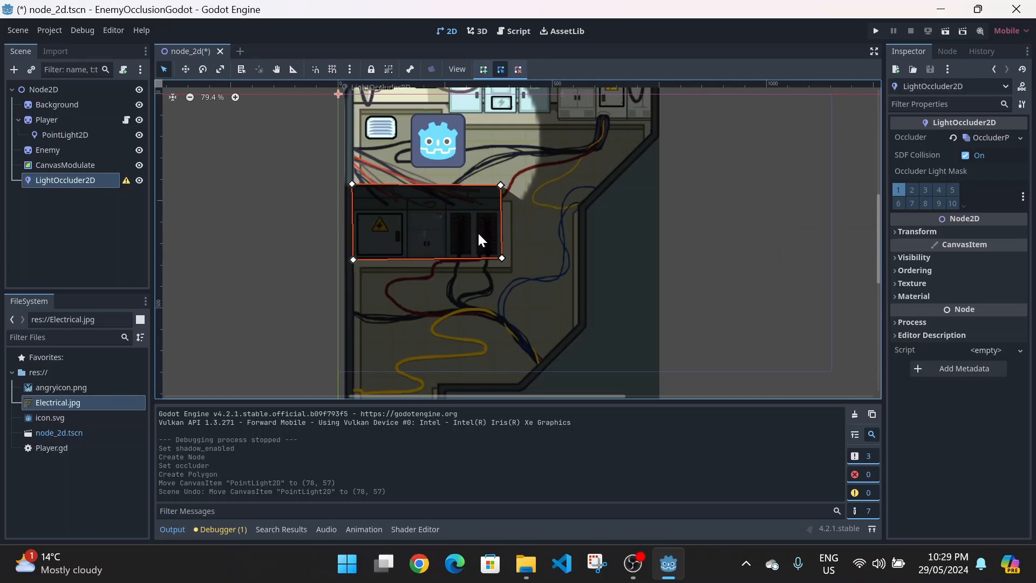
left_click(411, 282)
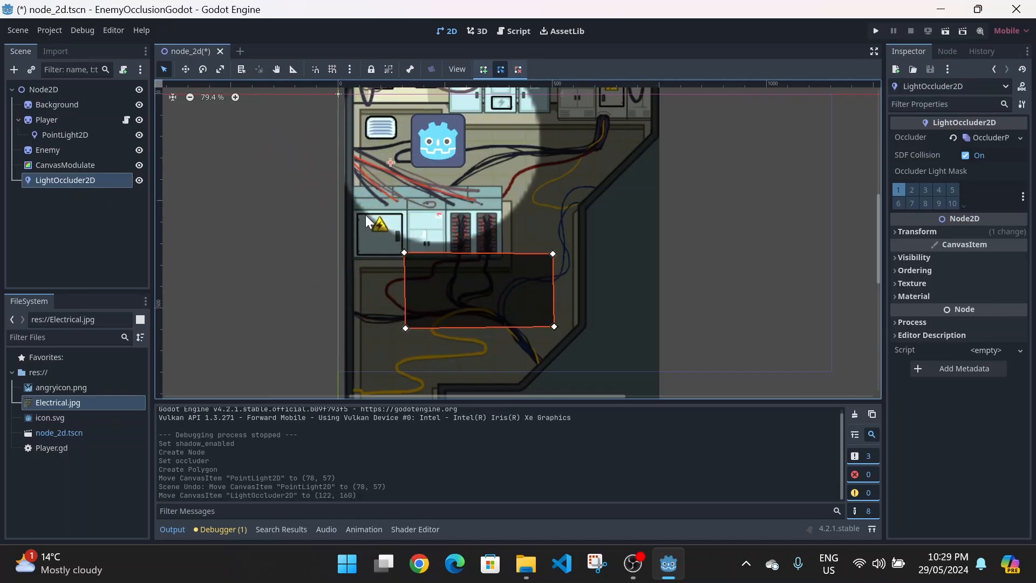
mouse_move(368, 246)
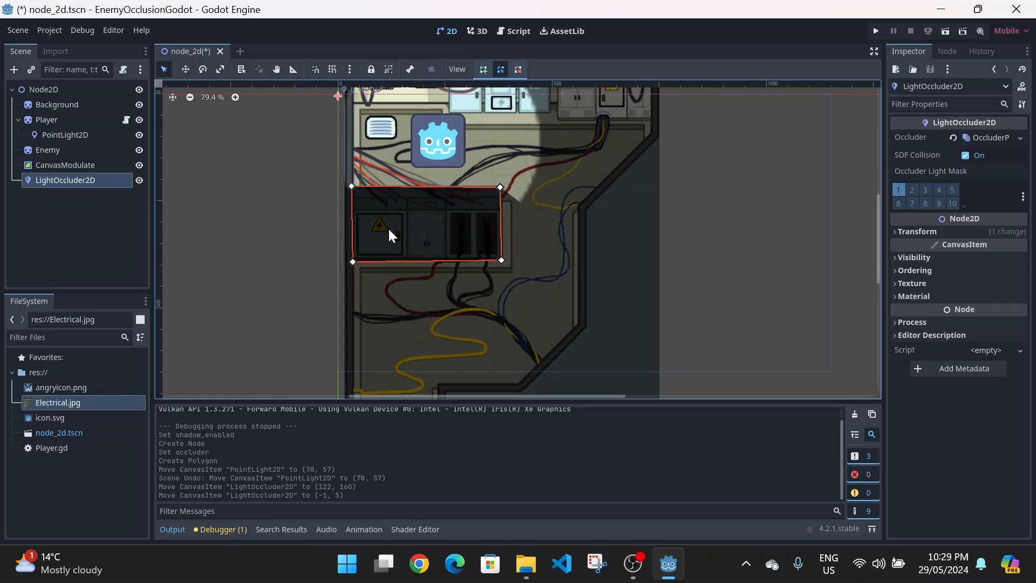
Move the occluder back over the panel and set its Modulate alpha to 0
left_click(983, 138)
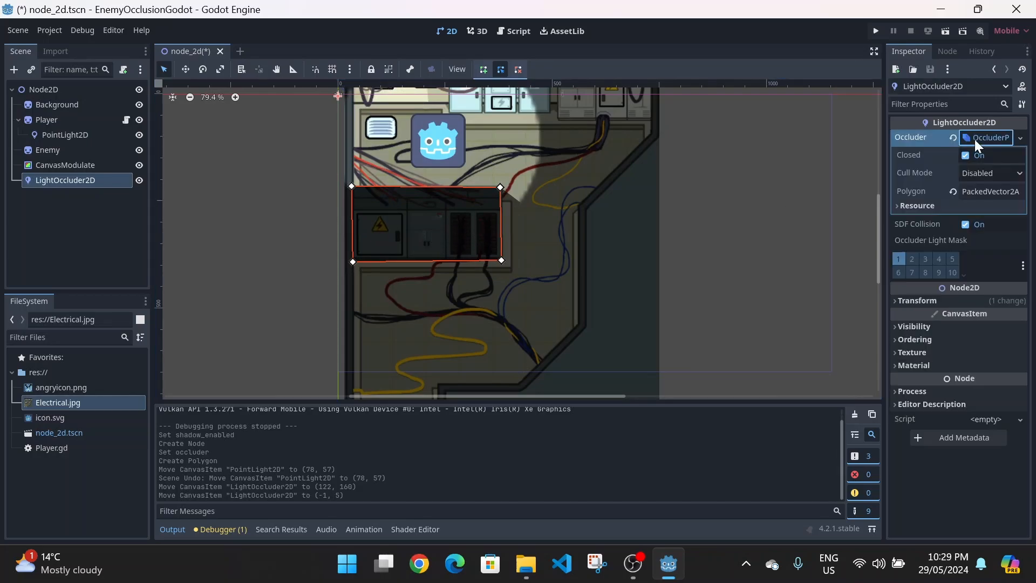
left_click(914, 256)
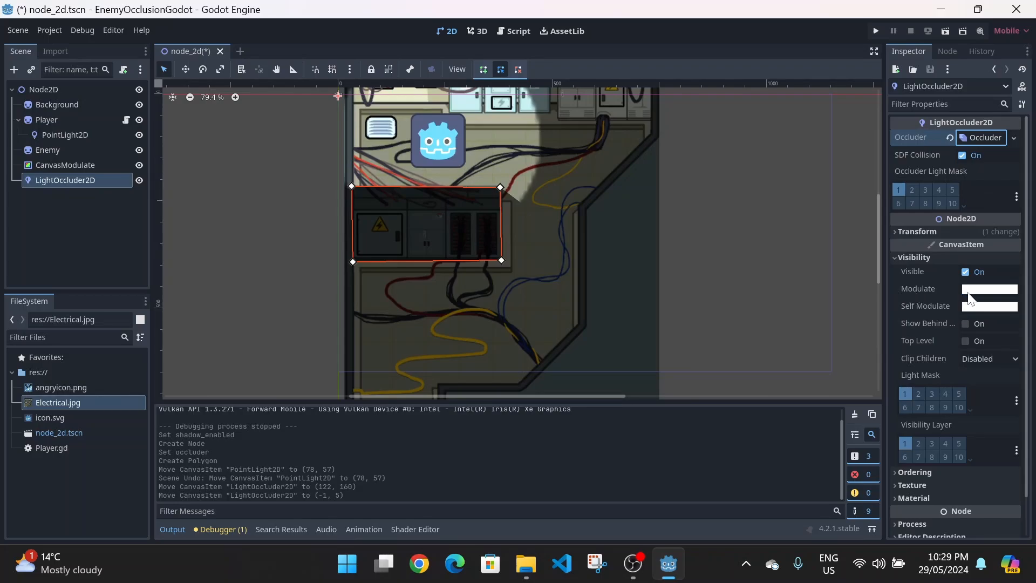
left_click(988, 289)
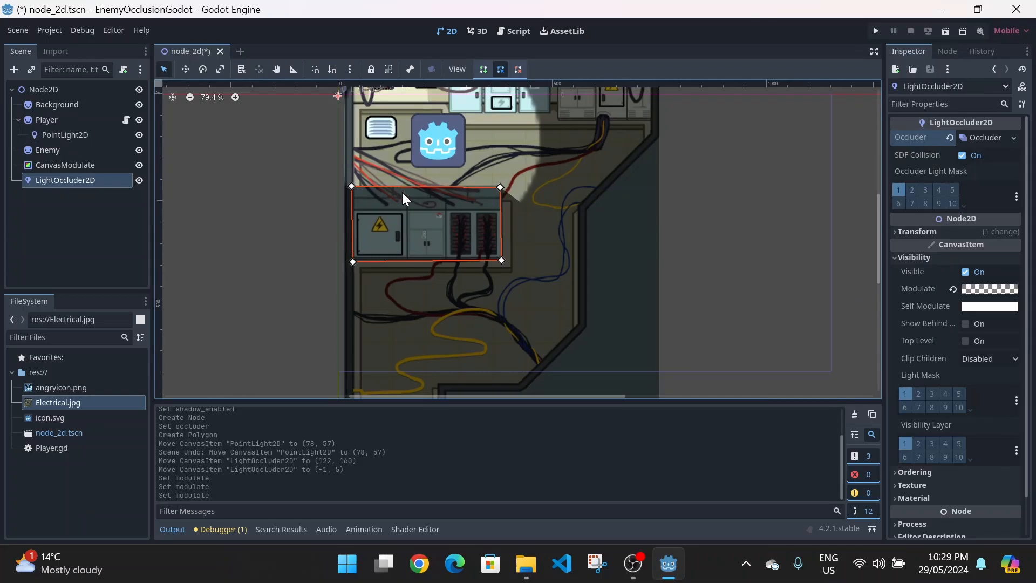
mouse_move(497, 191)
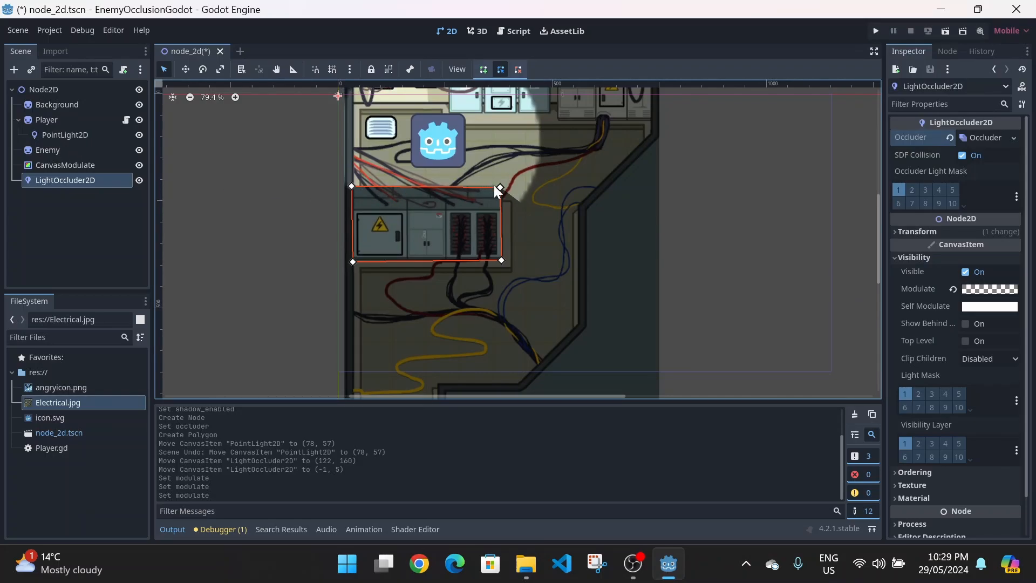
mouse_move(510, 186)
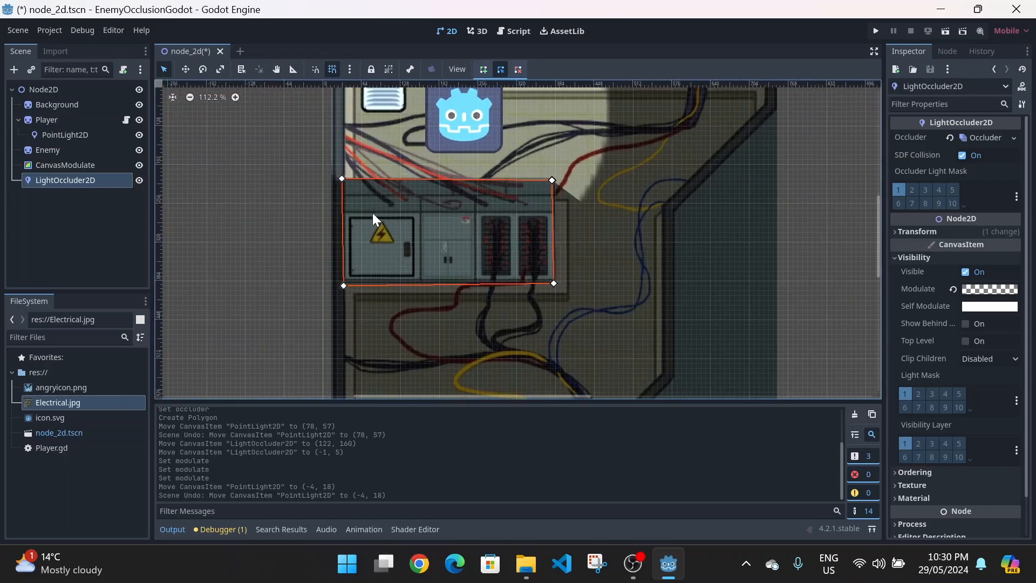
Zoom in, drag the occluder vertices onto the panel corners, then select the root Node2D
scroll("up", 3)
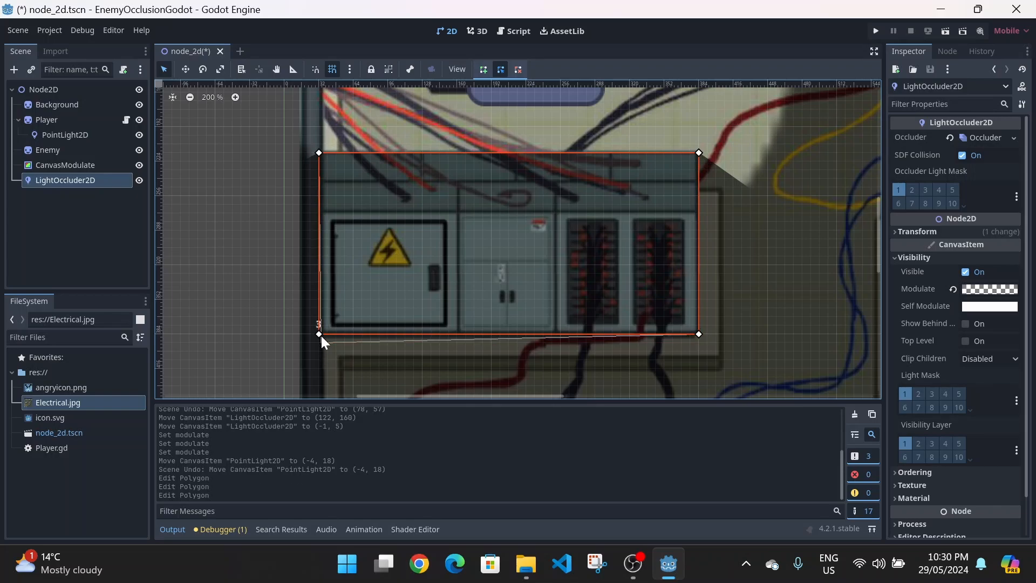
scroll("down", 3)
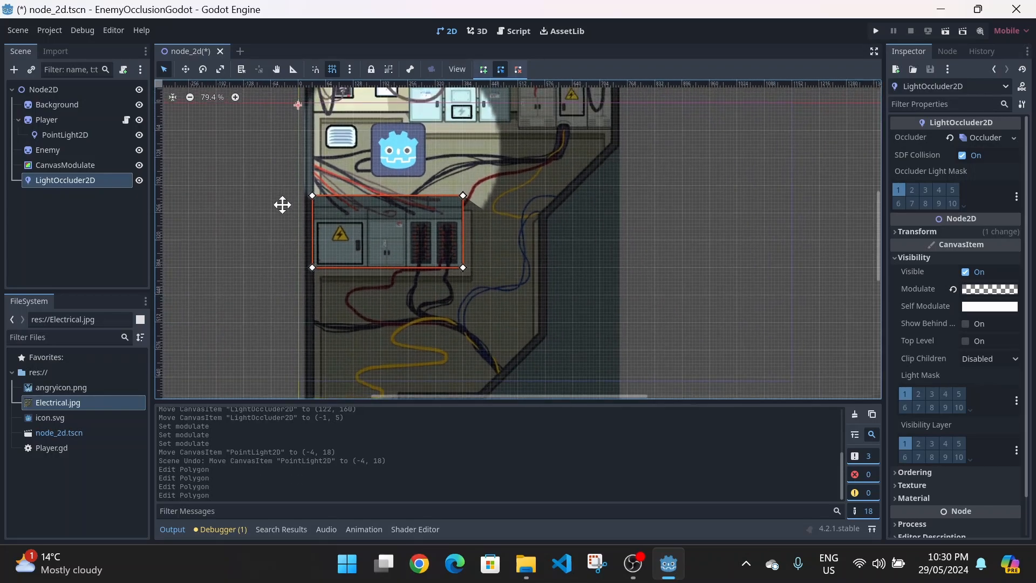
left_click(43, 89)
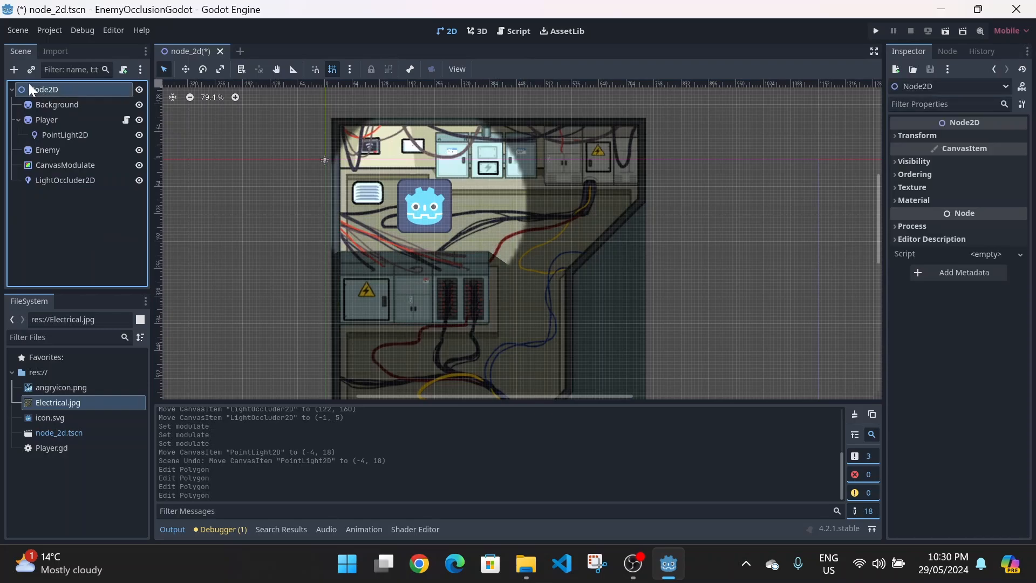
Add a TileMap node with a new TileSet and expand its Rendering > Occlusion Layers
left_click(13, 70)
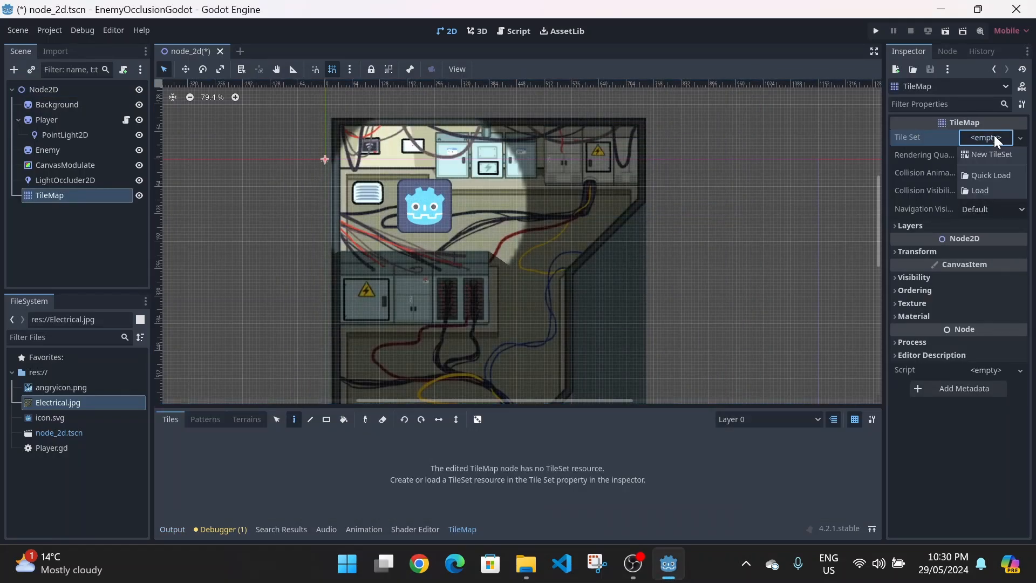
left_click(991, 153)
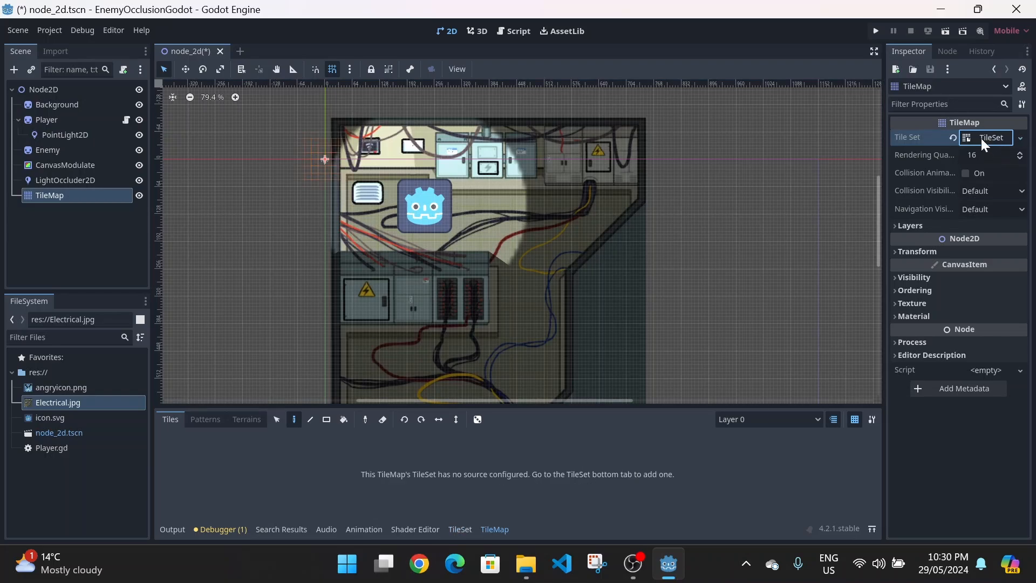
left_click(987, 138)
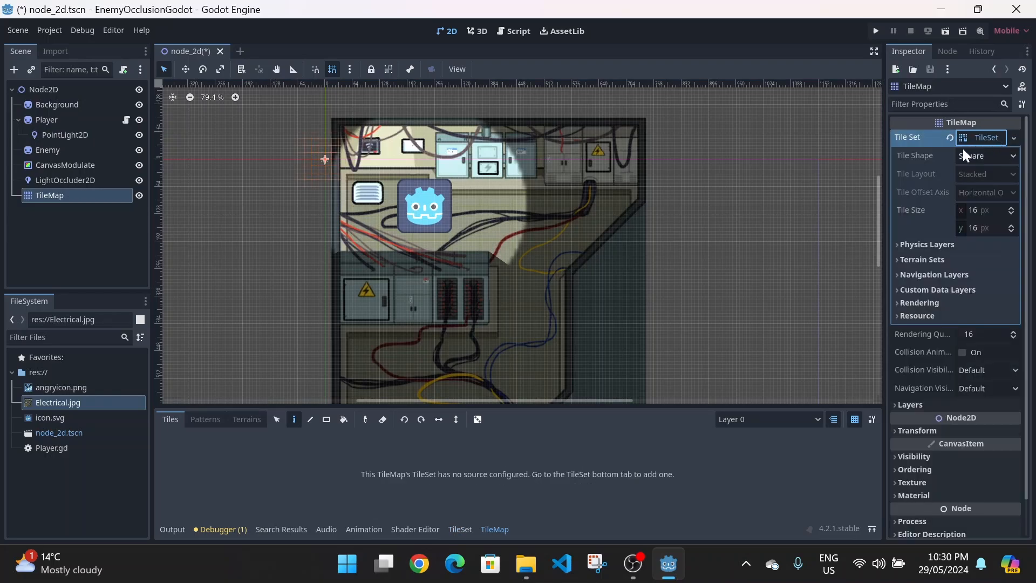
left_click(918, 303)
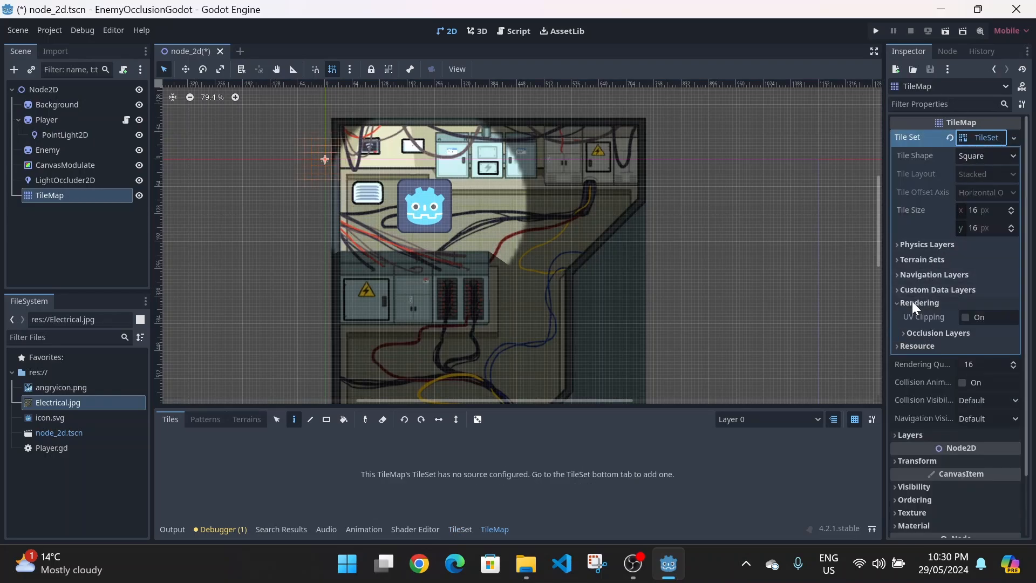
left_click(937, 332)
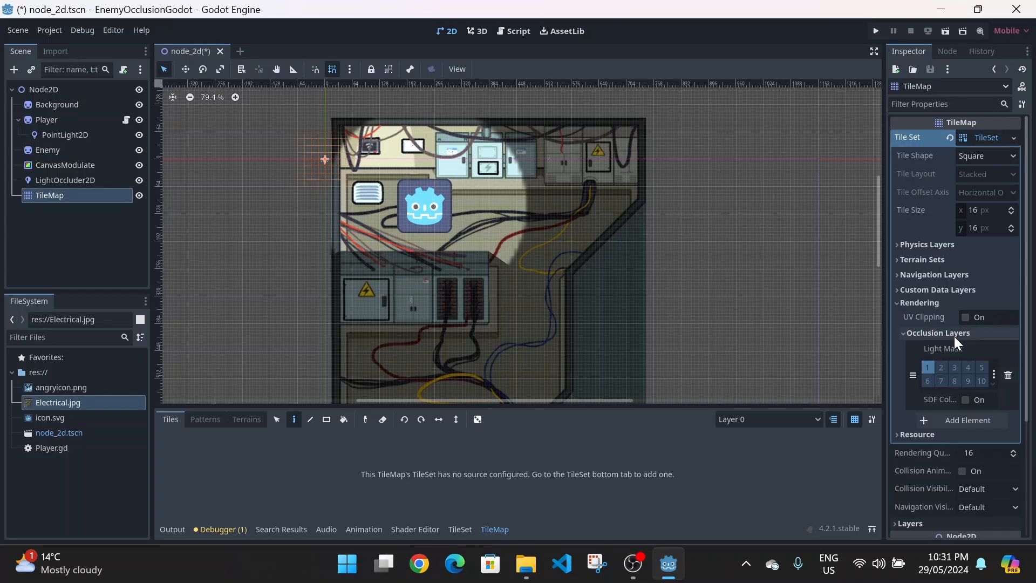
mouse_move(706, 438)
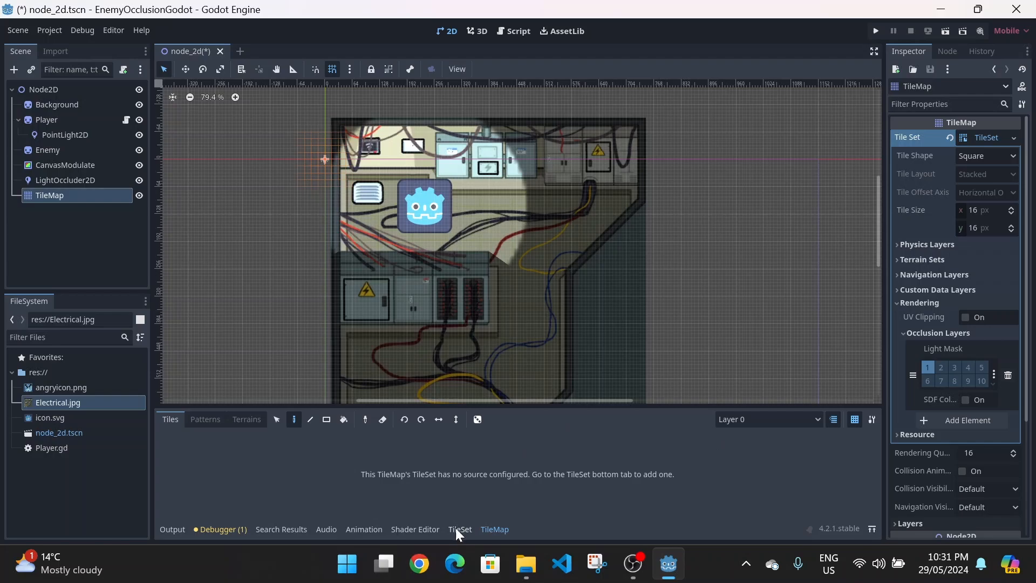
Auto-create icon.svg atlas tiles and paint a full-square Occlusion Layer 0 shape on the icon tile
left_click(459, 529)
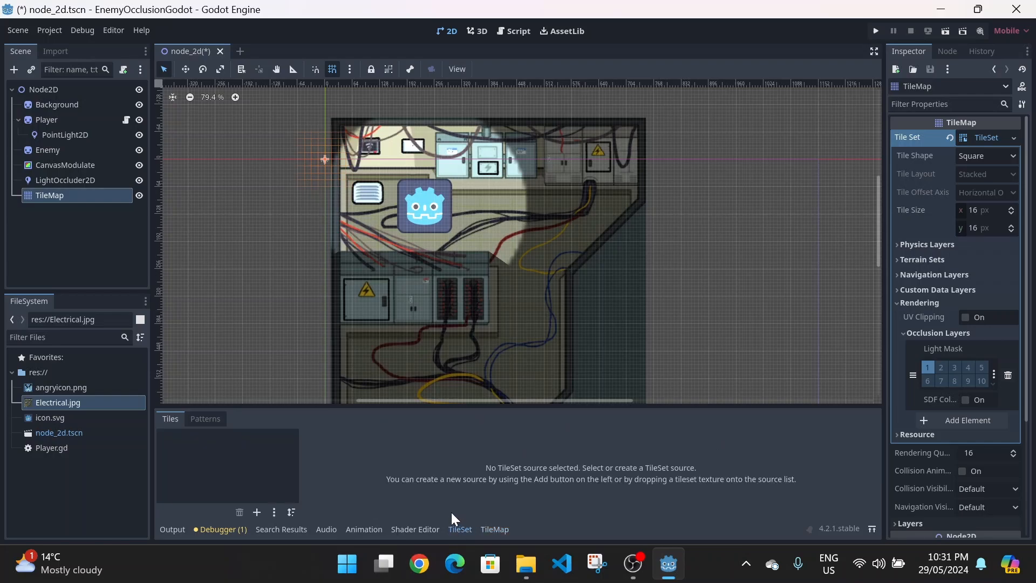
mouse_move(280, 501)
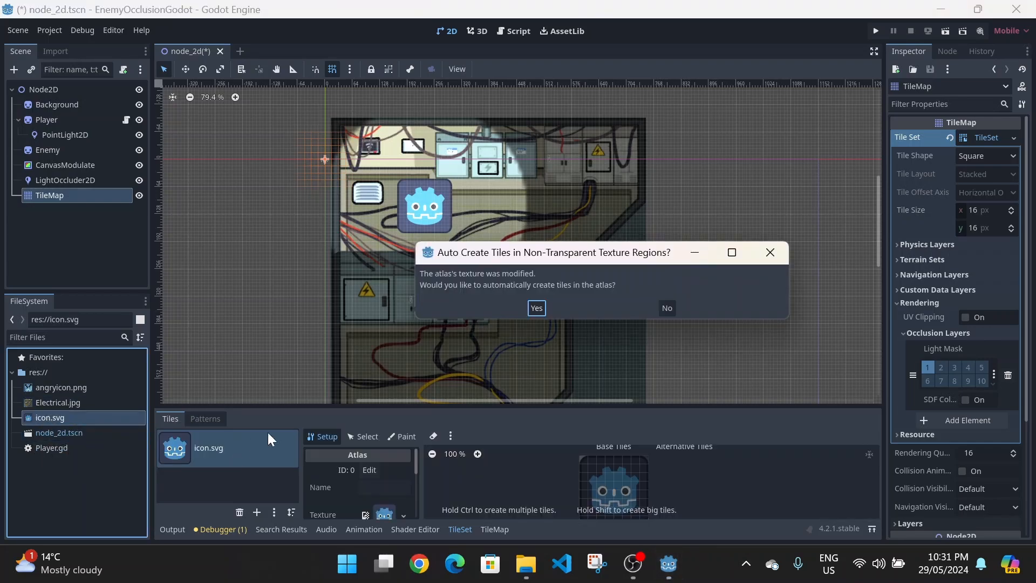
mouse_move(536, 308)
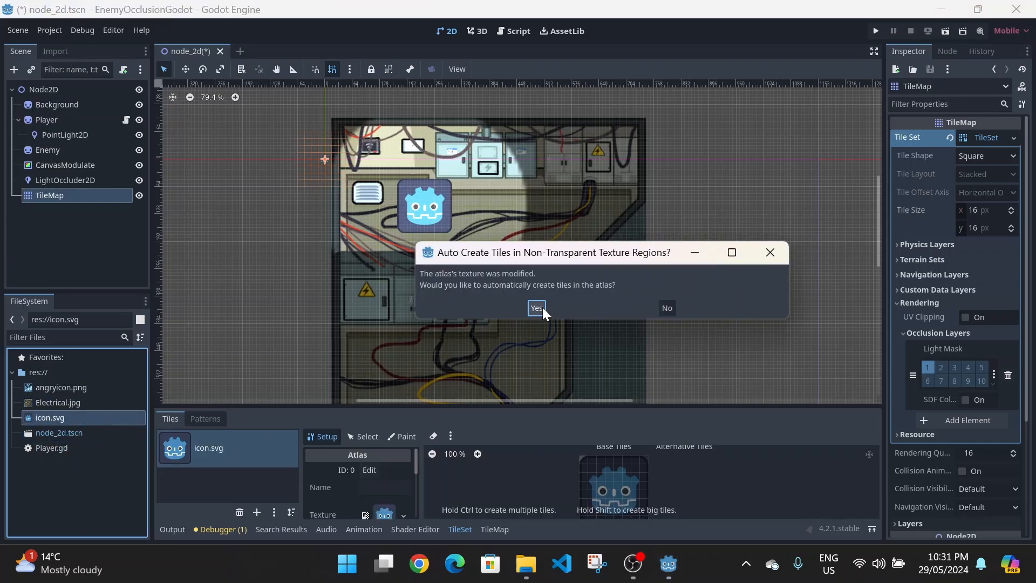
left_click(536, 308)
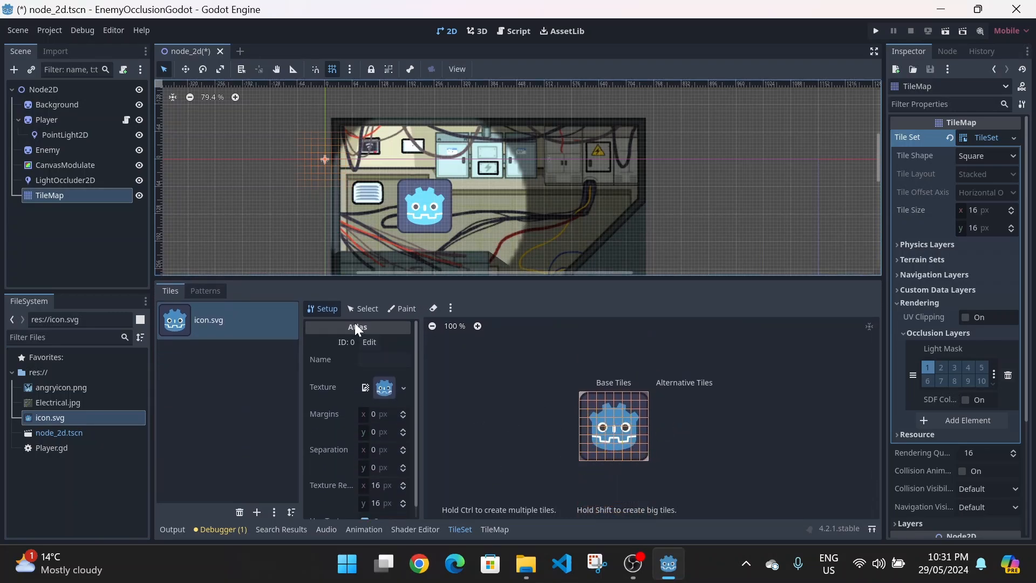
left_click(401, 308)
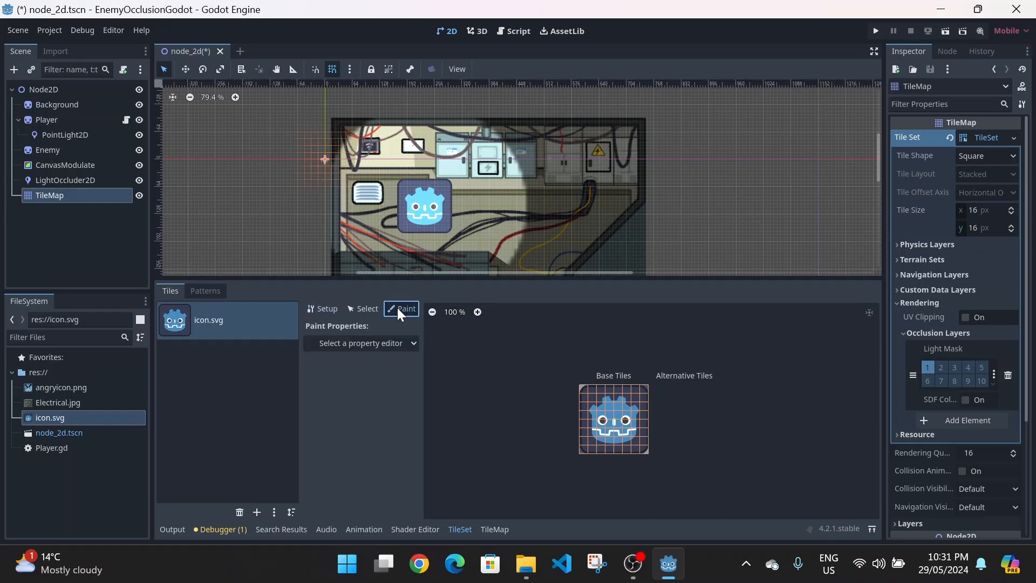
left_click(361, 343)
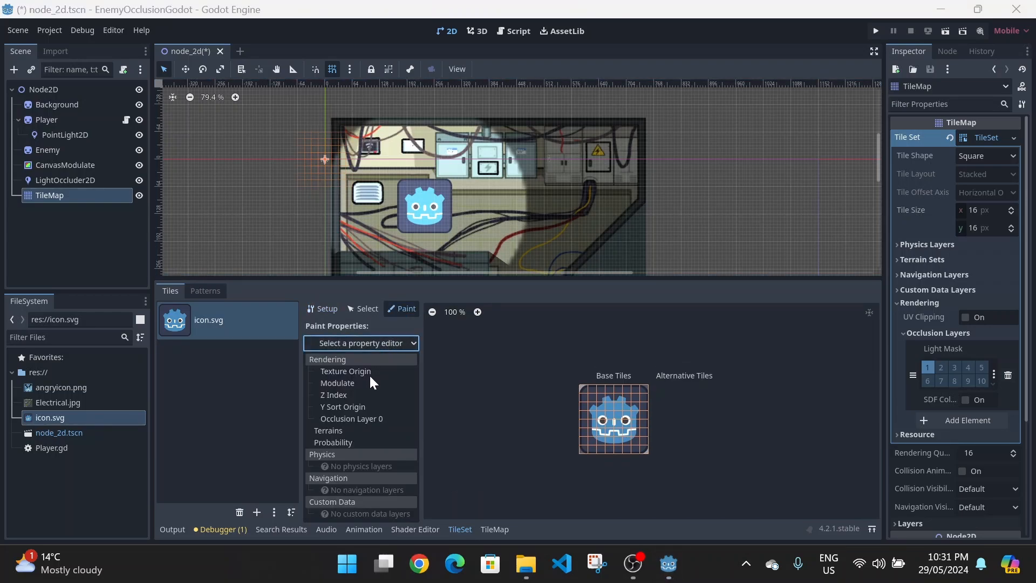
left_click(350, 418)
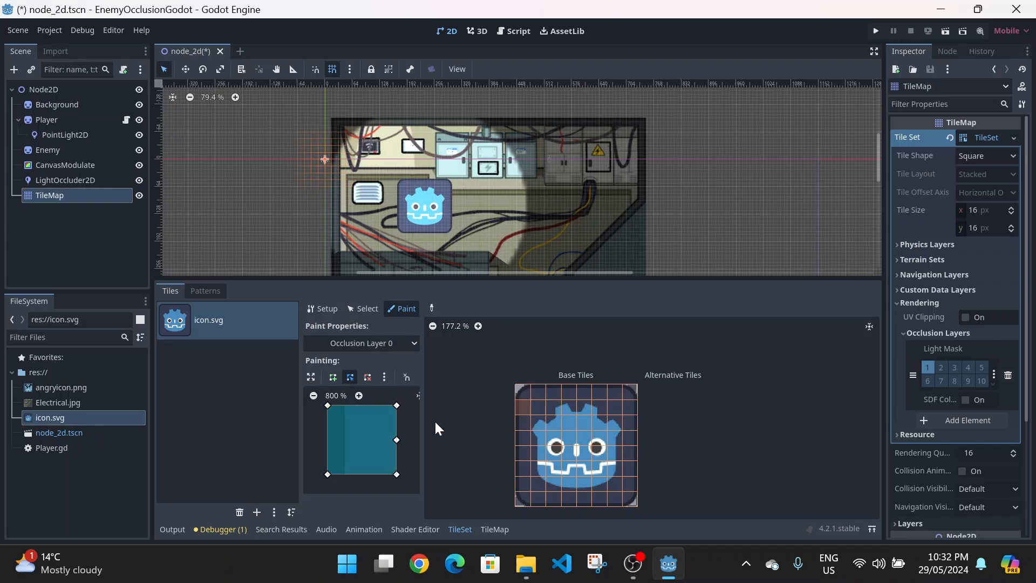
left_click(524, 392)
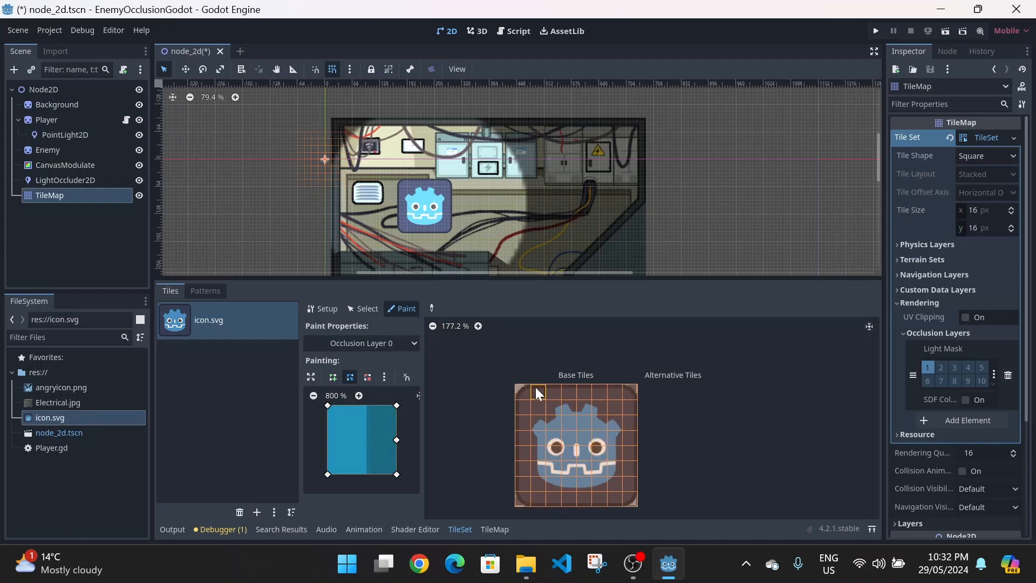
mouse_move(651, 453)
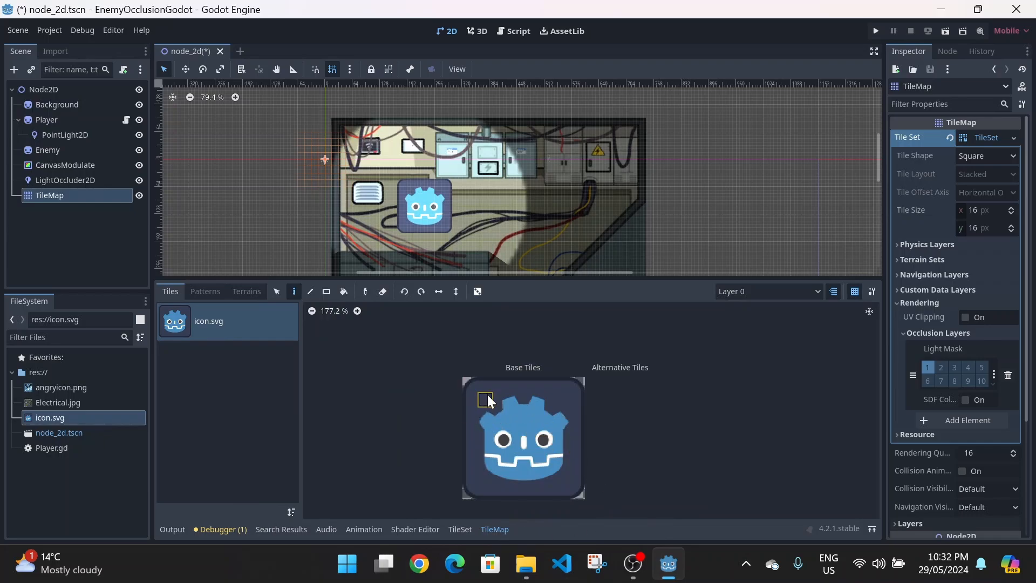
mouse_move(506, 205)
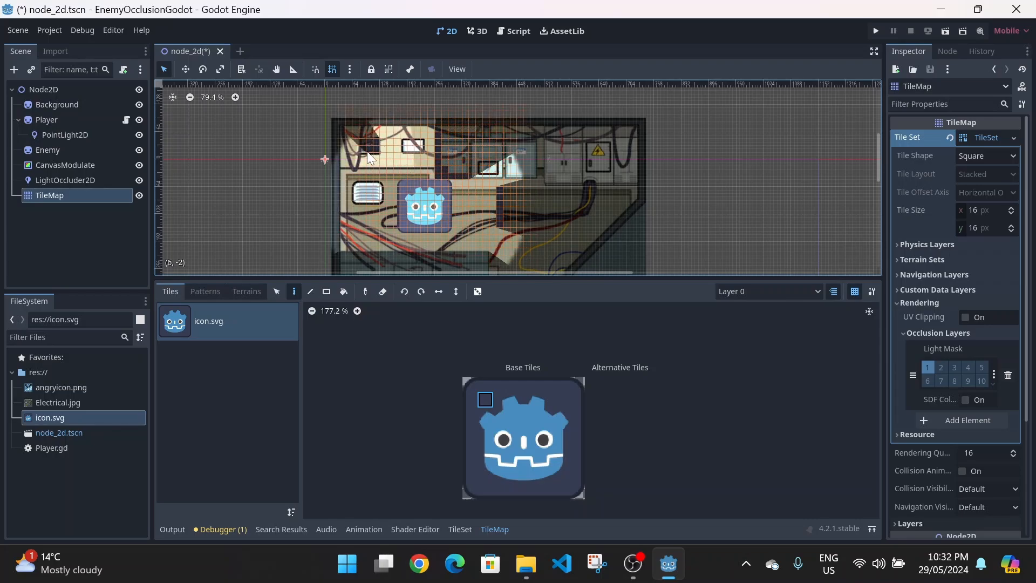
Paint occluder icon tiles across the top section of the electrical room
scroll("down", 3)
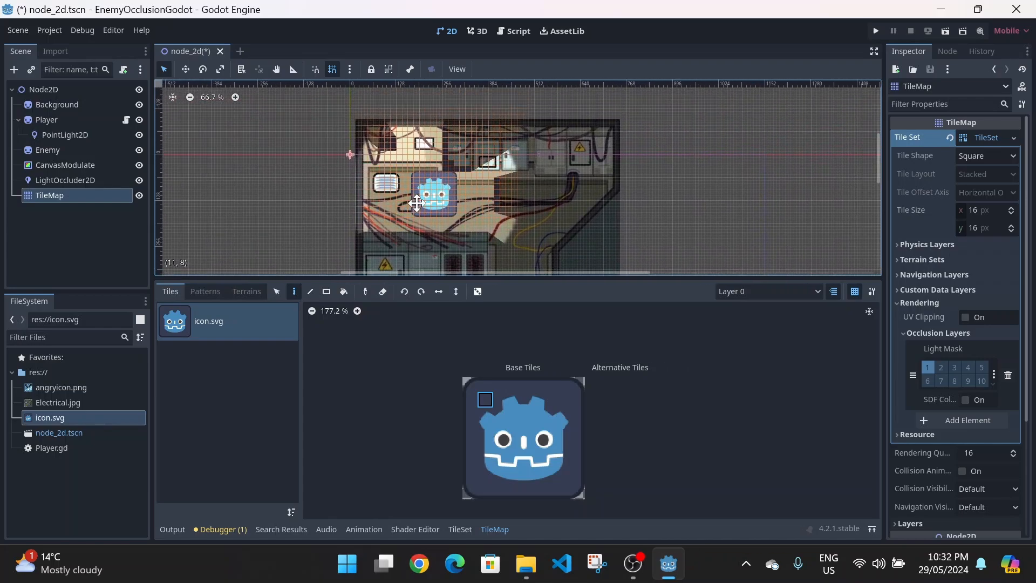
mouse_move(463, 165)
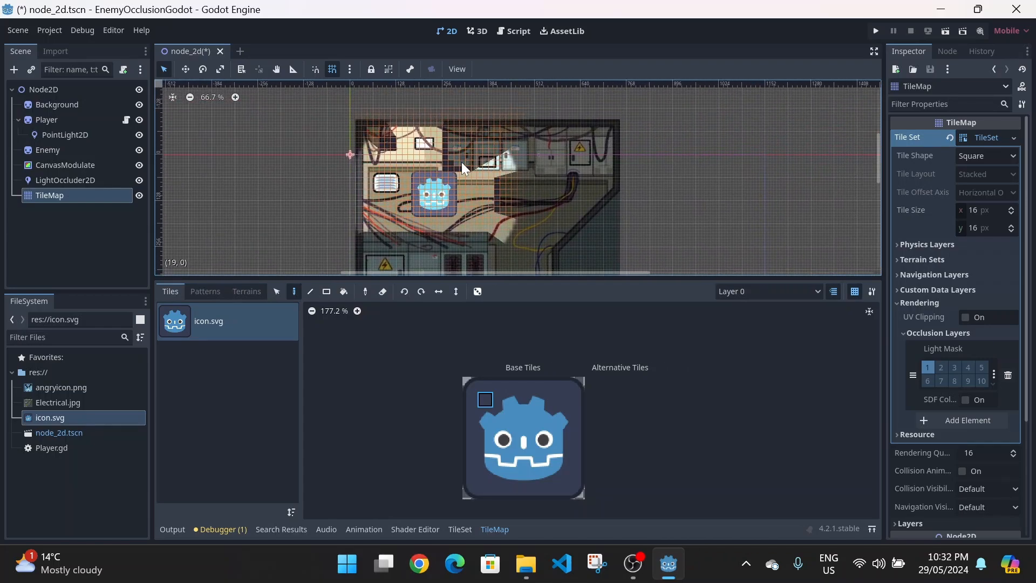
mouse_move(367, 136)
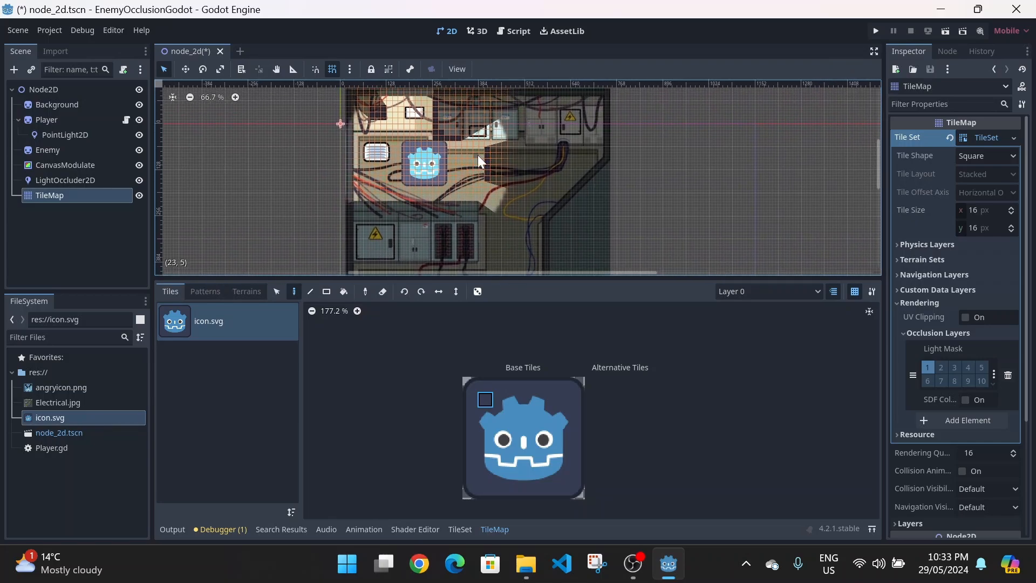
mouse_move(106, 239)
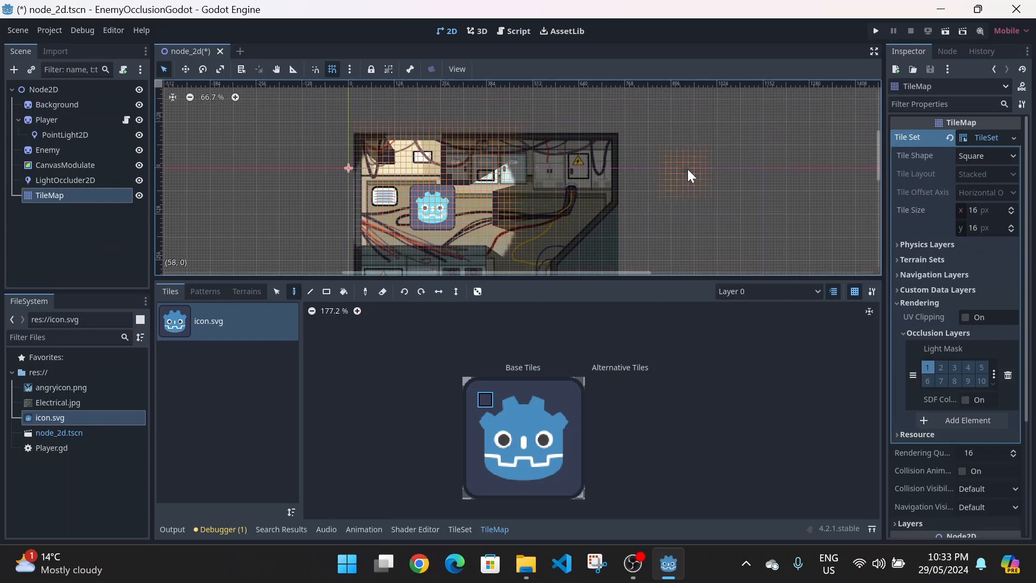
mouse_move(872, 38)
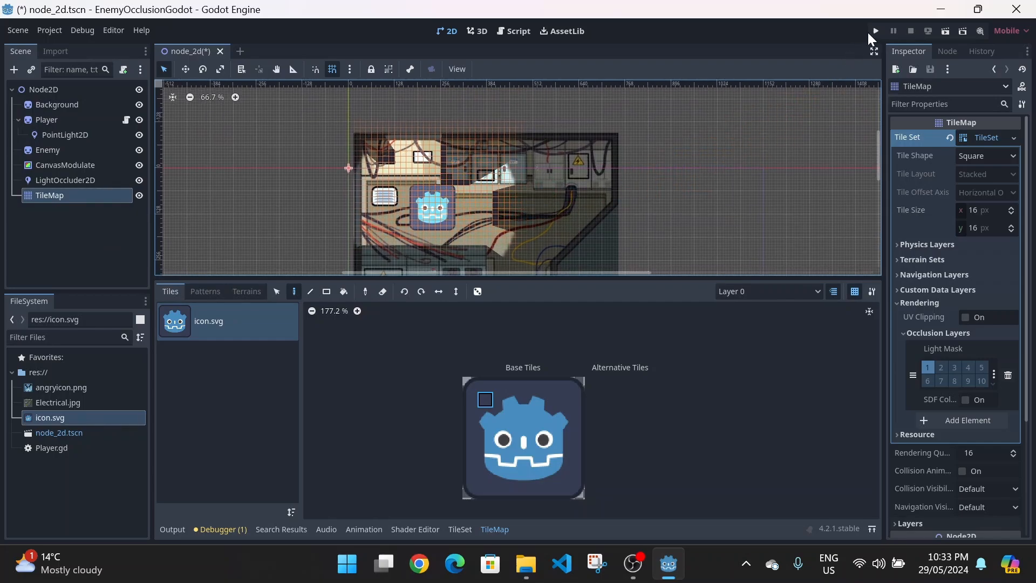
Run the project again to check shadows from the painted tiles, then close the game
left_click(874, 32)
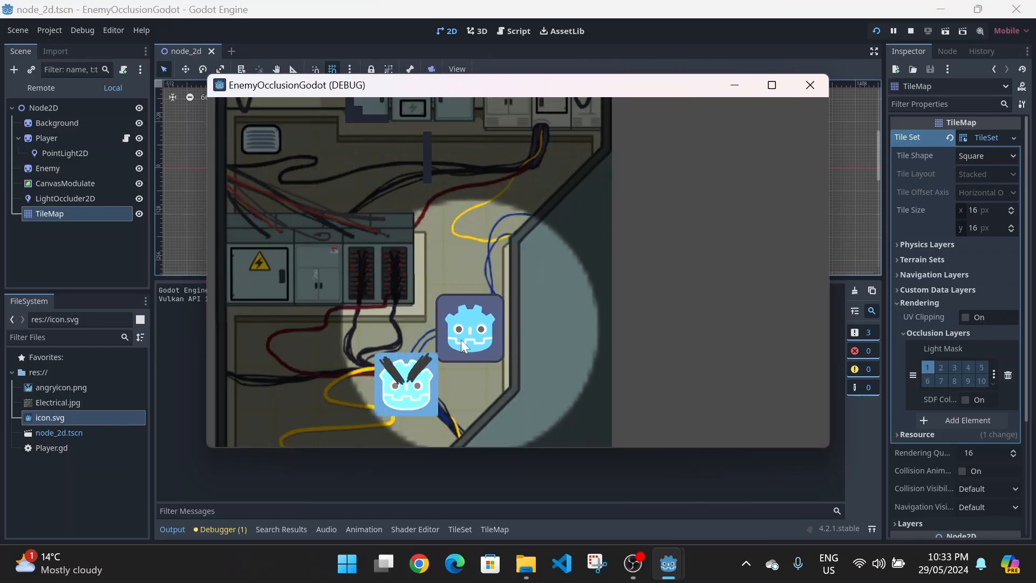
left_click(809, 85)
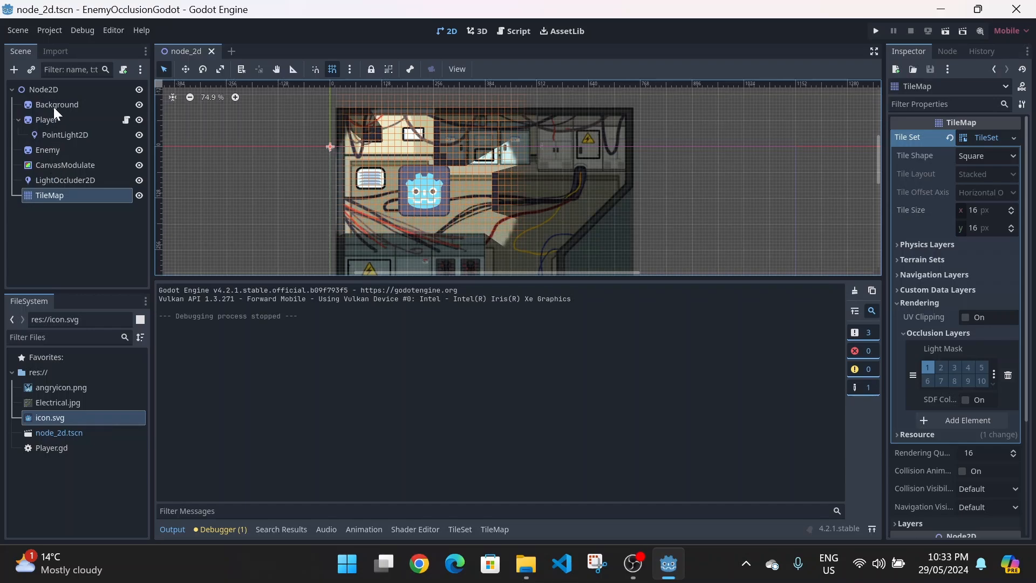
Set the Player's PointLight2D blend mode to Mix in the Inspector
left_click(47, 120)
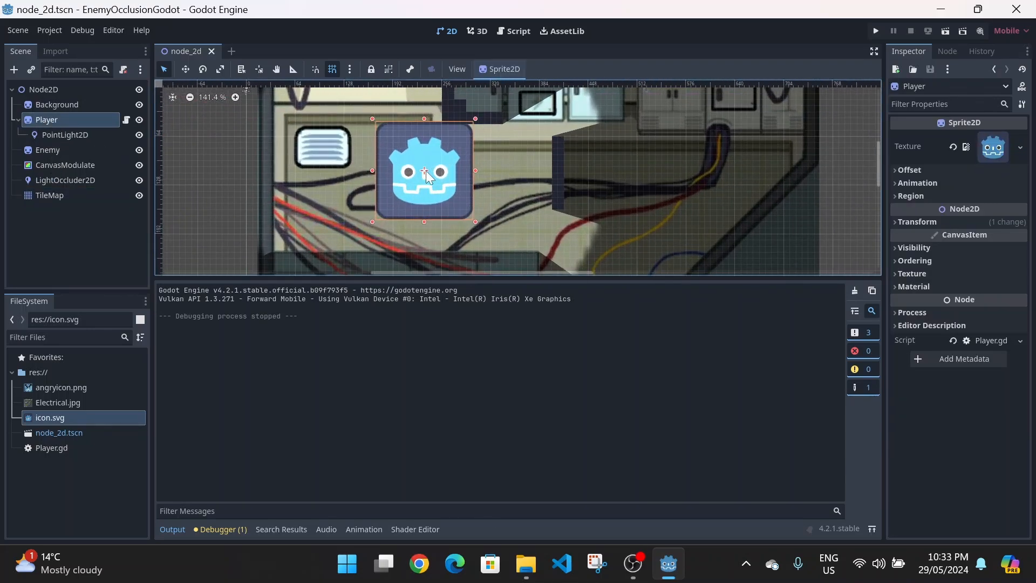
mouse_move(553, 165)
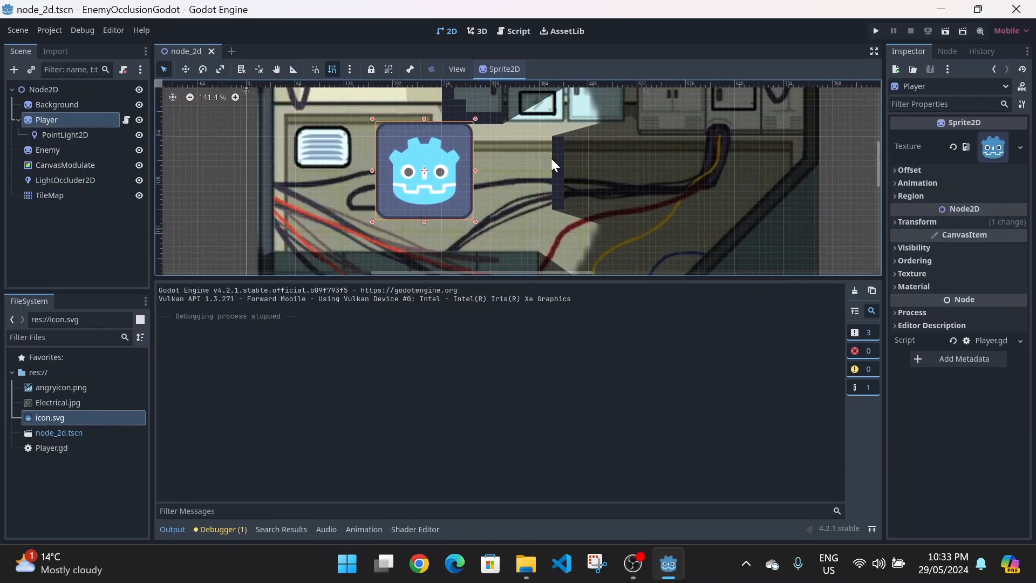
mouse_move(426, 170)
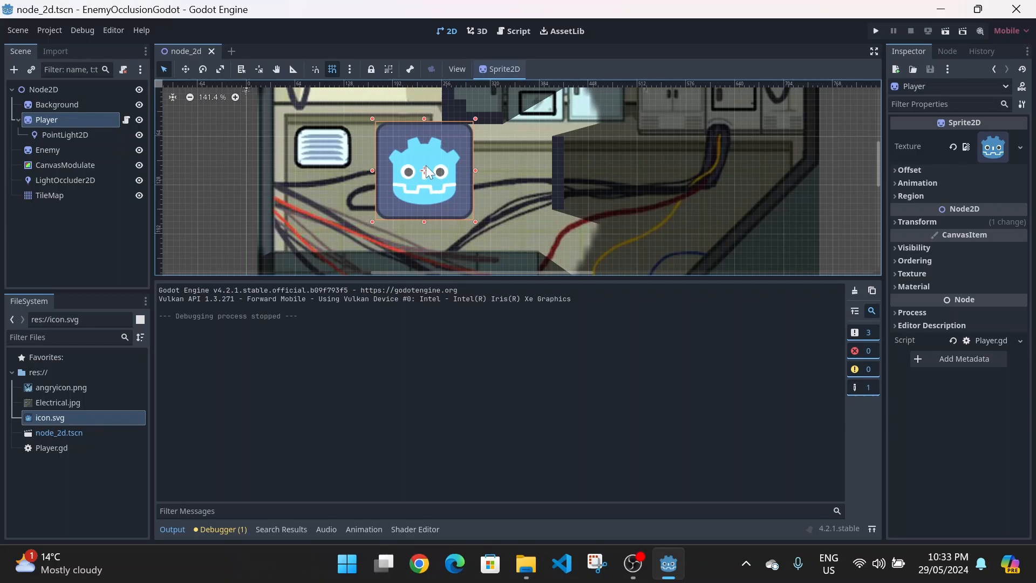
mouse_move(548, 161)
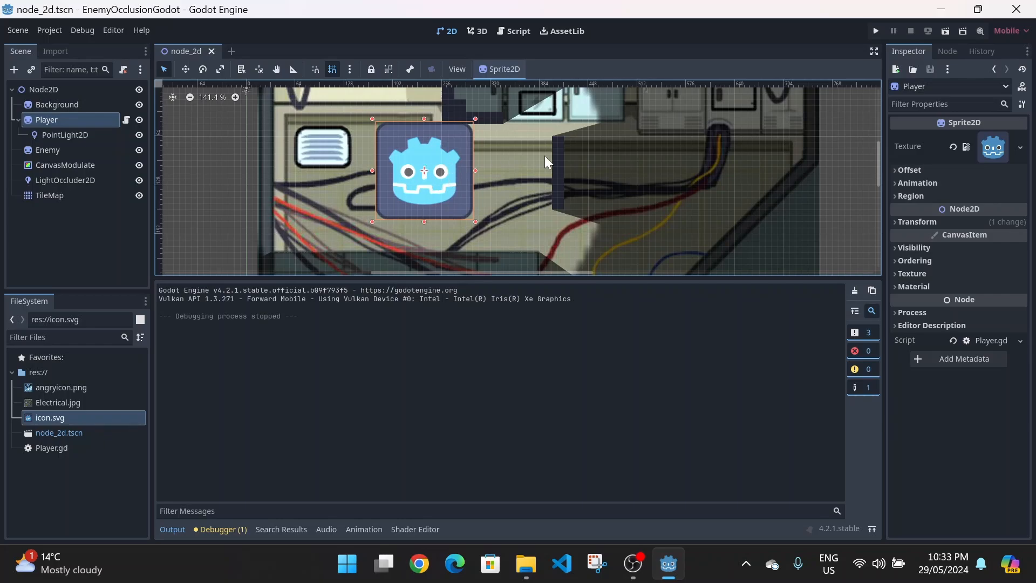
left_click(64, 135)
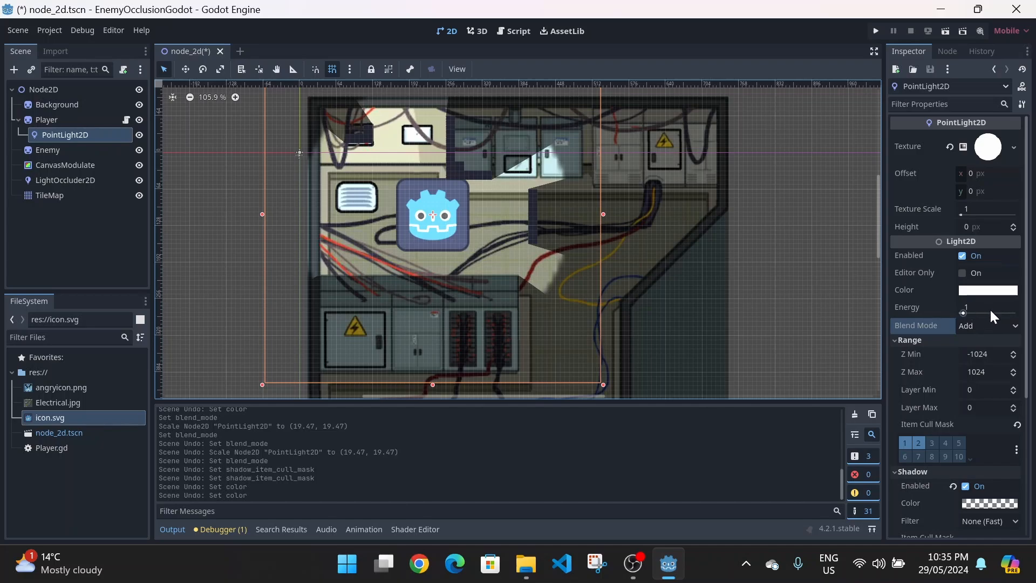
mouse_move(986, 298)
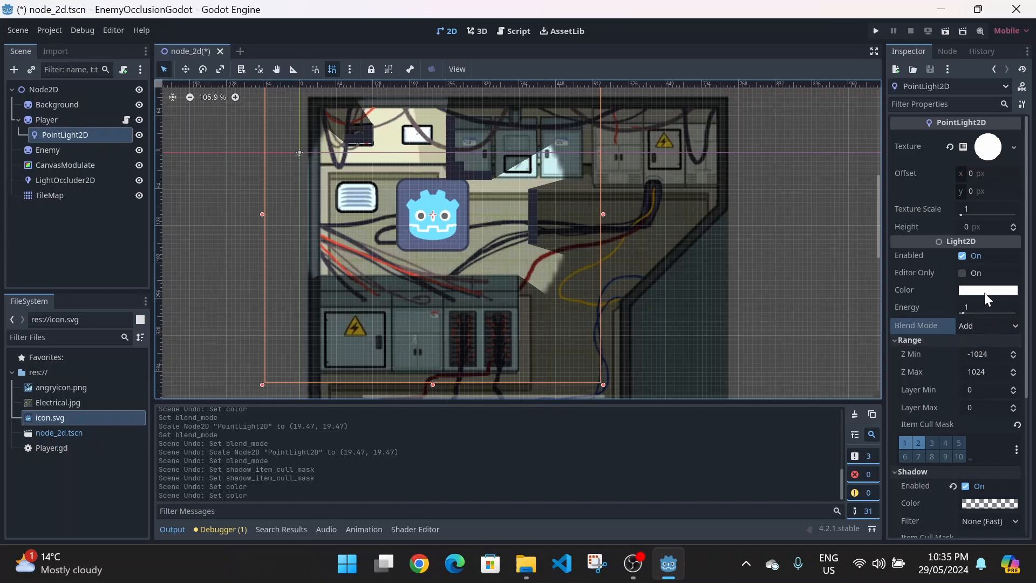
mouse_move(386, 155)
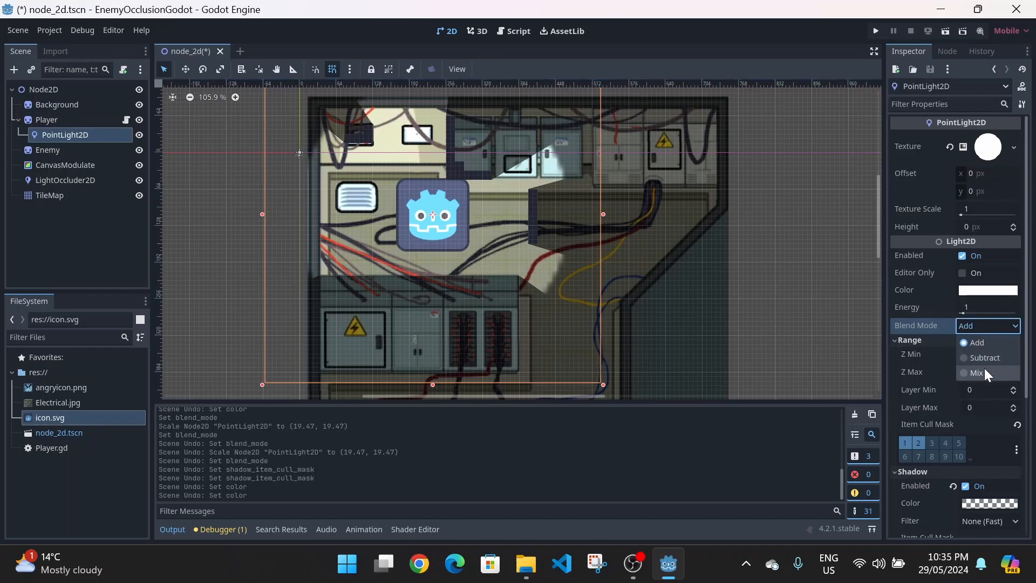
left_click(978, 372)
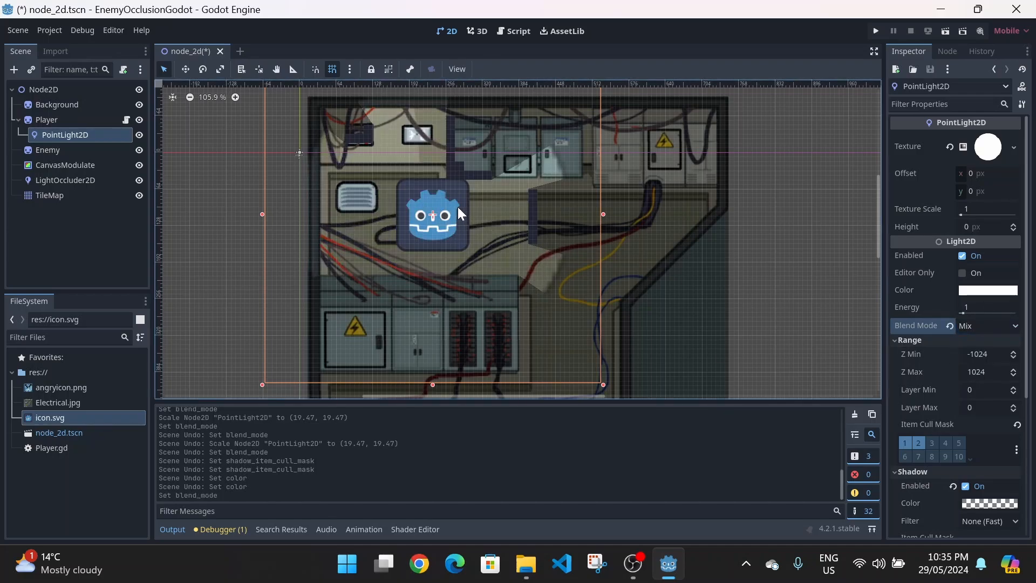
mouse_move(446, 198)
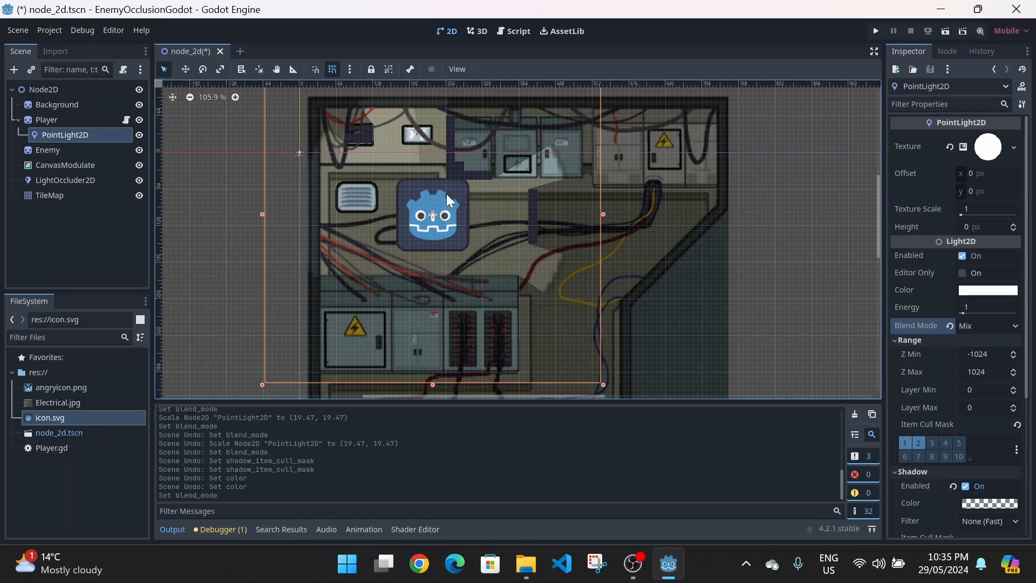
mouse_move(420, 151)
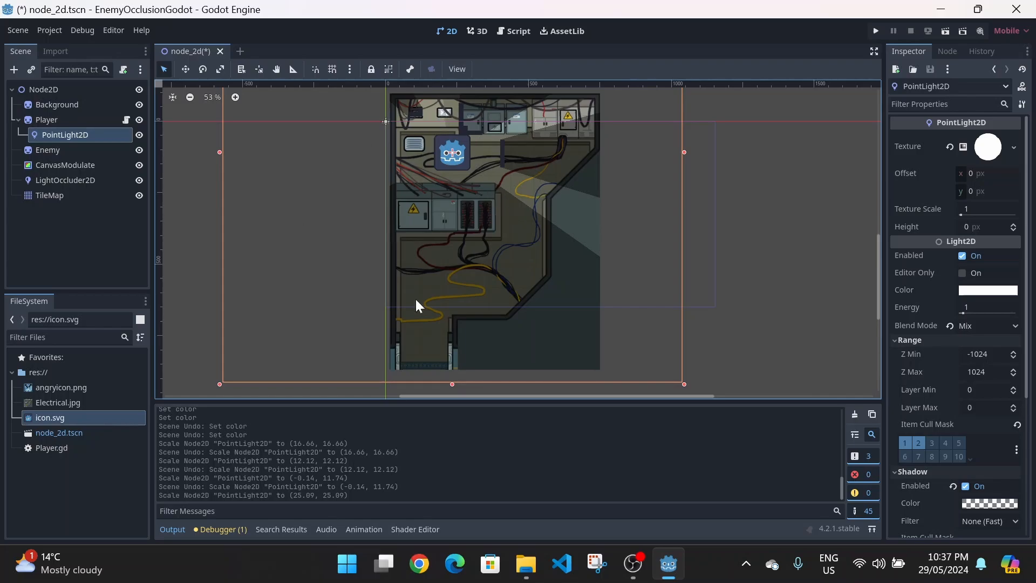
mouse_move(456, 156)
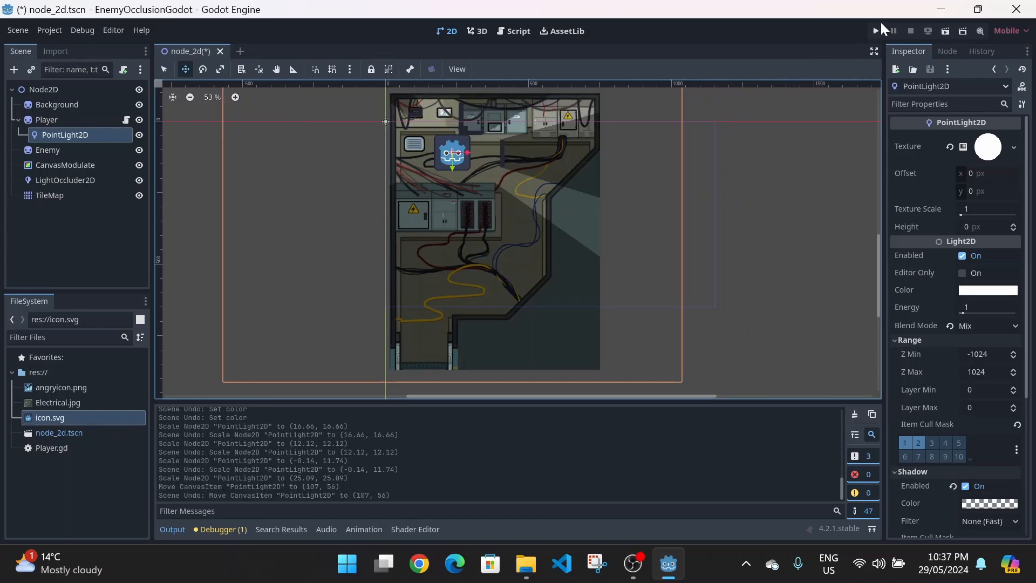
Run the project to check the Mix-mode player light casting shadows
left_click(873, 31)
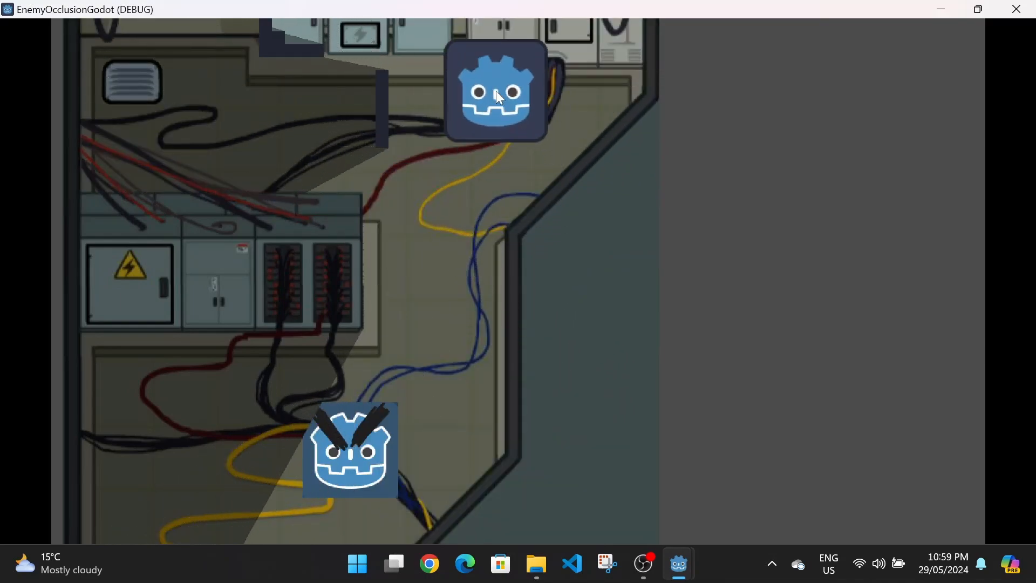